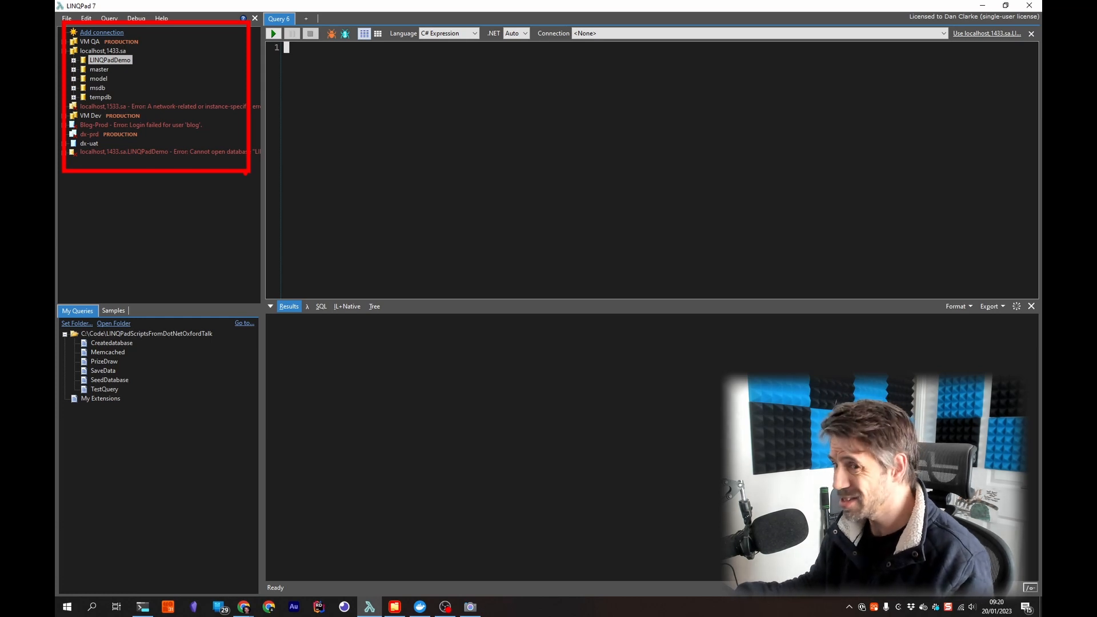
mouse_move(243, 181)
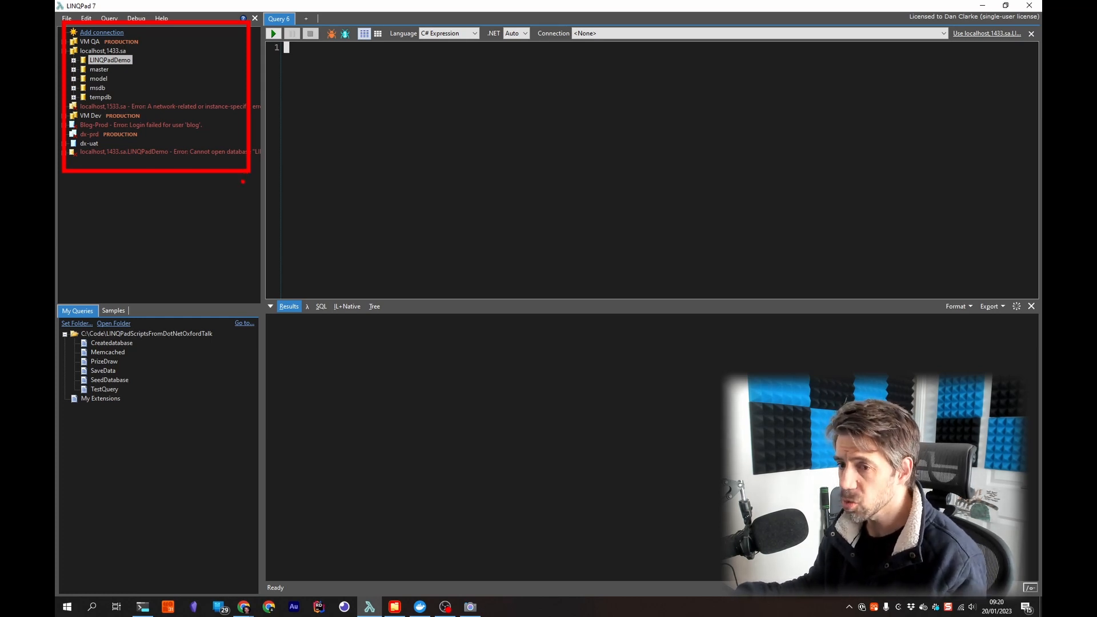
mouse_move(179, 135)
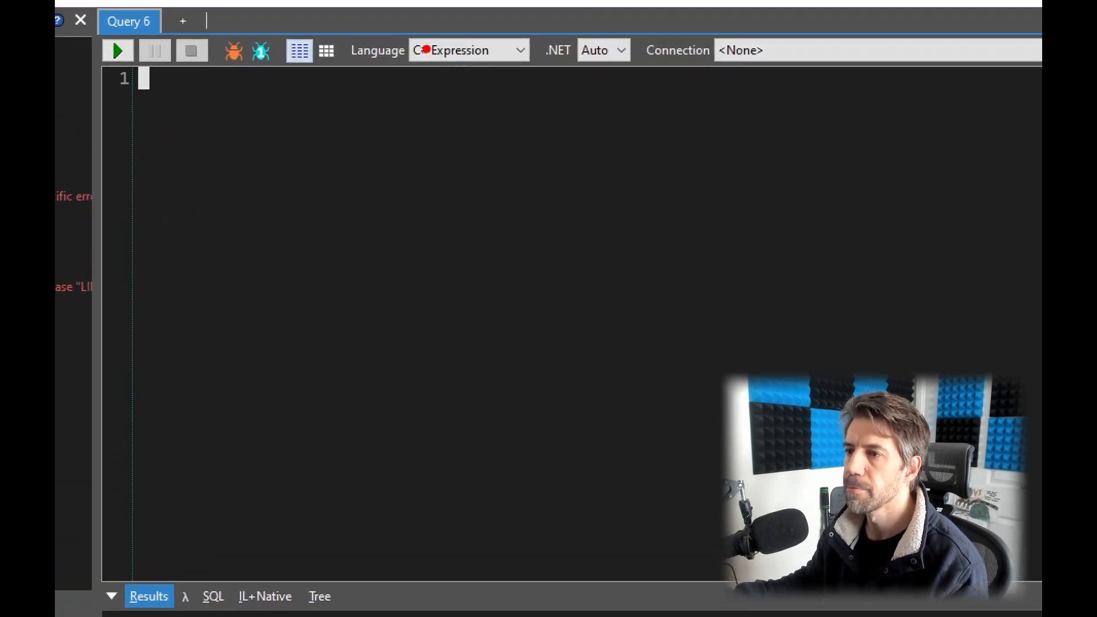
Step: Evaluate Guid.NewGuid() as a C# expression several times to get fresh random GUIDs
left_click(448, 33)
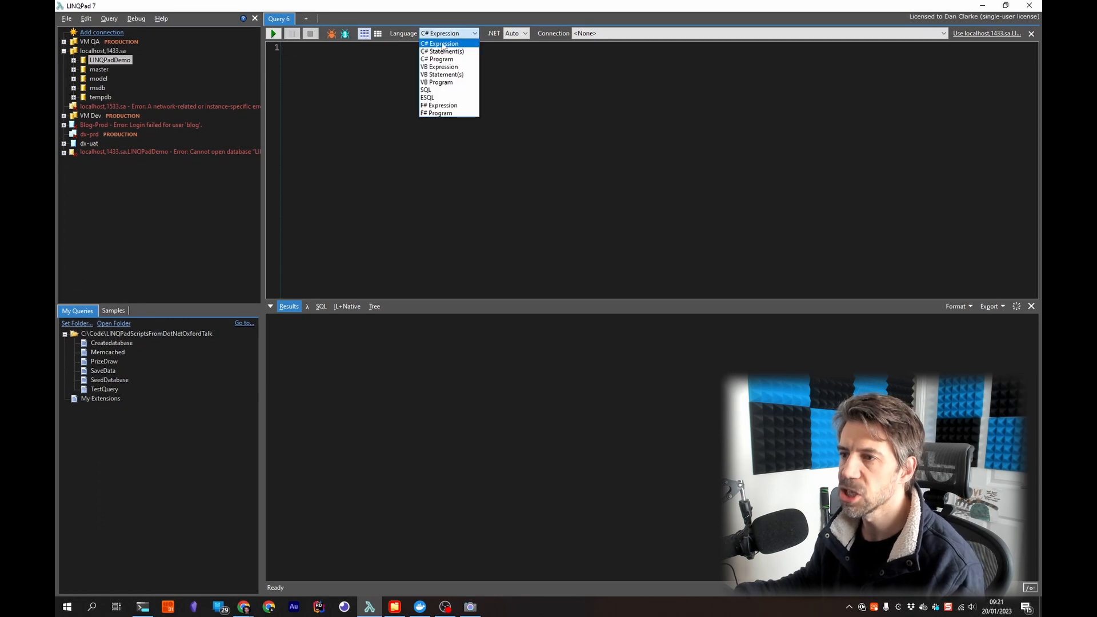
left_click(439, 44)
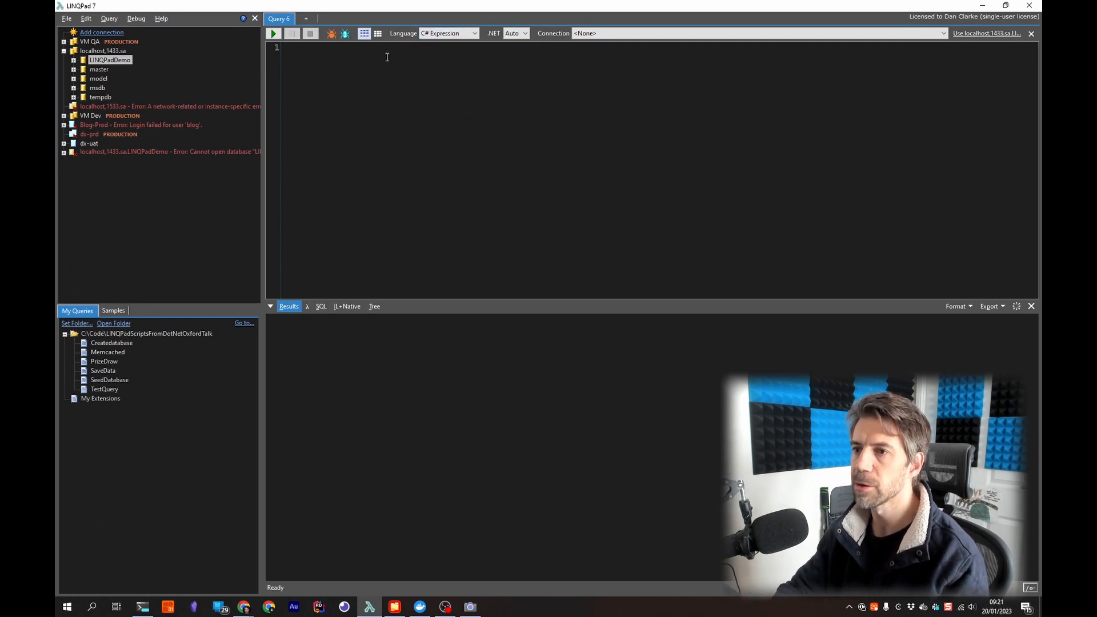
type("Guid.p")
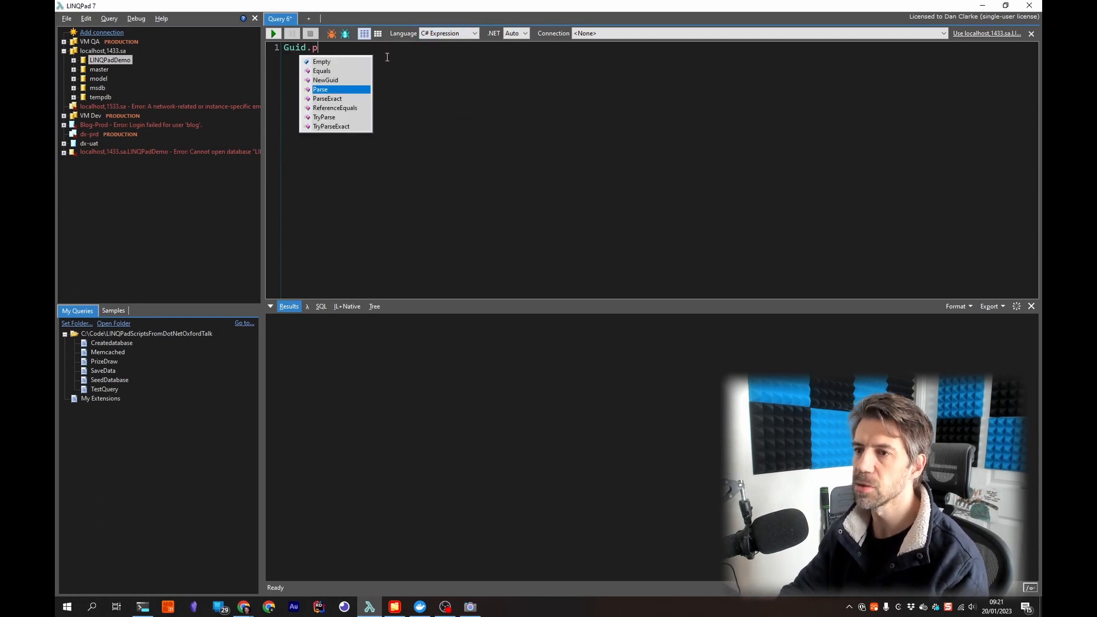
type("new Gui")
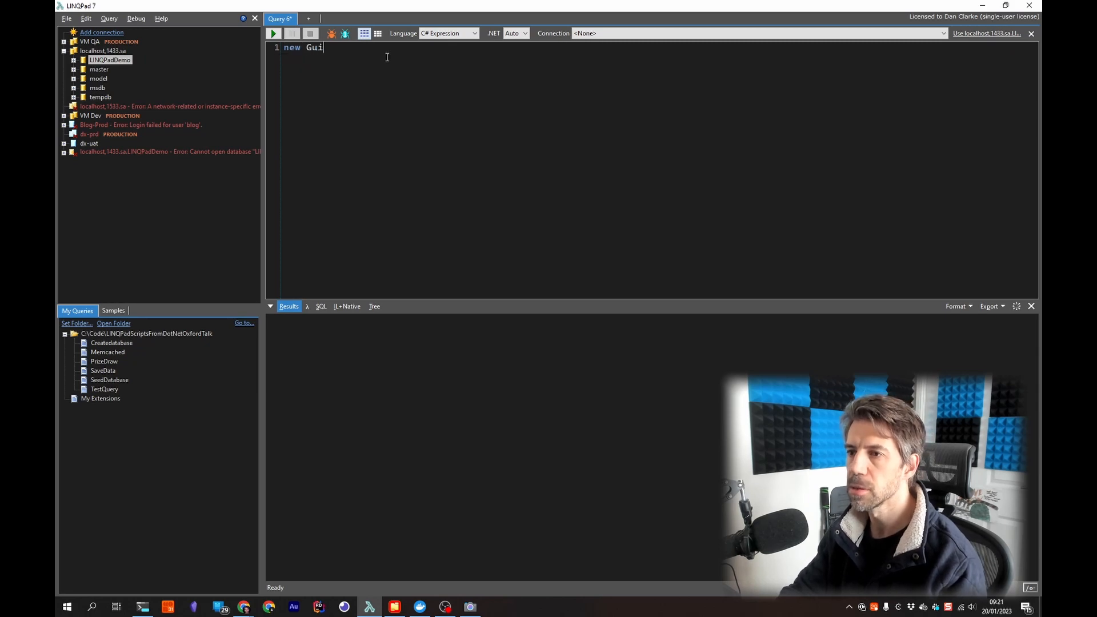
left_click(273, 34)
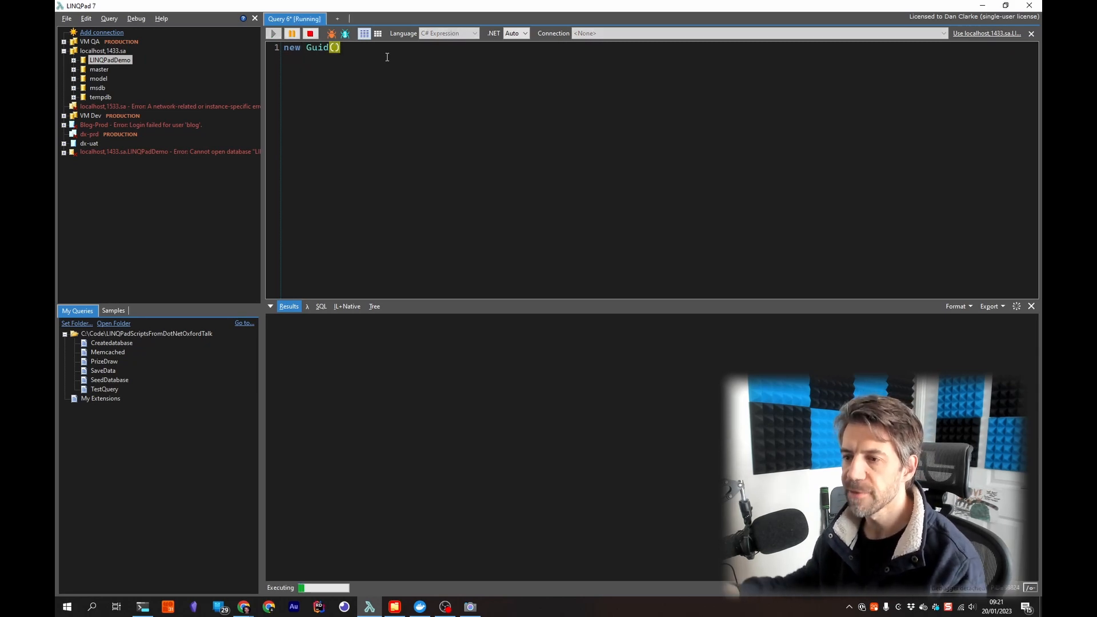
left_click(273, 33)
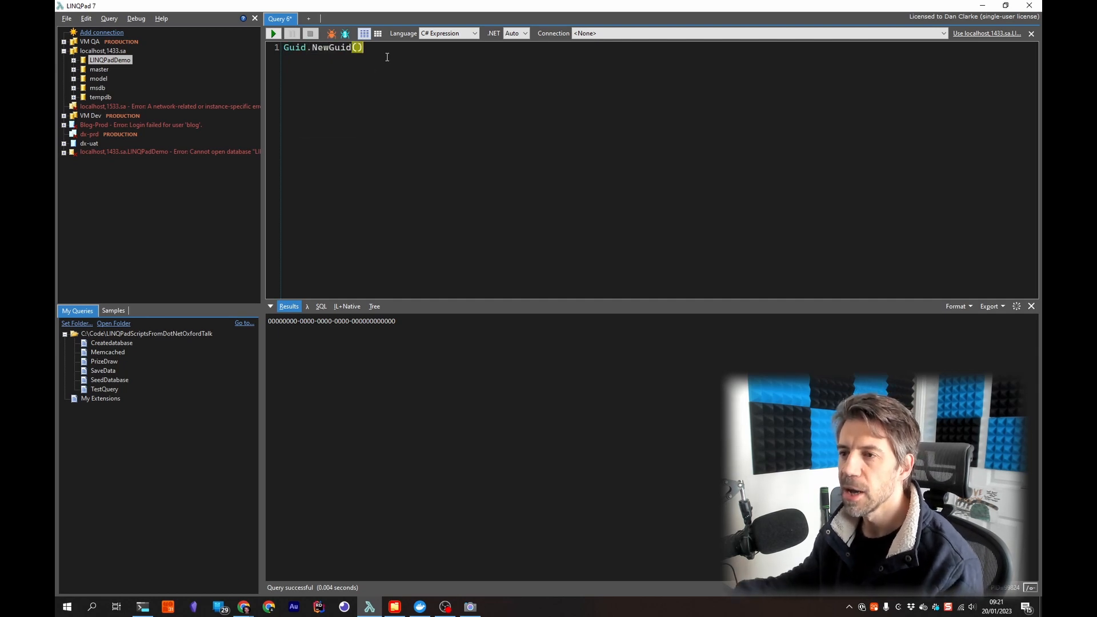
left_click(273, 33)
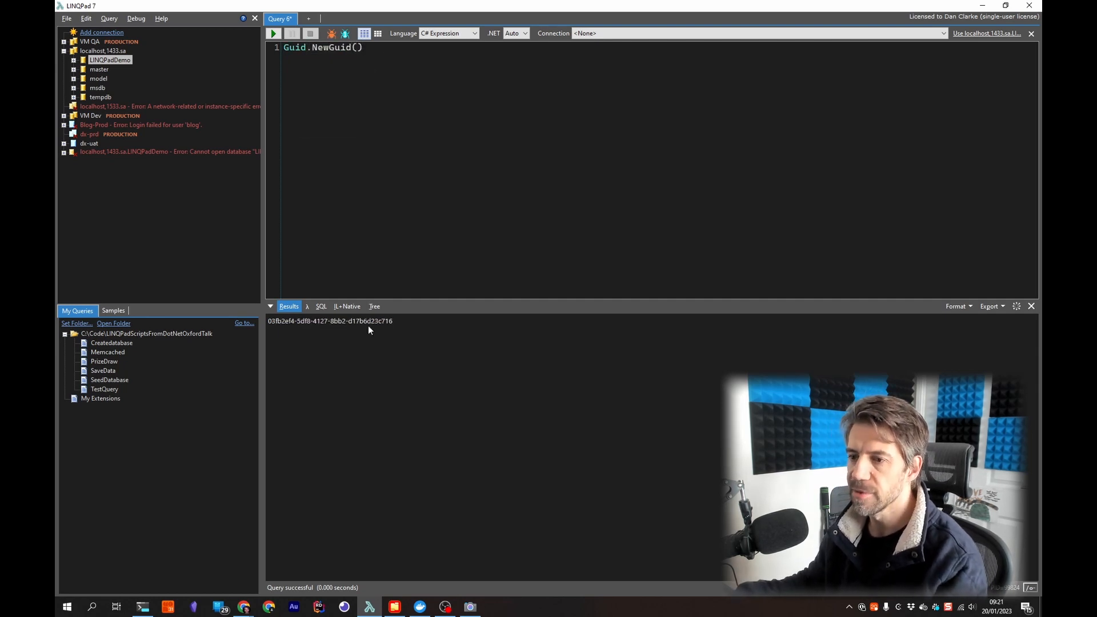
left_click(273, 33)
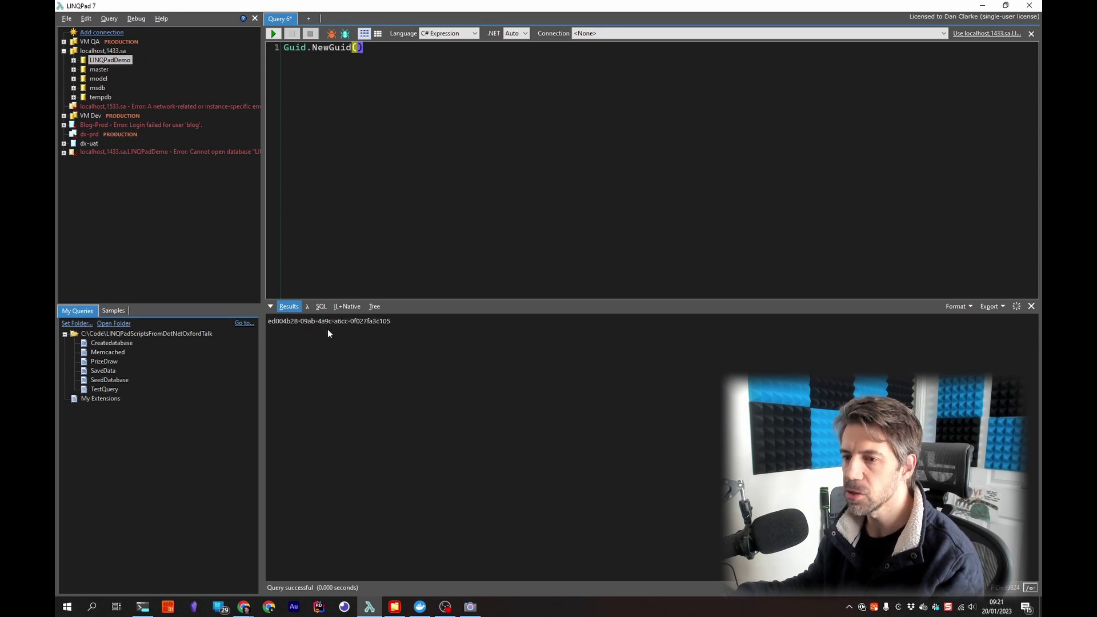
left_click(273, 33)
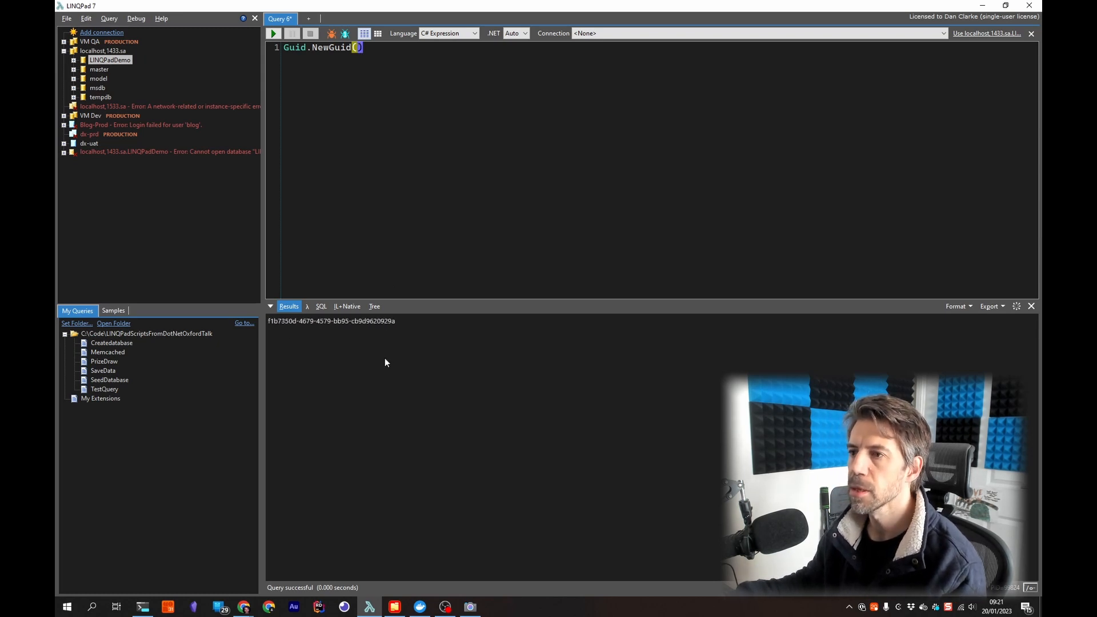
Step: Switch the query to C# Statements mode and begin a var declaration
left_click(449, 33)
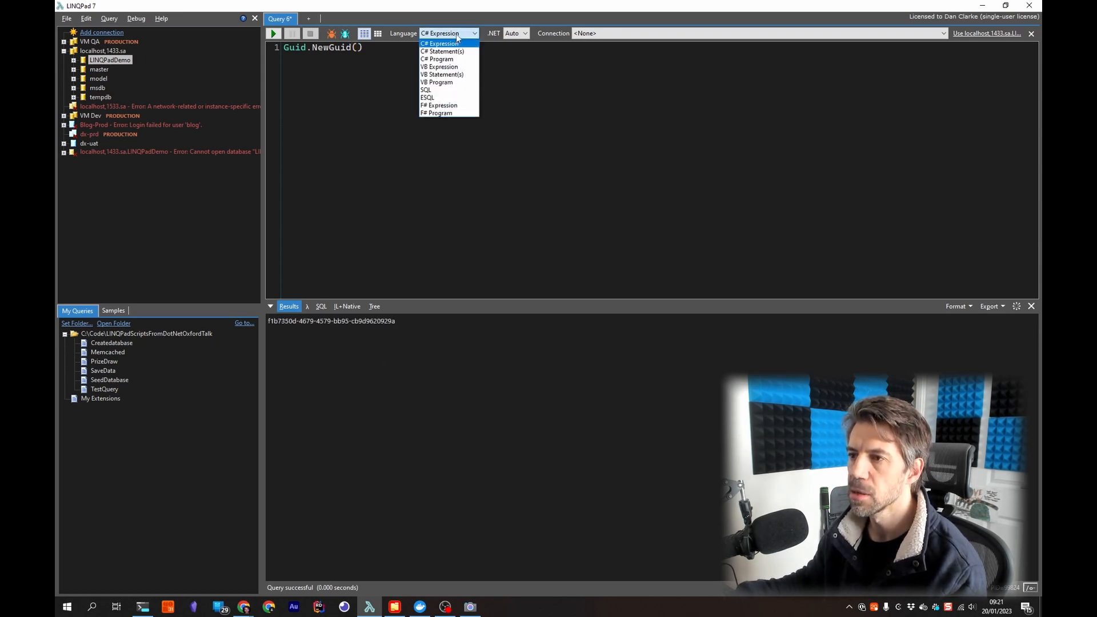
mouse_move(441, 51)
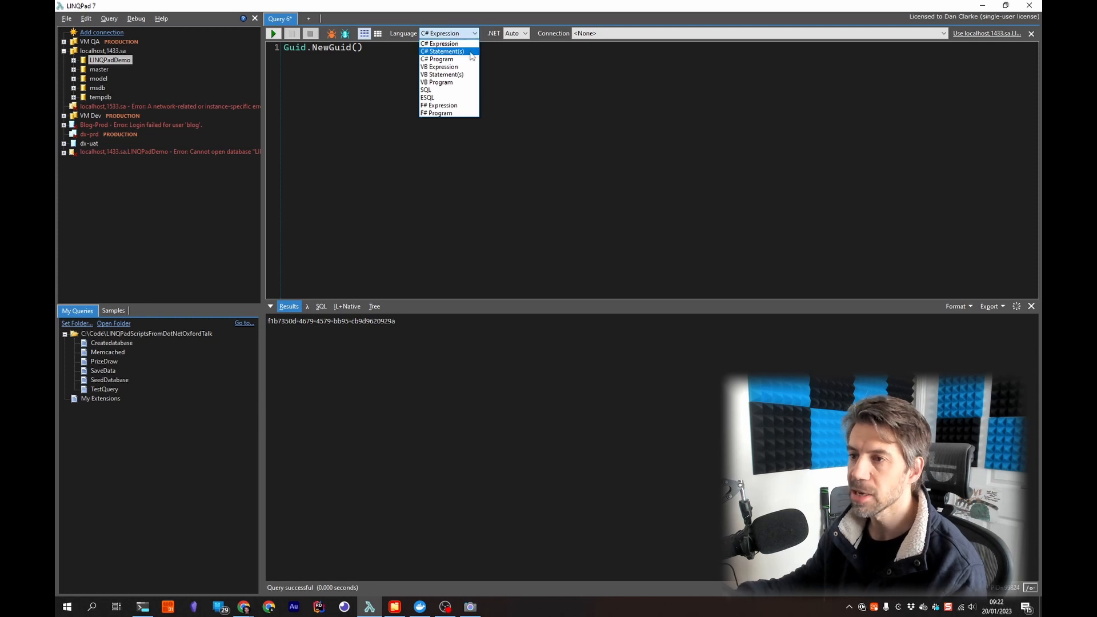
left_click(443, 52)
type(";")
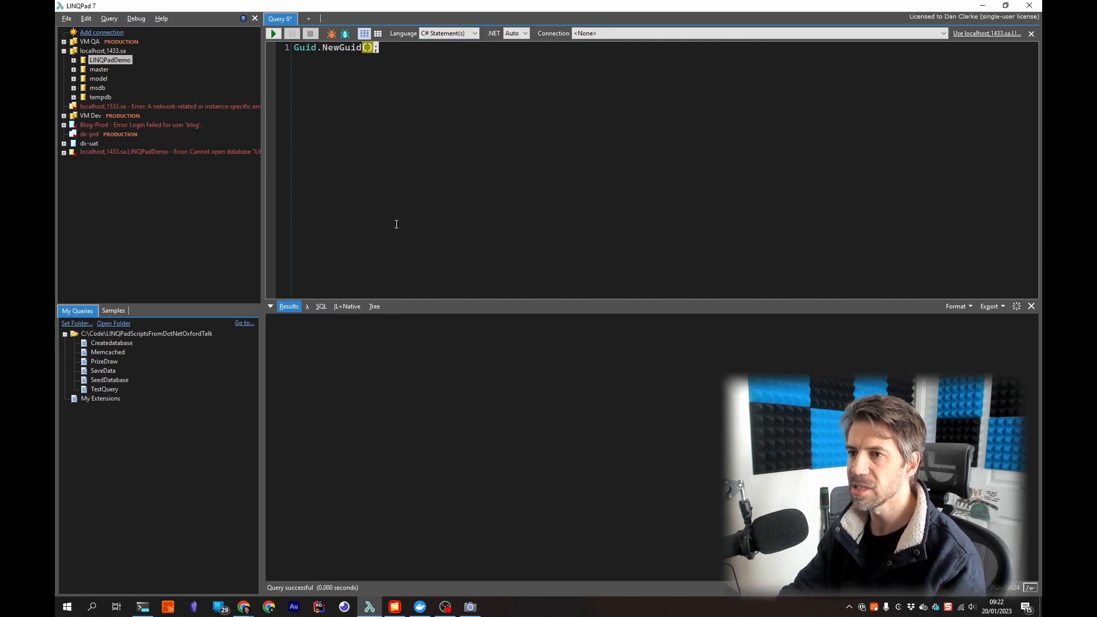
type("var")
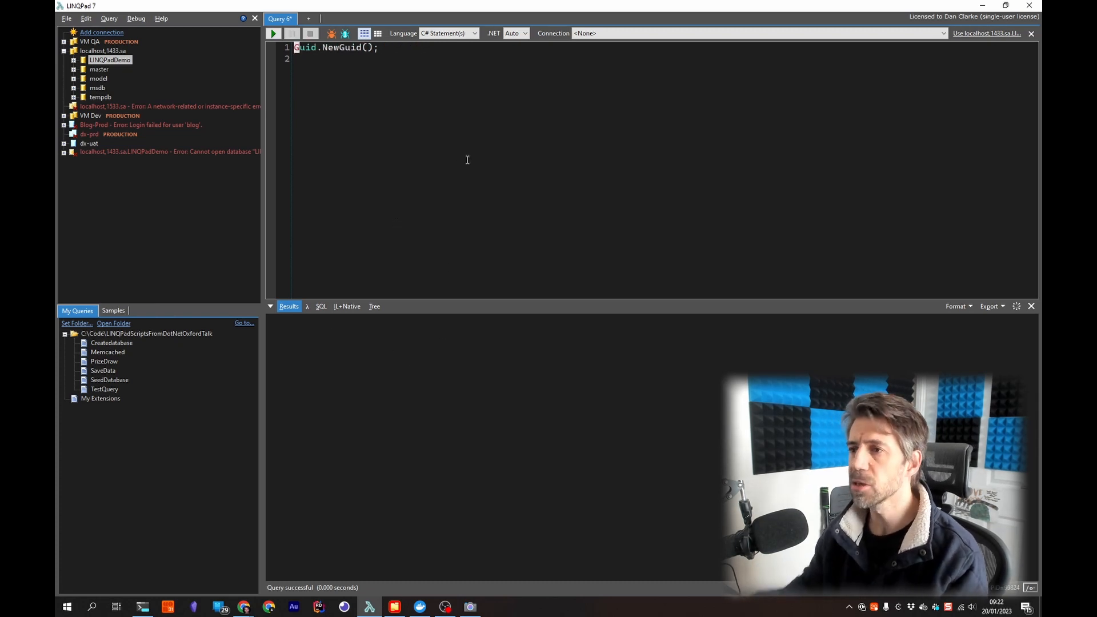
Step: Dump a new GUID as a statement, then switch to C# Program for the MyClass example
left_click(448, 34)
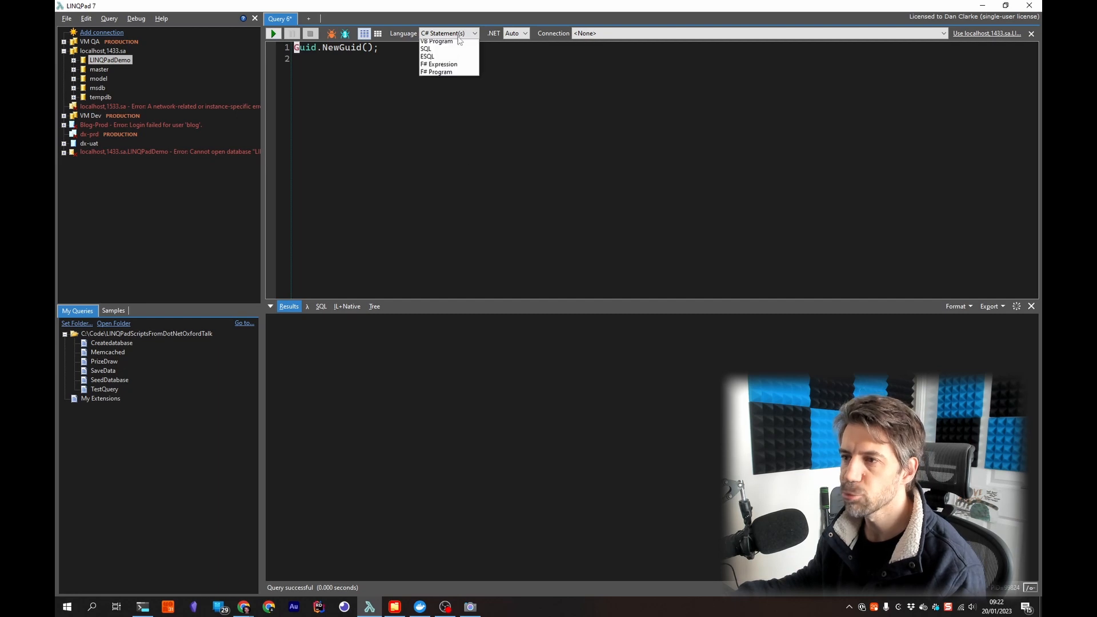
left_click(405, 50)
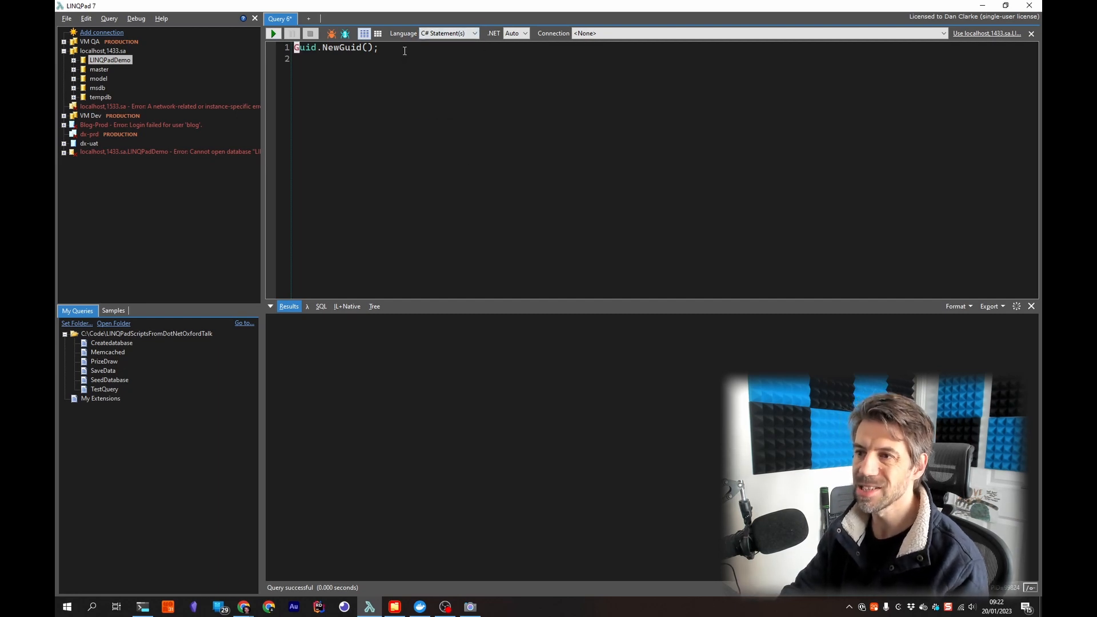
type(".Dump(")
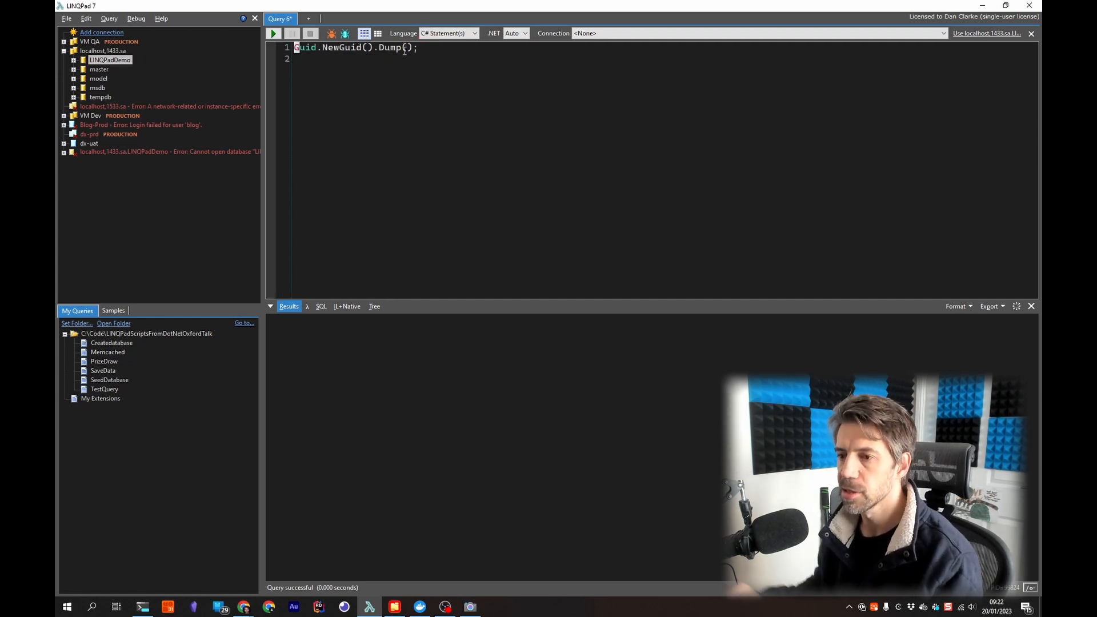
left_click(274, 33)
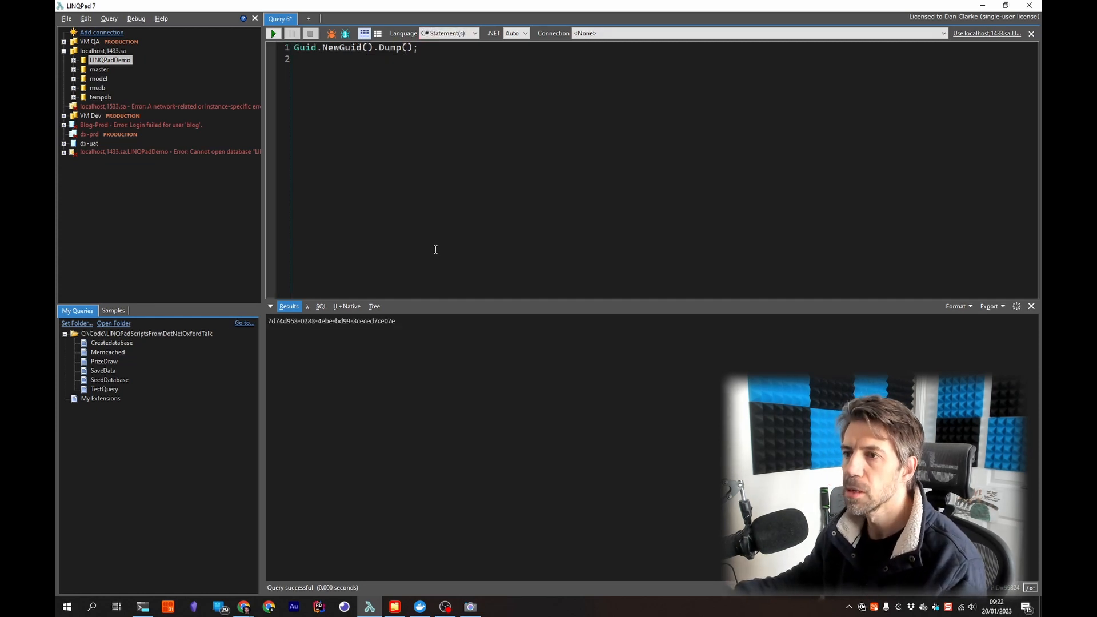
left_click(473, 33)
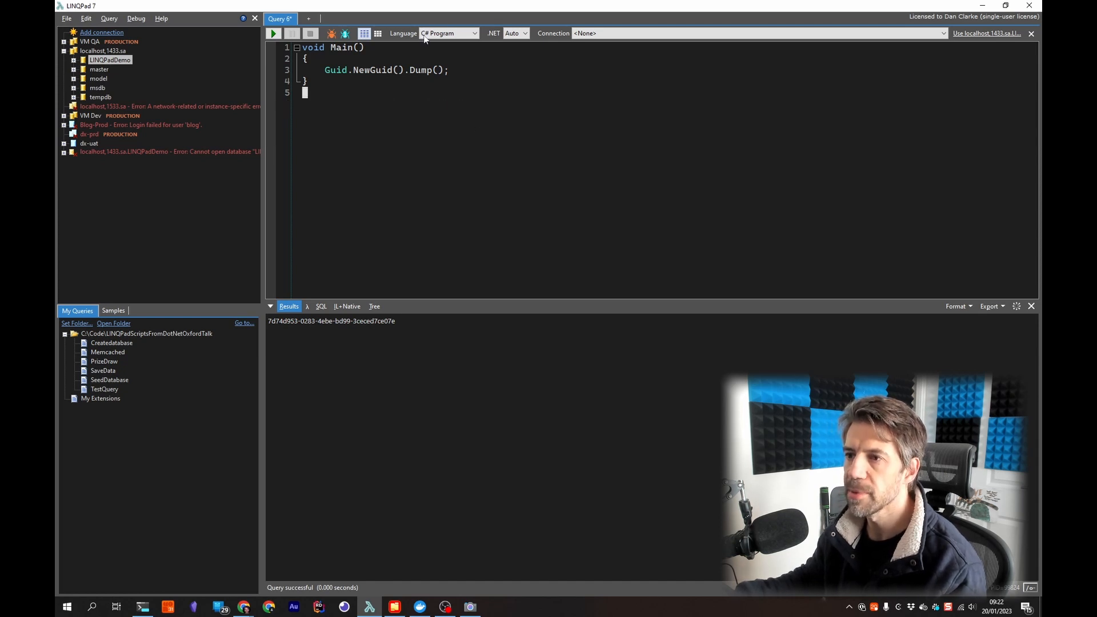
left_click(448, 33)
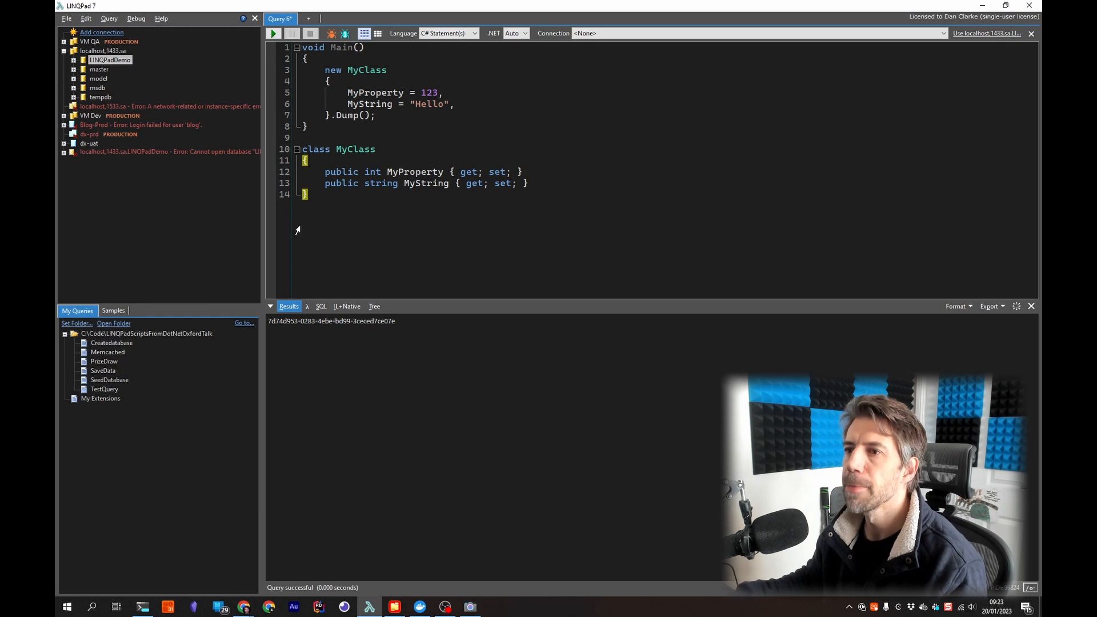
mouse_move(456, 44)
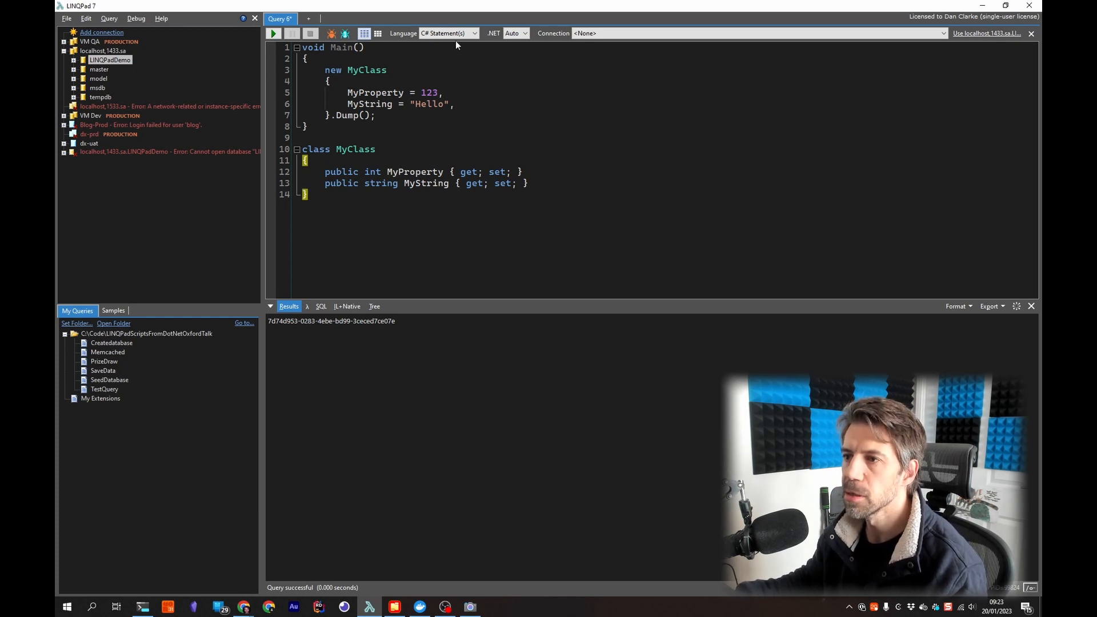
Step: Add MyNestedClass (MyNumber 456, Foo Bar) to MyClass and view the nested results table
left_click(449, 33)
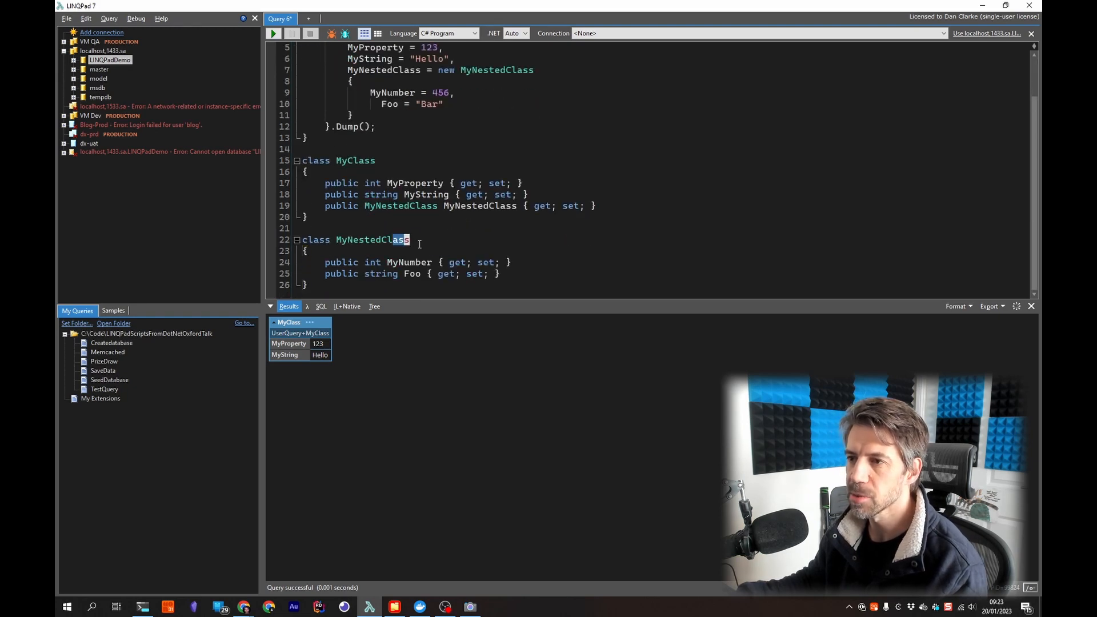
scroll("up", 3)
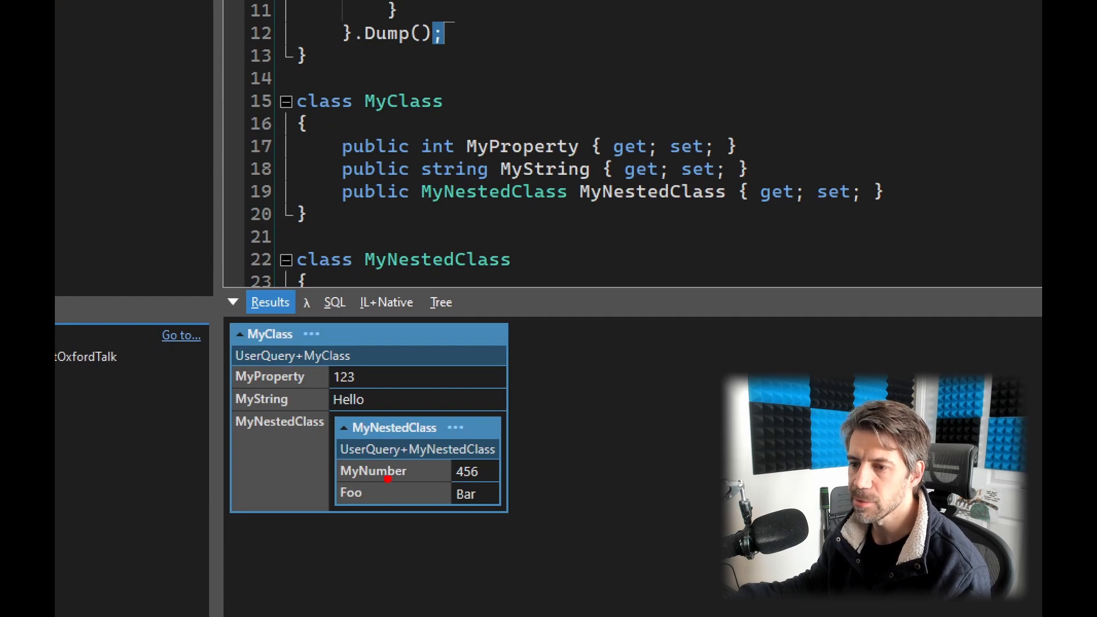
mouse_move(341, 458)
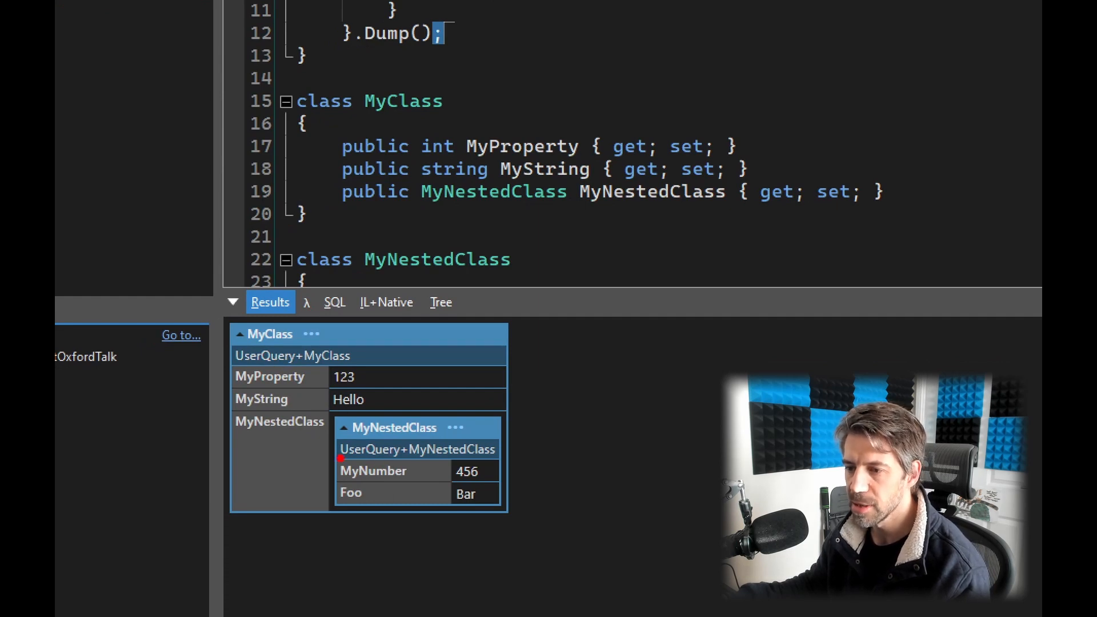
mouse_move(432, 481)
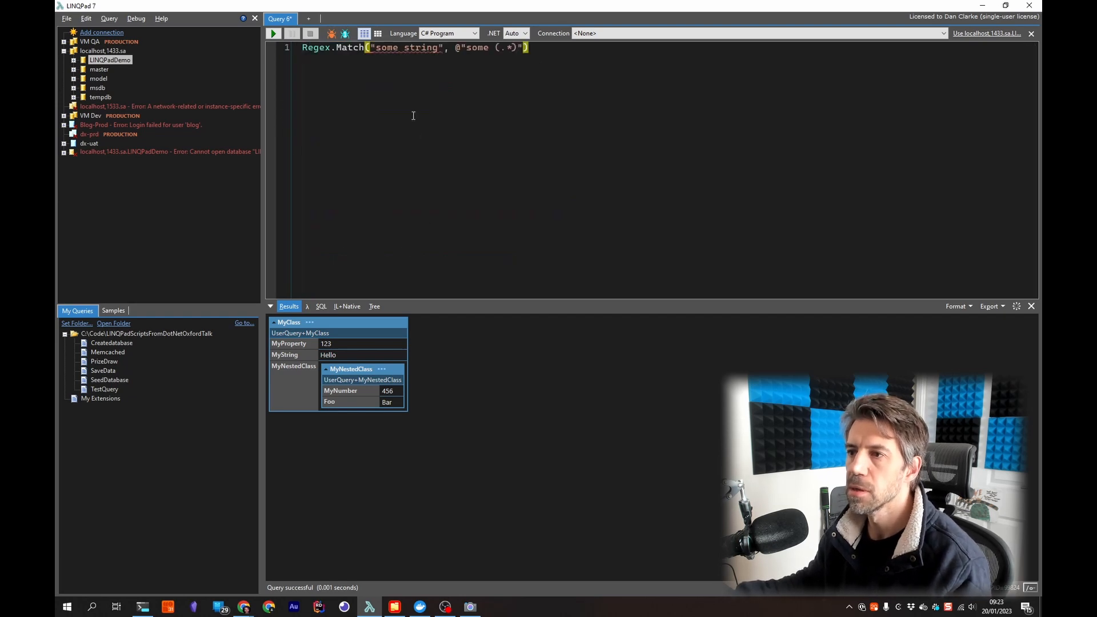
Step: Run Regex.Match("some string", @"some (.*)") as a C# Expression and inspect the Match
left_click(473, 33)
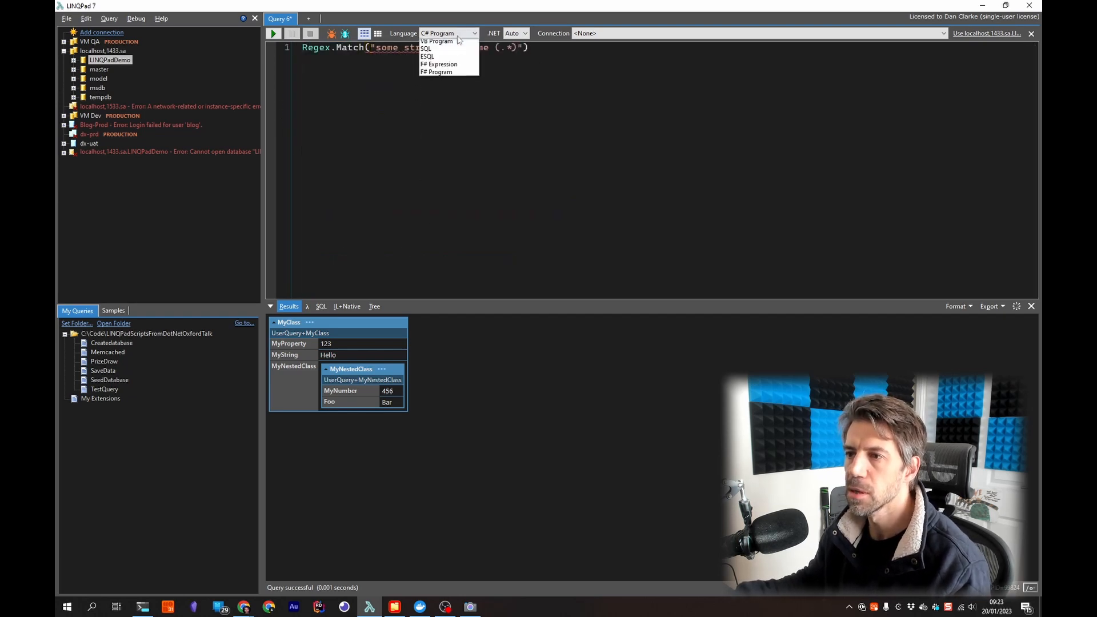
left_click(437, 64)
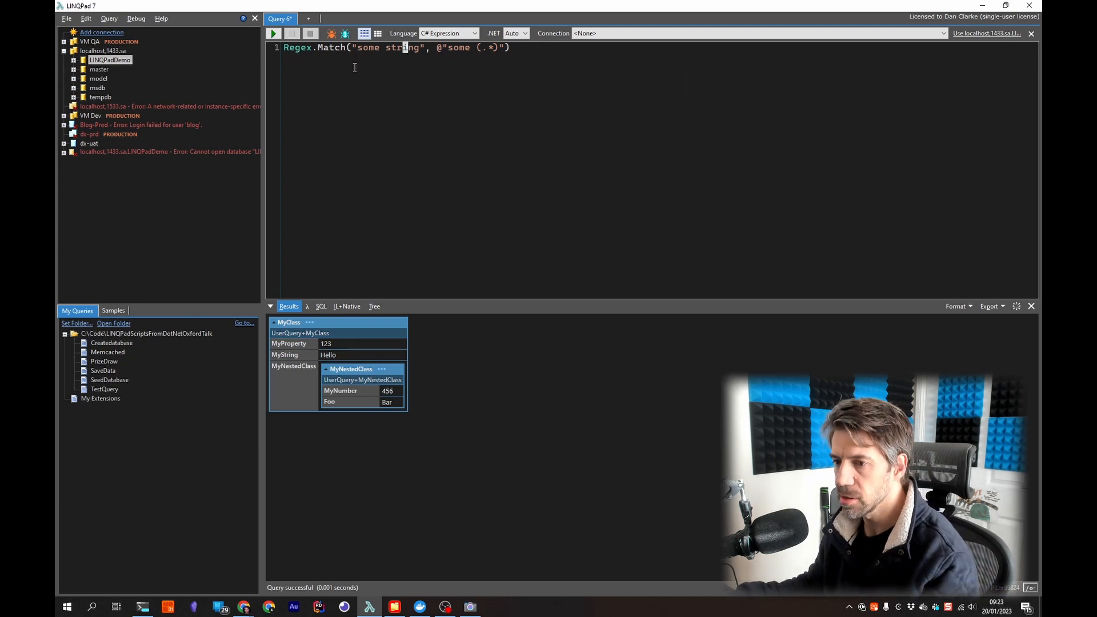
left_click(273, 33)
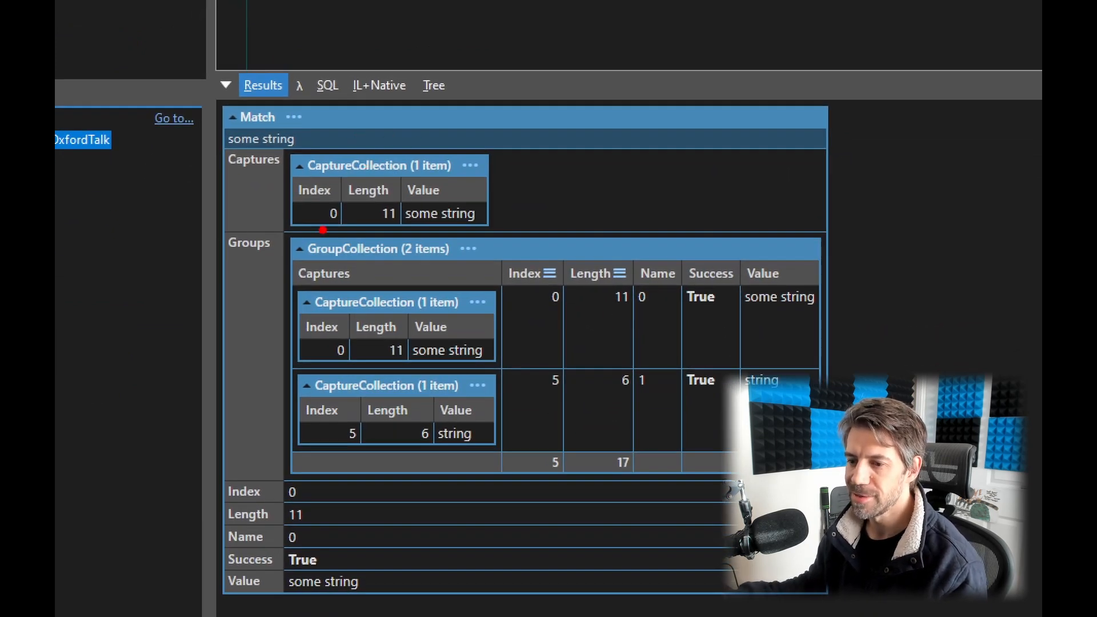
mouse_move(370, 153)
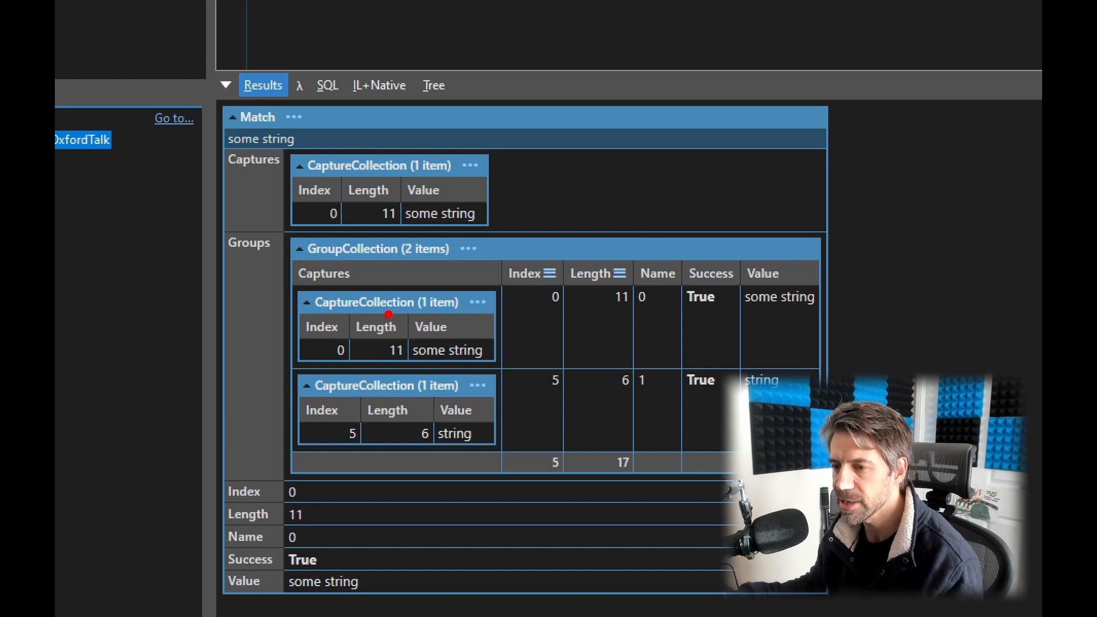
mouse_move(310, 341)
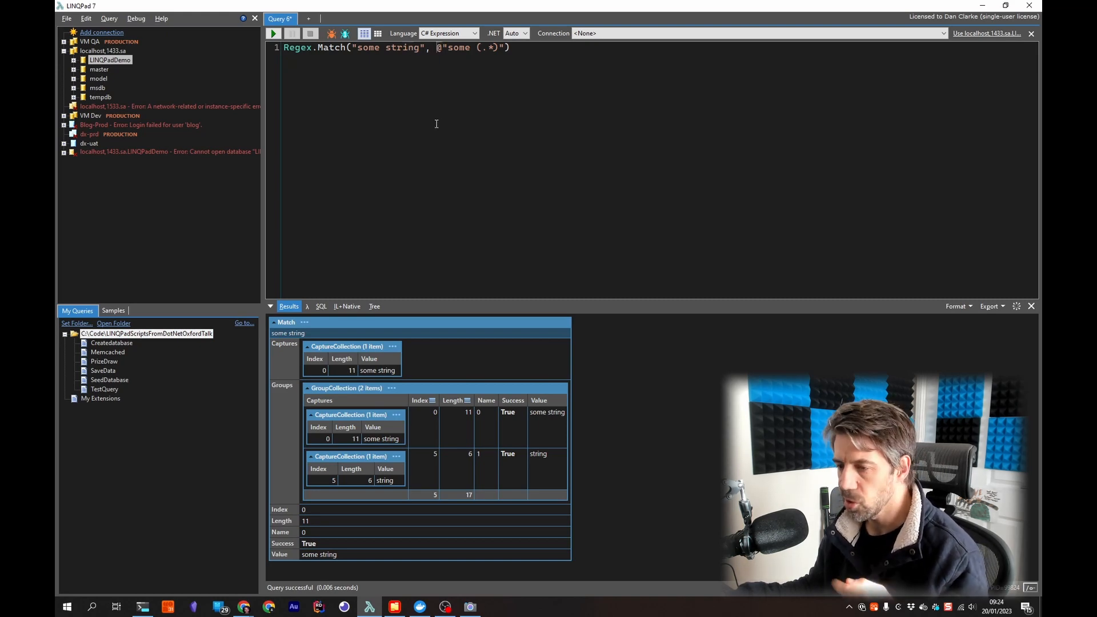
mouse_move(410, 147)
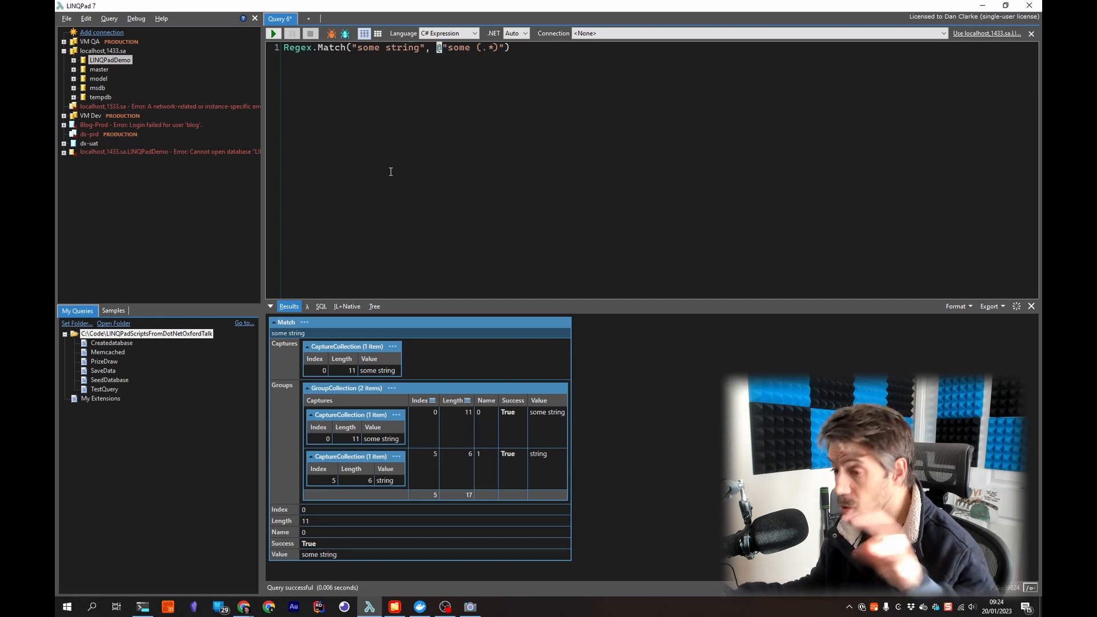
mouse_move(383, 172)
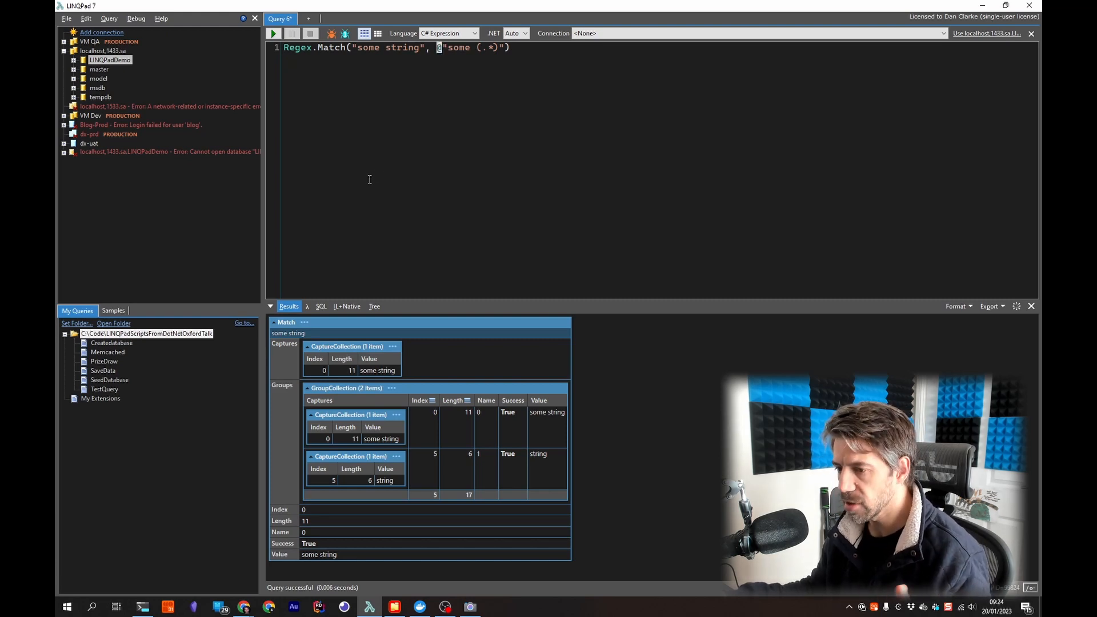
mouse_move(362, 180)
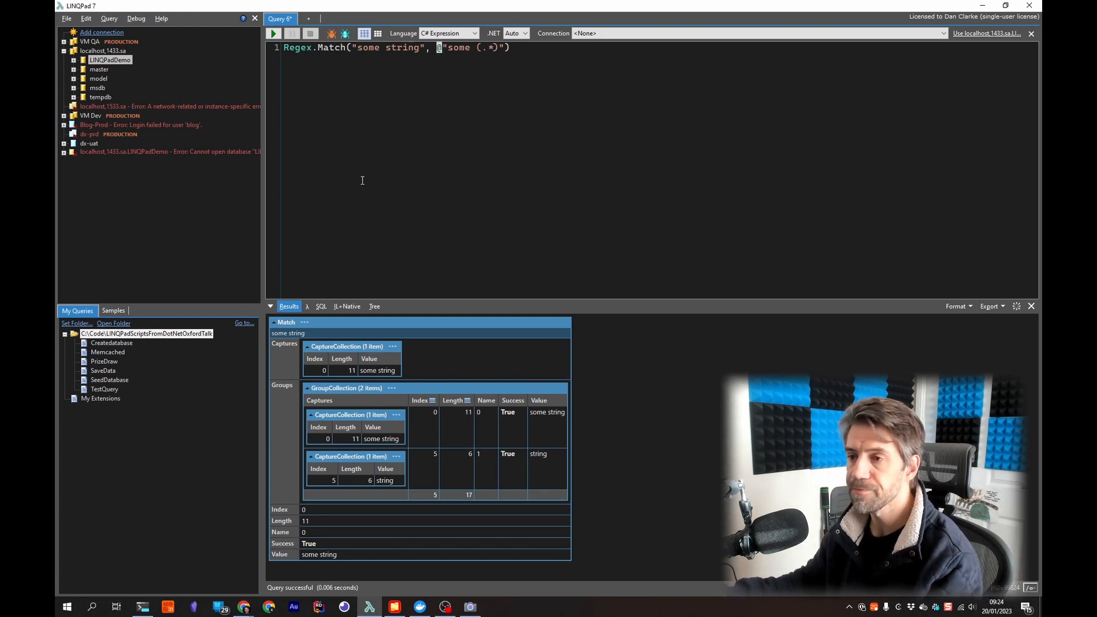
mouse_move(433, 166)
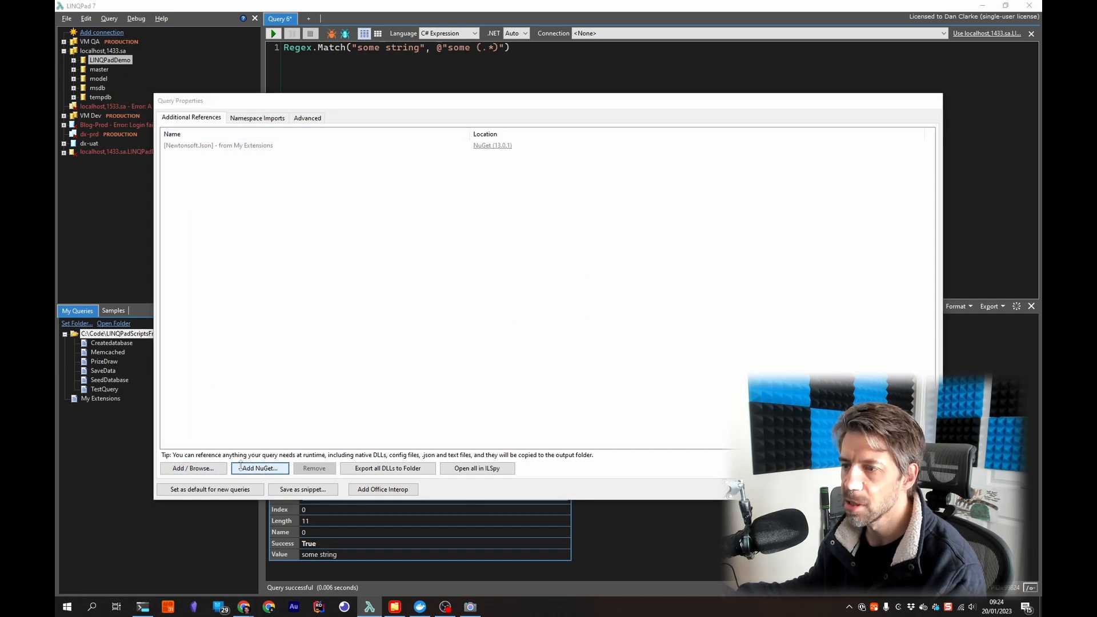
Step: Open the LINQPad NuGet Manager from Query Properties via Add NuGet
left_click(259, 468)
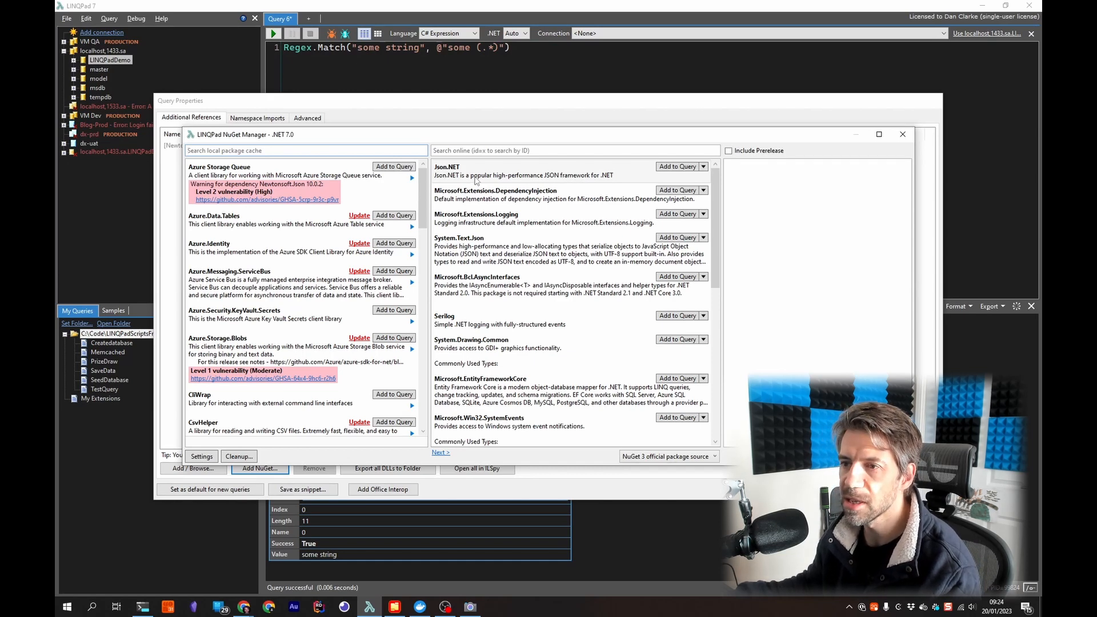
Step: Close the dialogs, load the saved Memcached query and run it to dump MyKey's cached value
left_click(902, 134)
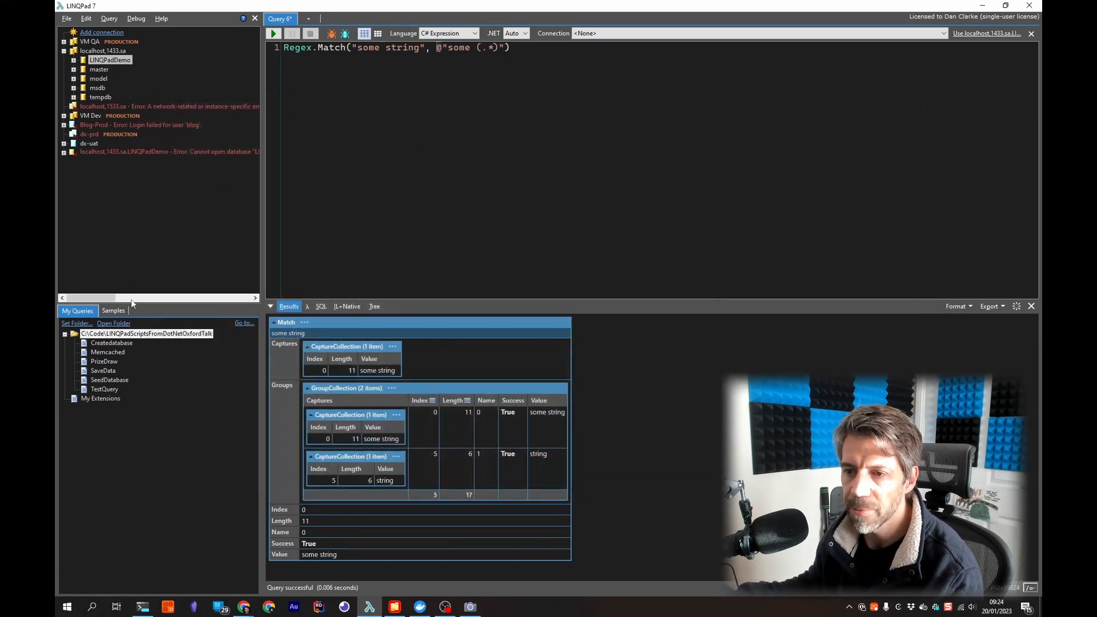
double_click(107, 352)
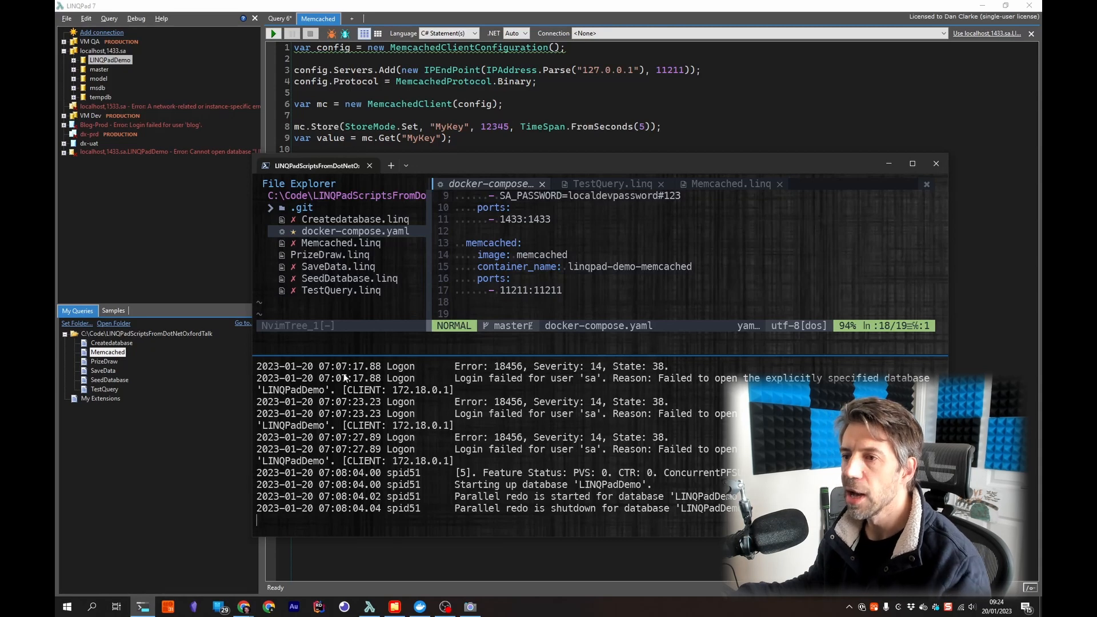
left_click(937, 163)
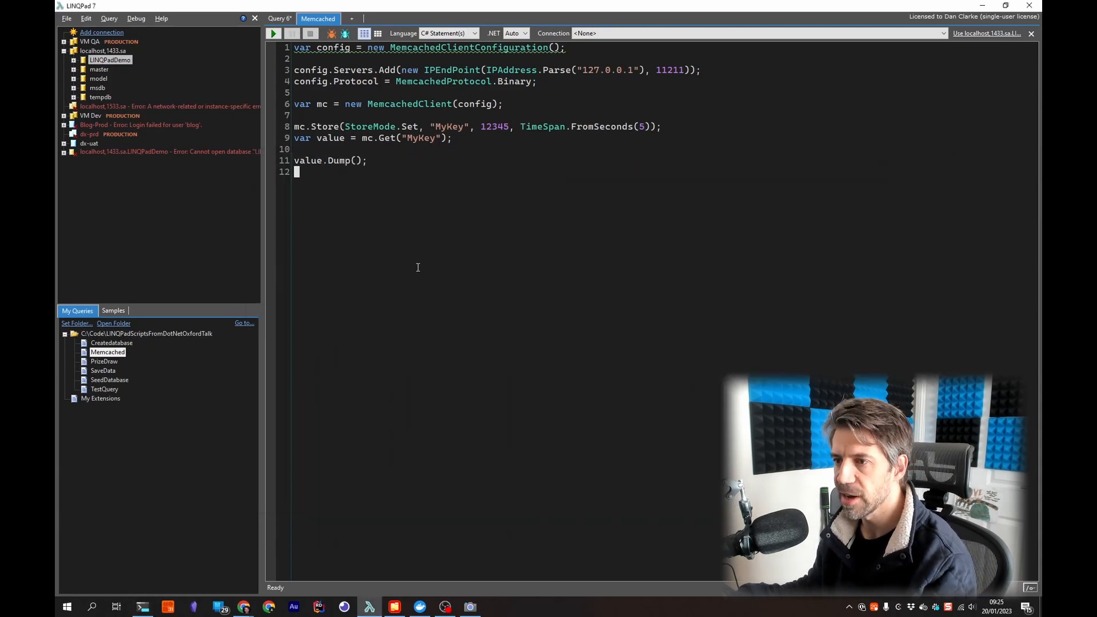
left_click(273, 34)
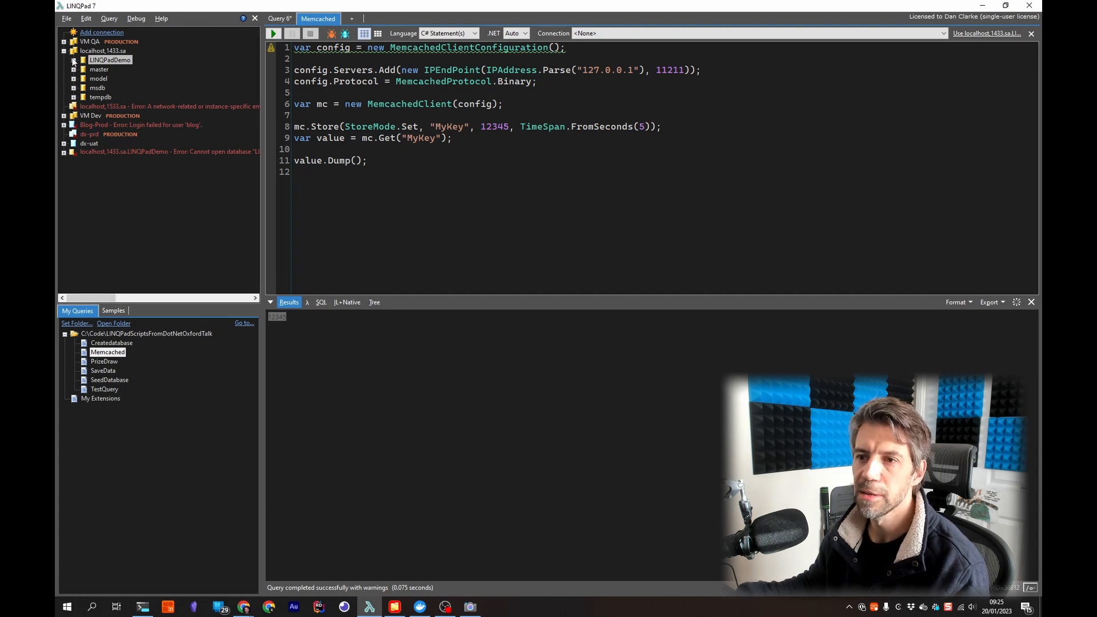
Step: Expand LINQPadDemo to list its OrderItems, Orders, Products and Users tables
left_click(73, 60)
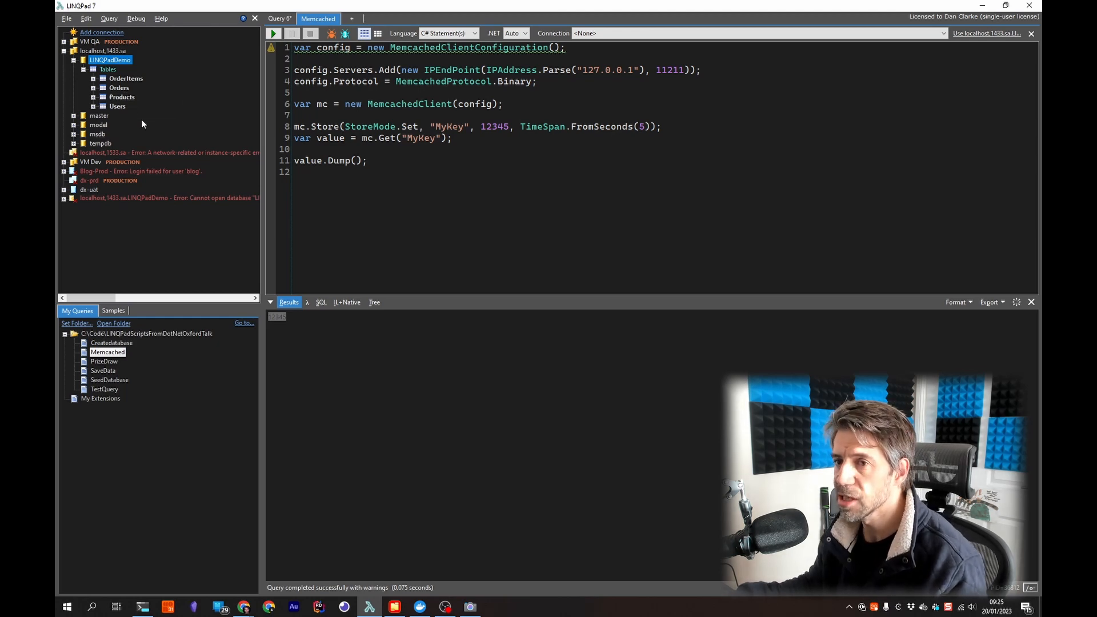
mouse_move(119, 88)
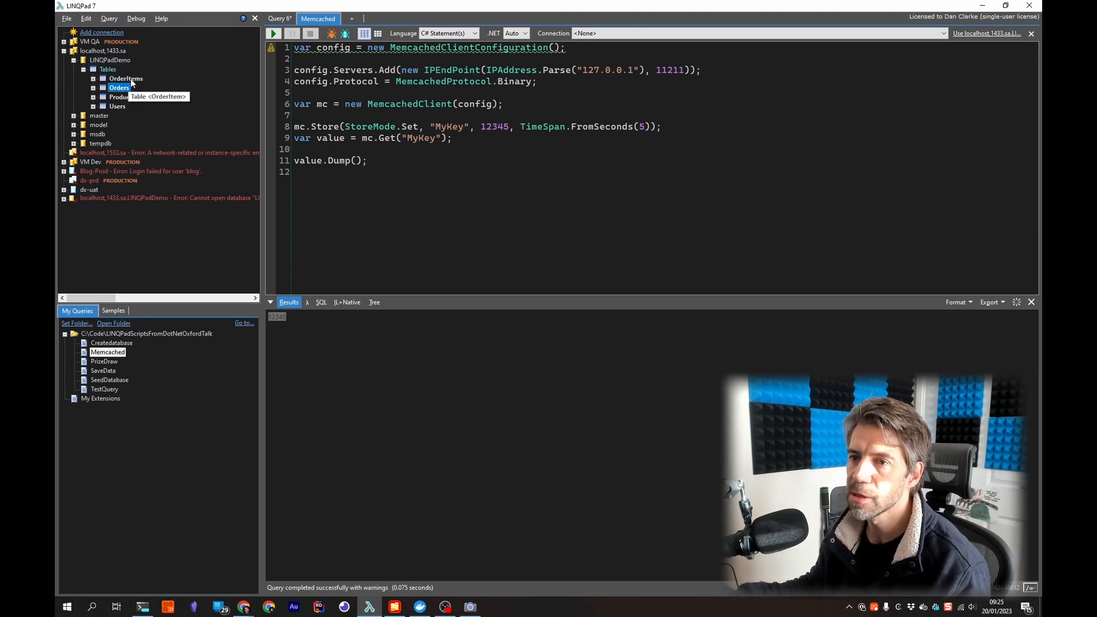
left_click(126, 79)
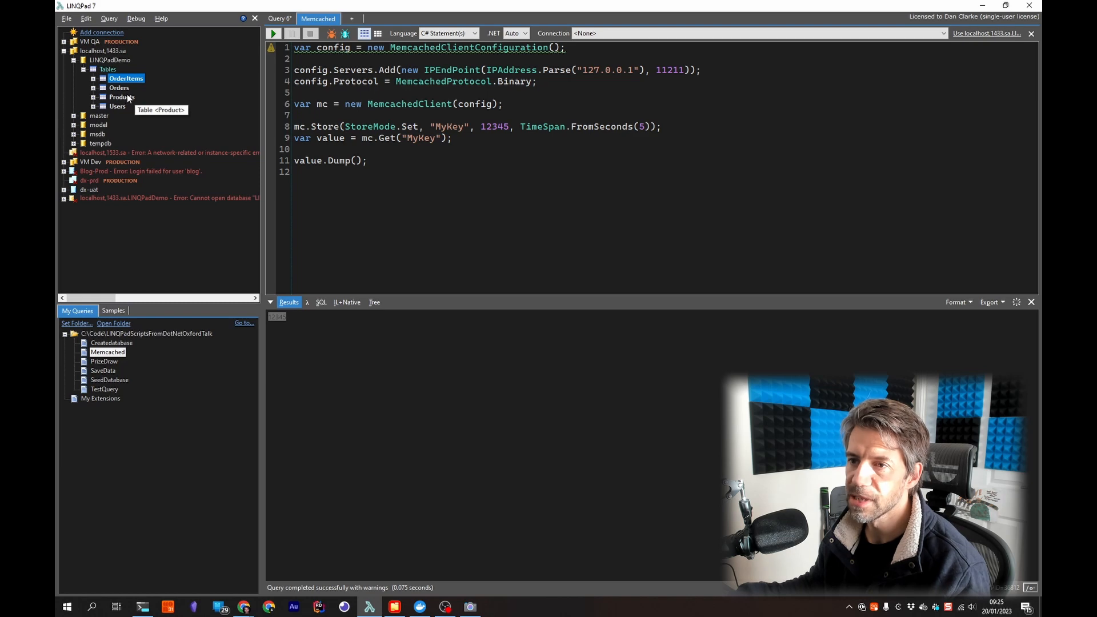
mouse_move(118, 88)
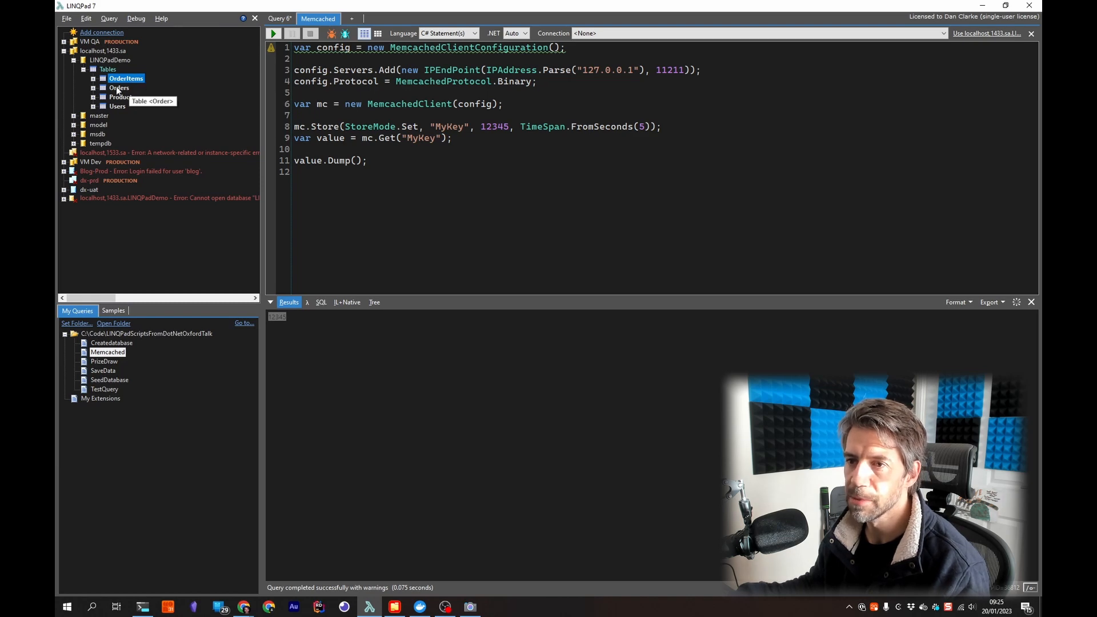
left_click(118, 88)
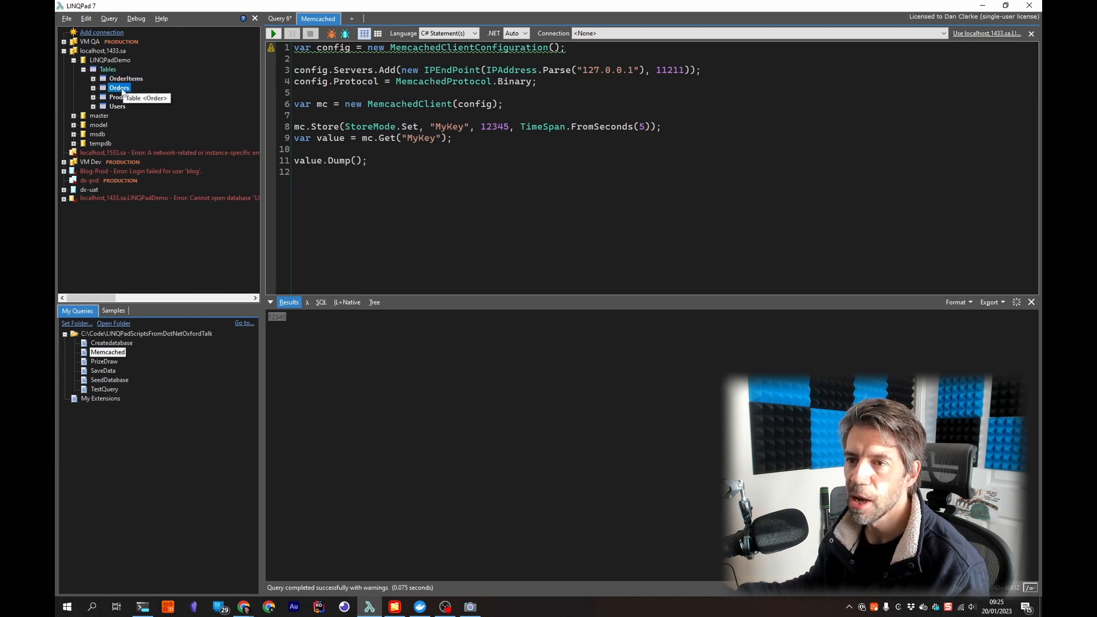
left_click(122, 96)
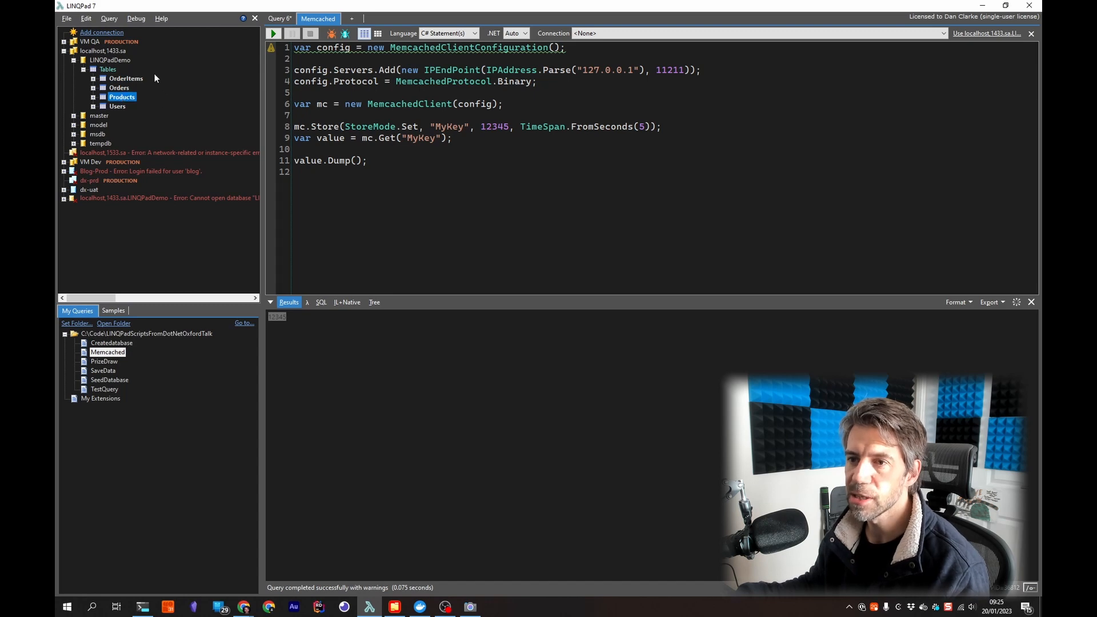
left_click(117, 105)
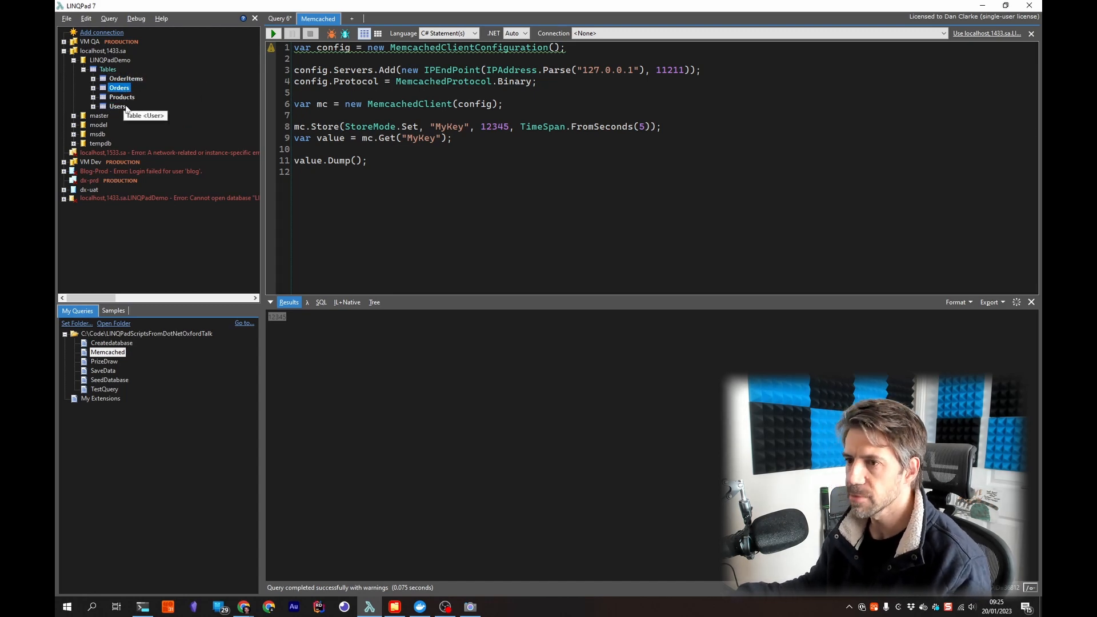
Step: Start a new blank query connected to the LINQPadDemo database
left_click(350, 18)
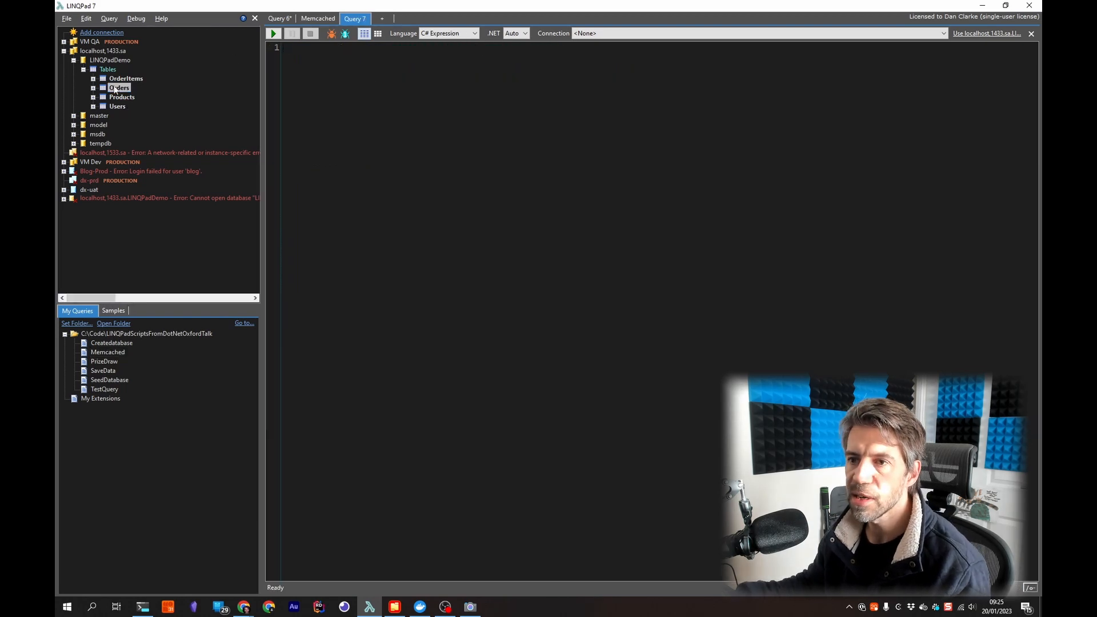
left_click(109, 60)
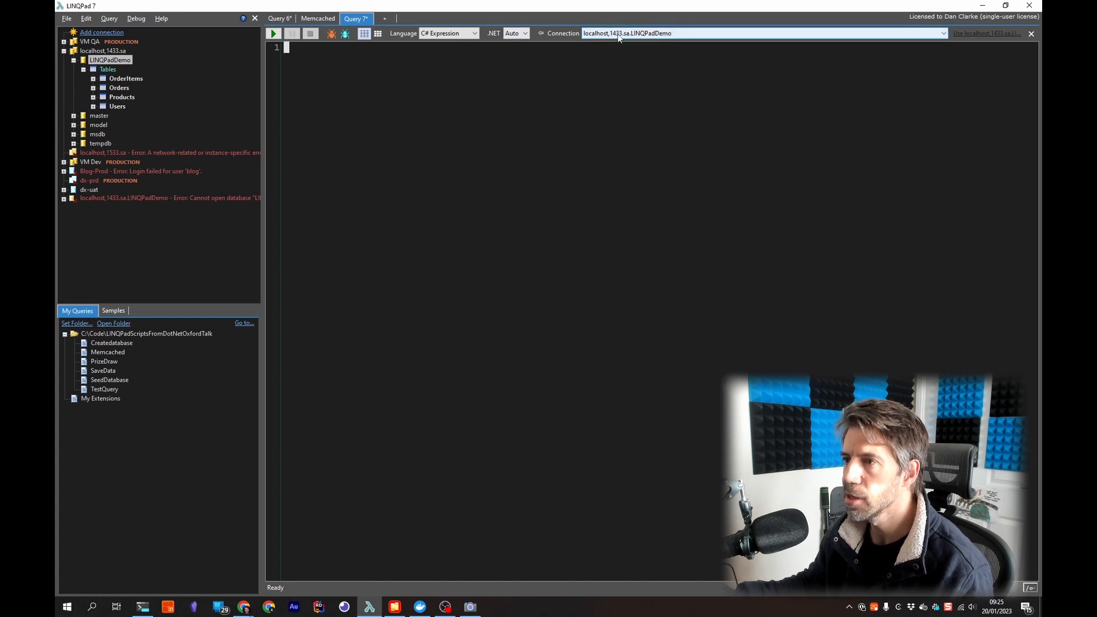
mouse_move(454, 115)
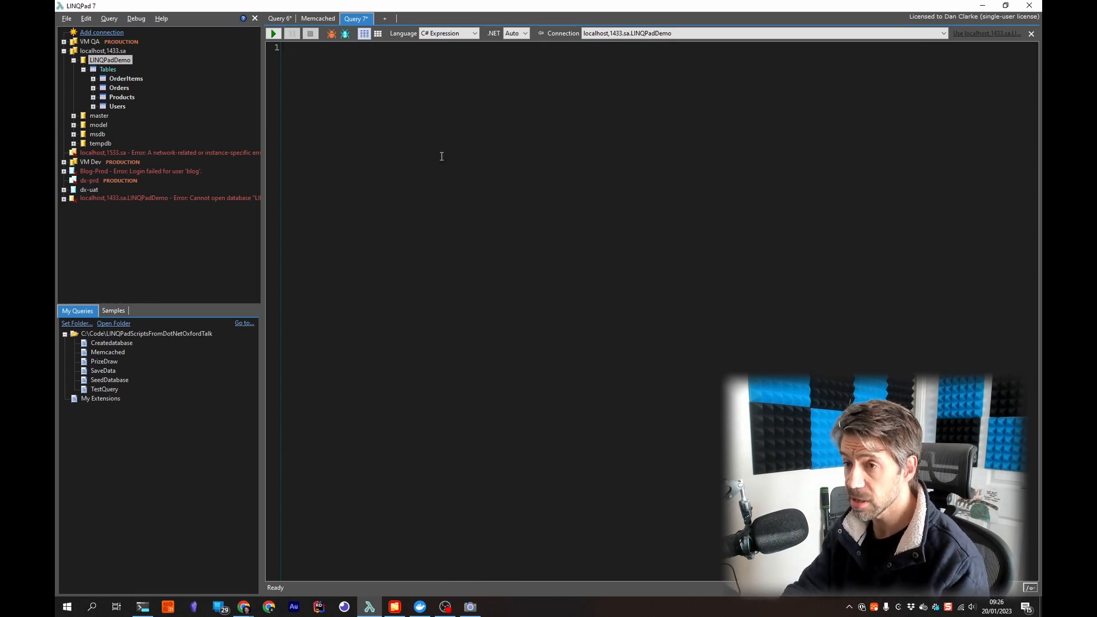
Step: Query Orders and expand the first order's OrderItems down to its Peroni product details
type("Orders")
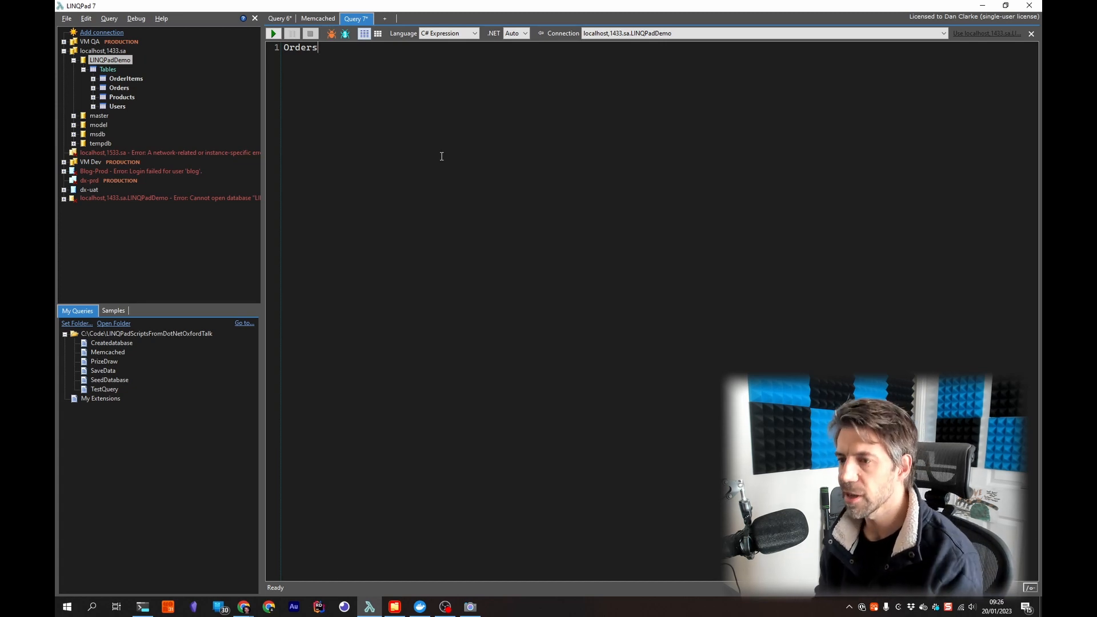
left_click(274, 34)
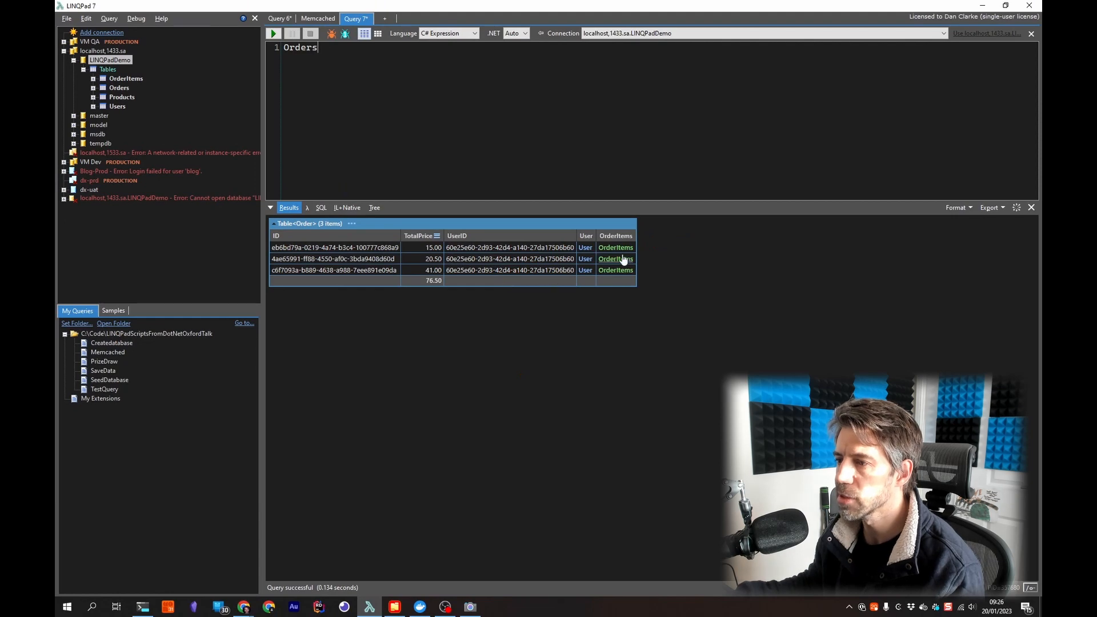
left_click(615, 247)
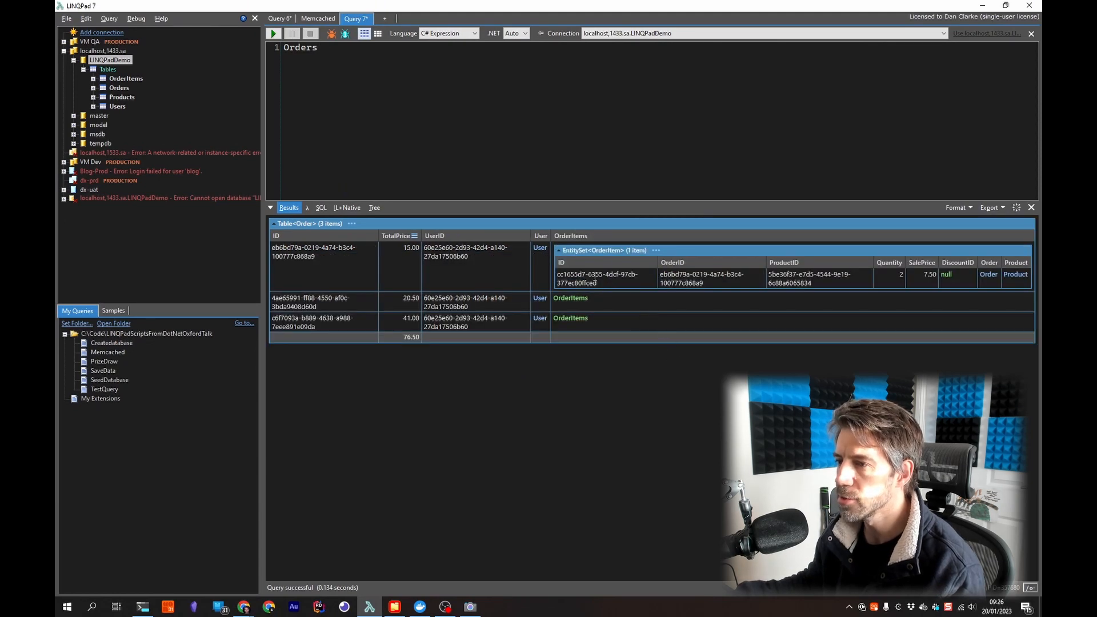
mouse_move(650, 292)
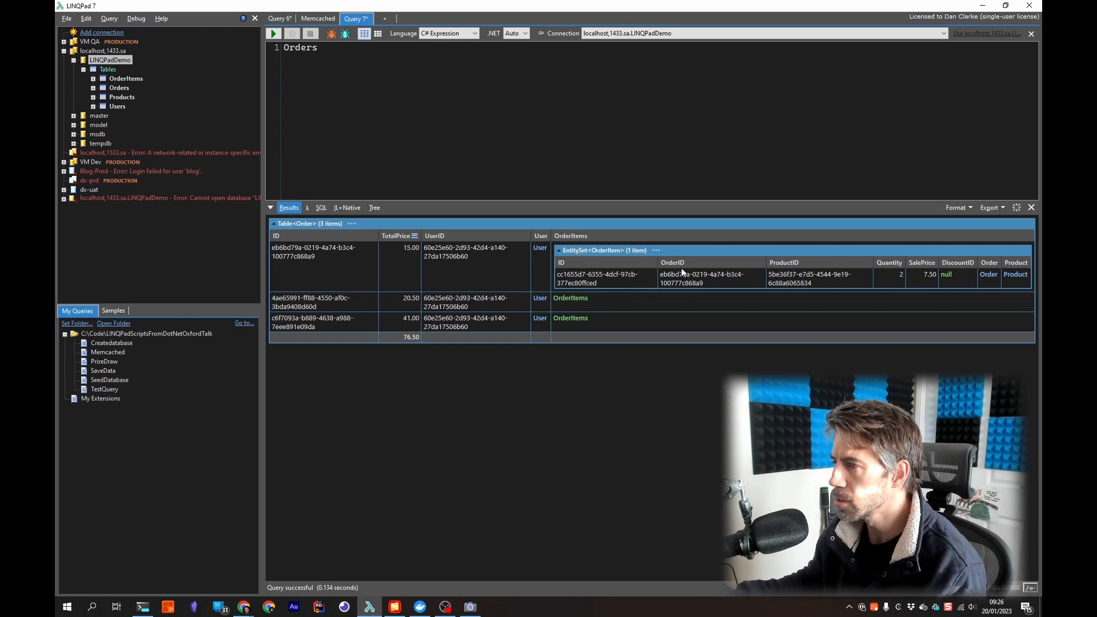
mouse_move(700, 273)
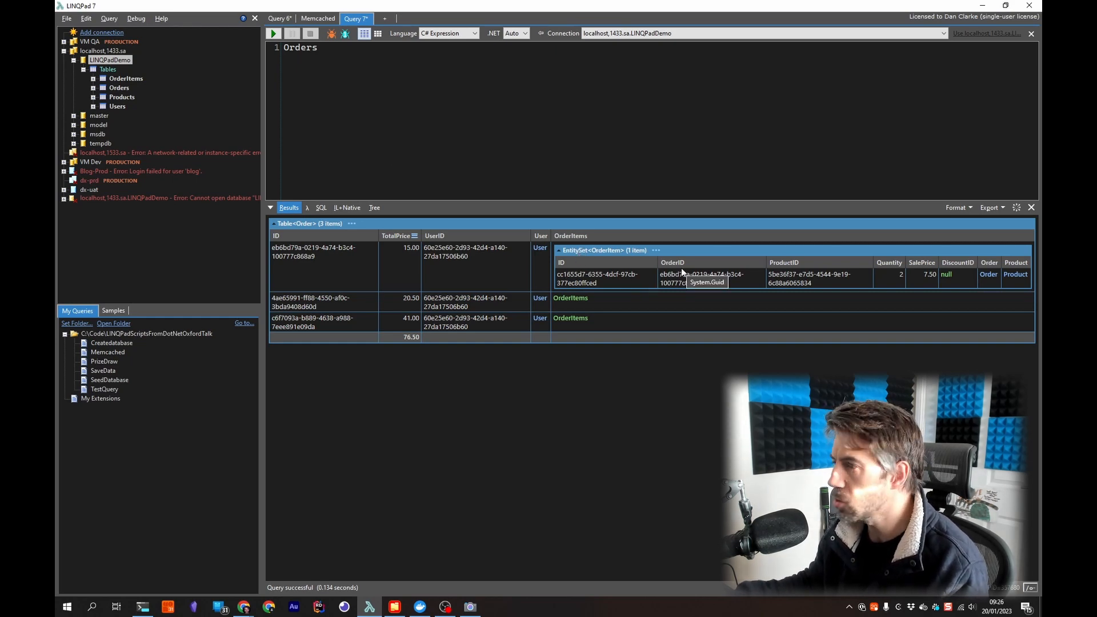
mouse_move(500, 279)
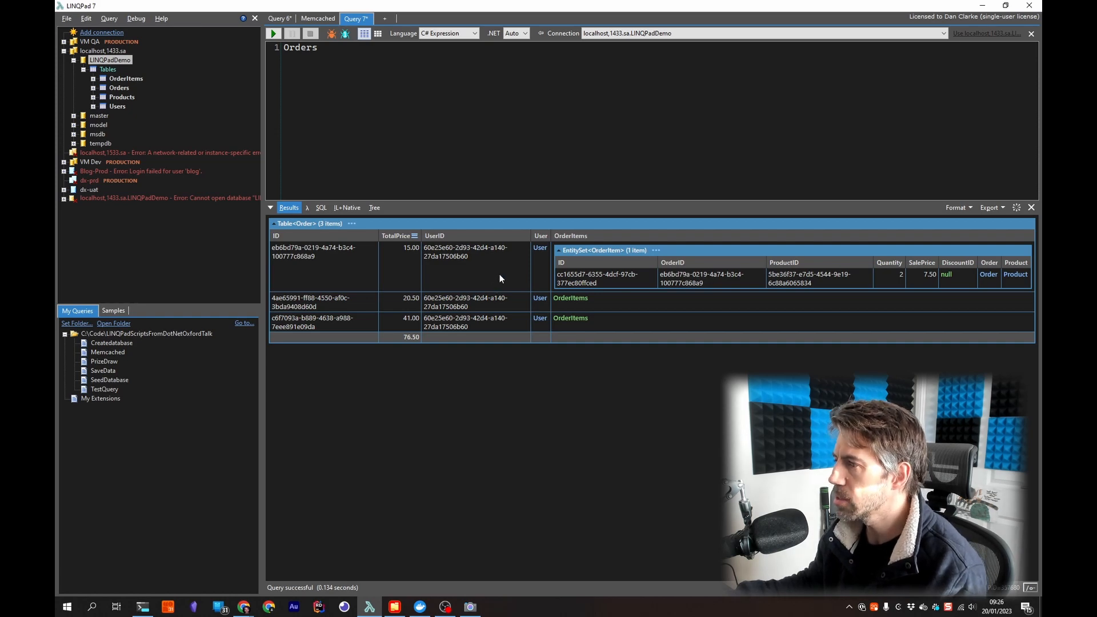
left_click(1015, 274)
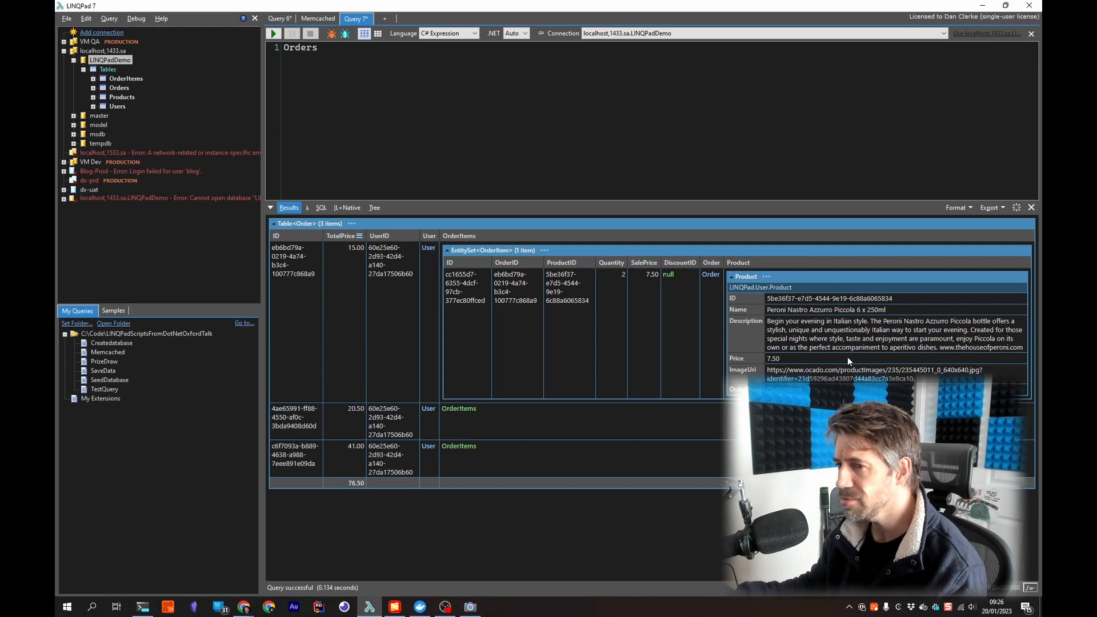
mouse_move(830, 367)
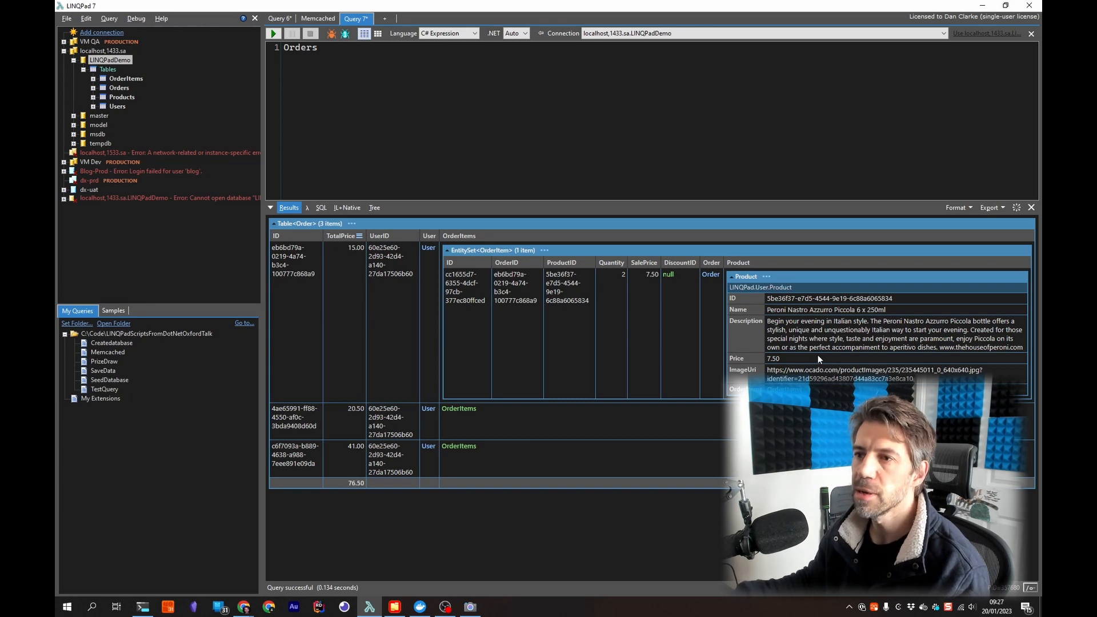
mouse_move(460, 342)
type("vca")
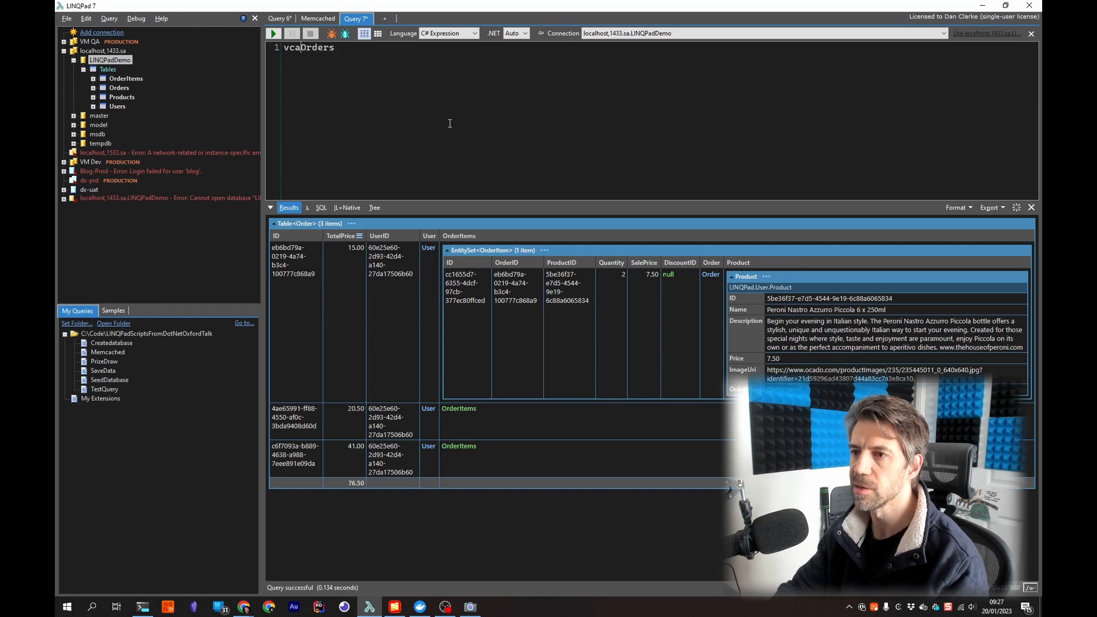
Step: Write statements that Single out the first order by its copied ID and set TotalPrice to 123 with SubmitChanges
type("var order =")
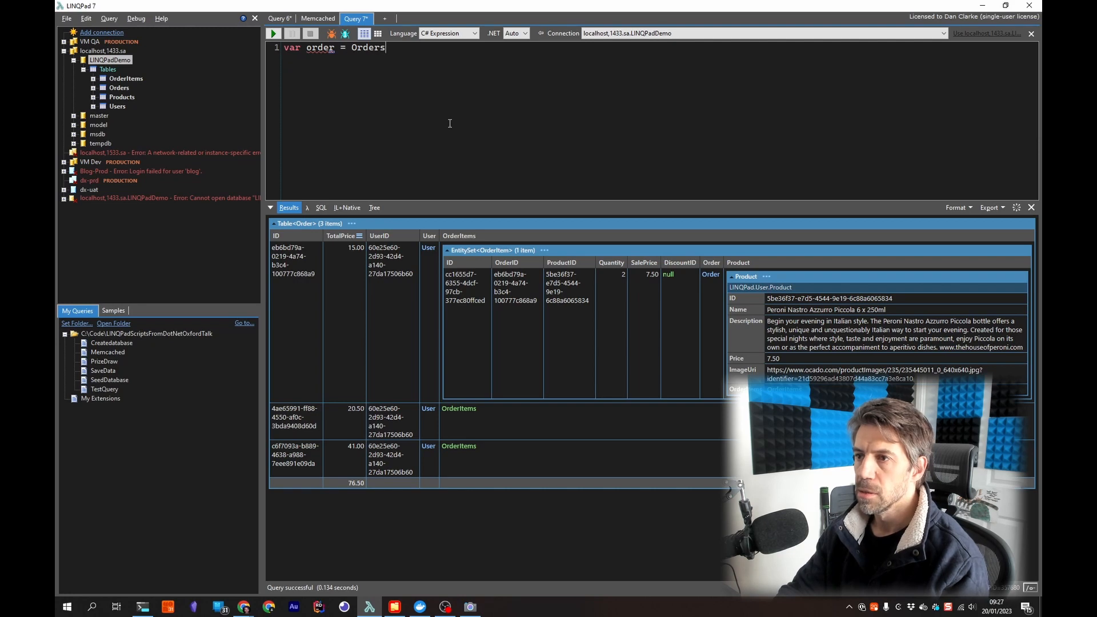
left_click(448, 33)
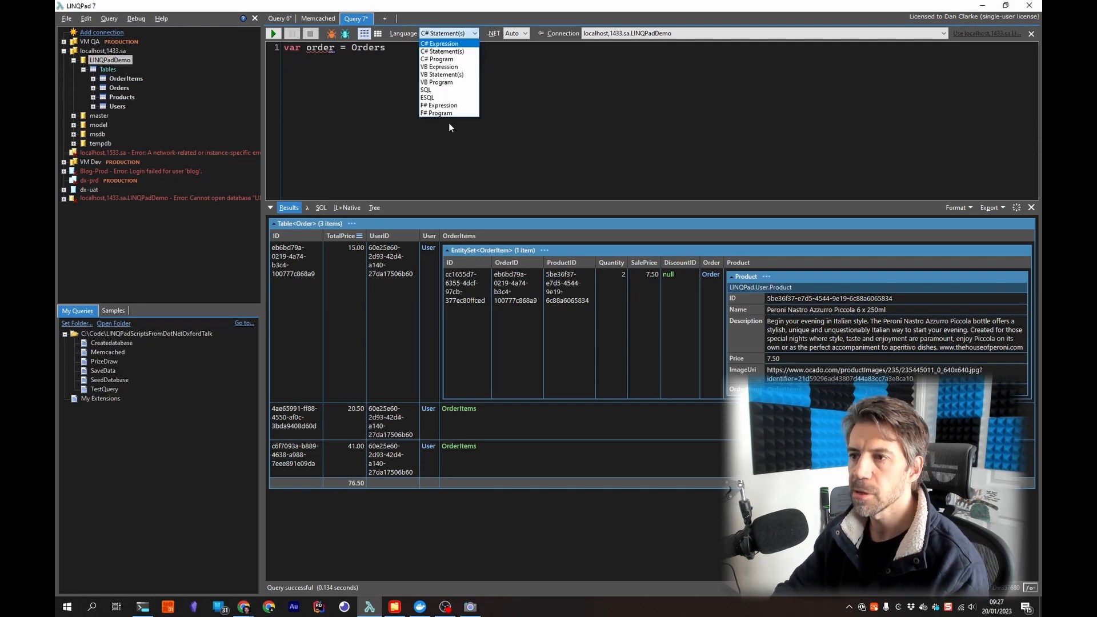
type(".")
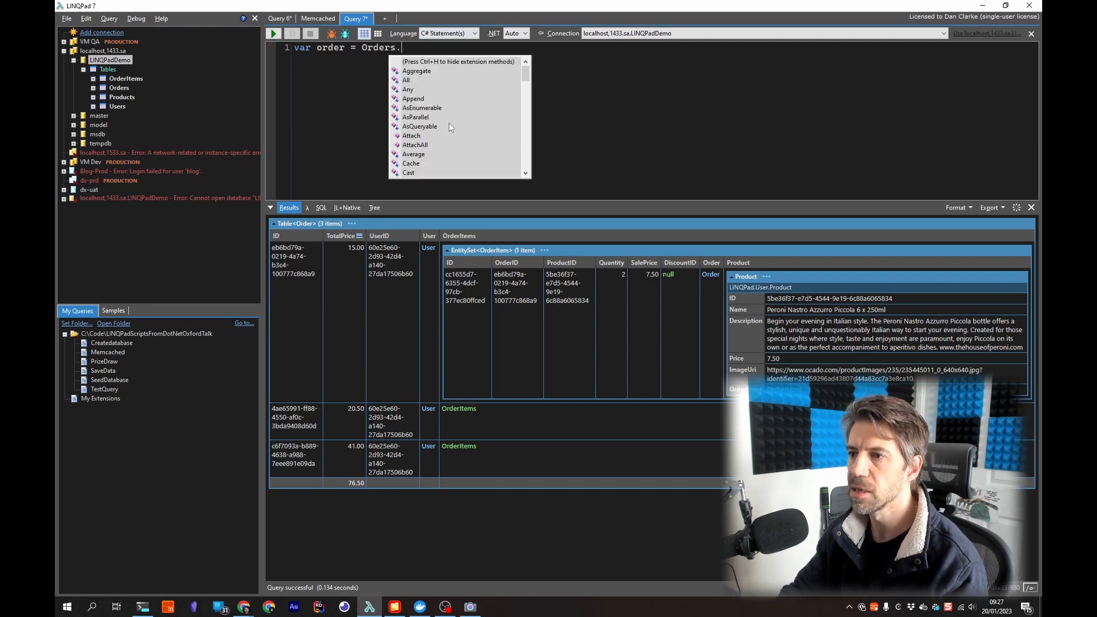
type("si")
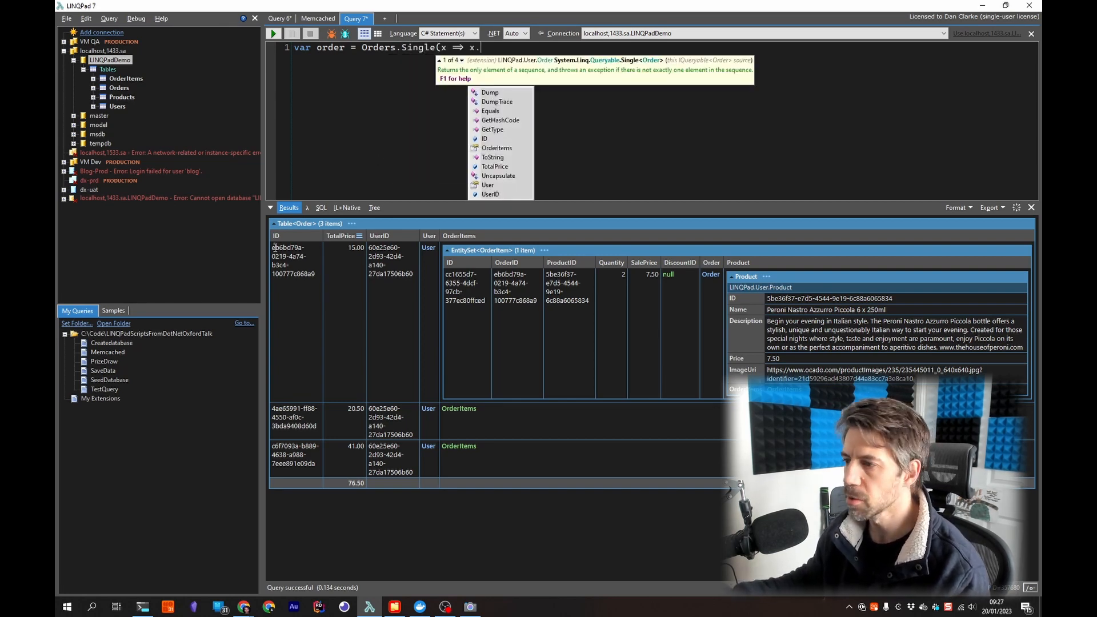
left_click(541, 54)
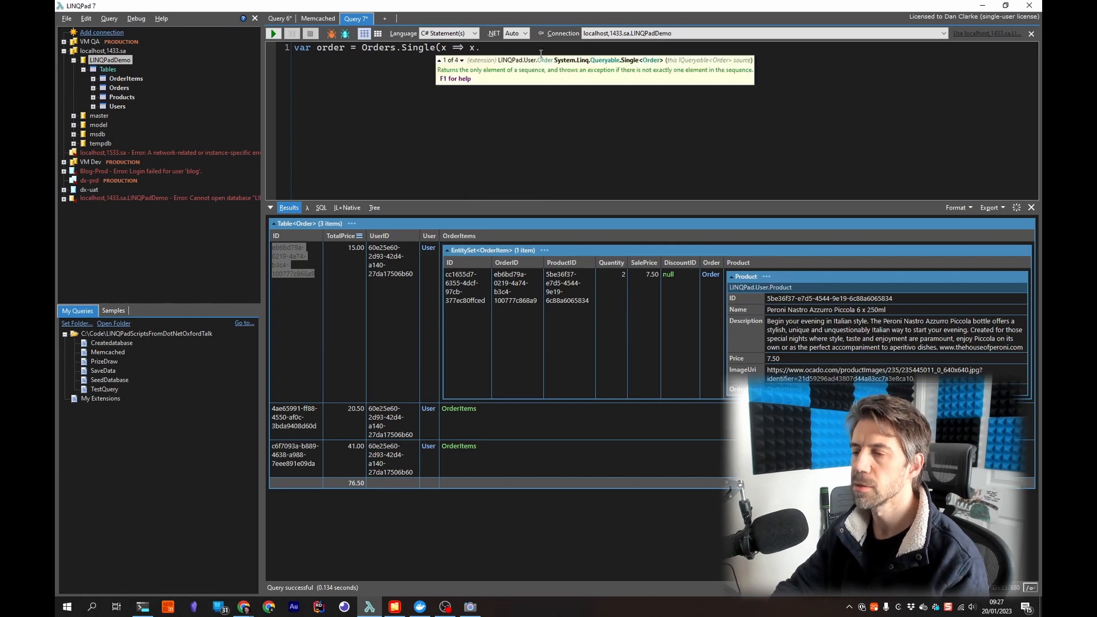
type(".id")
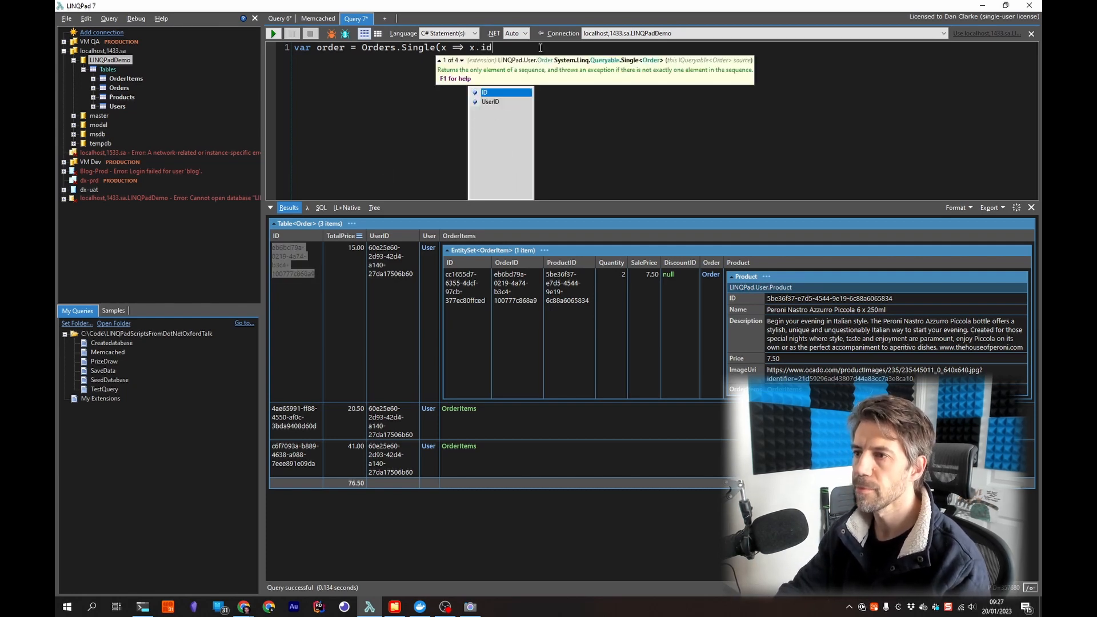
type(".ID.Equals(\"")
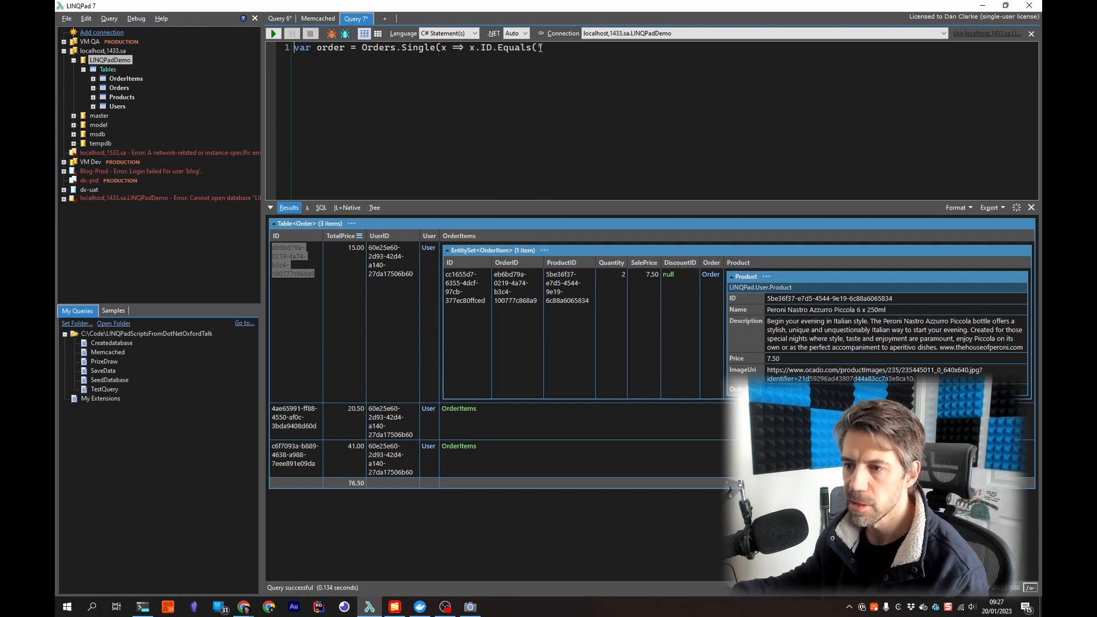
right_click(294, 251)
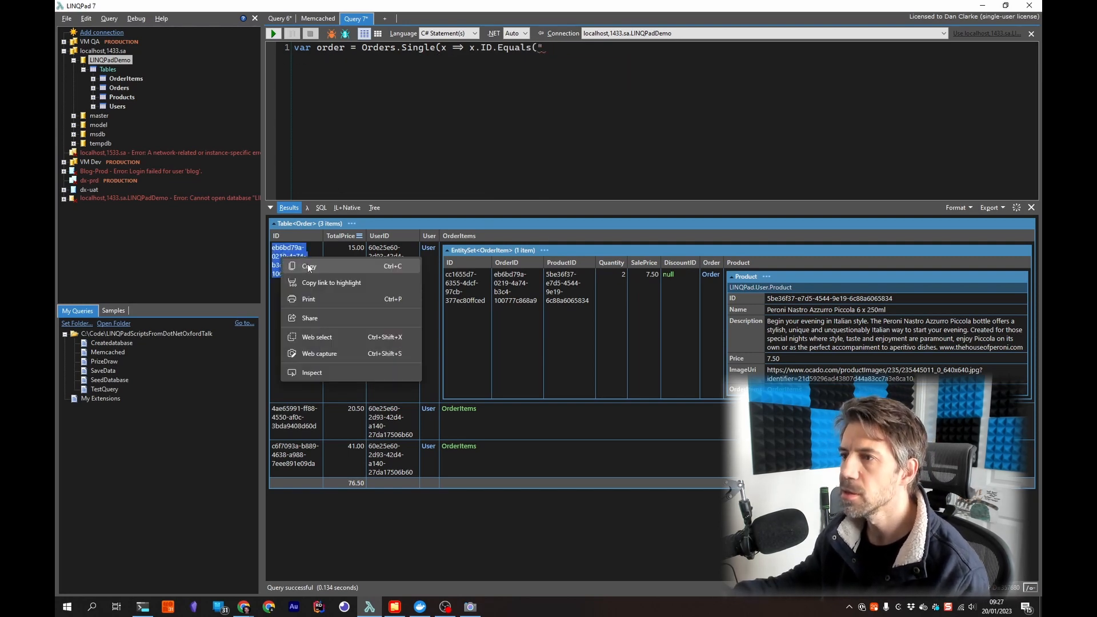
left_click(308, 266)
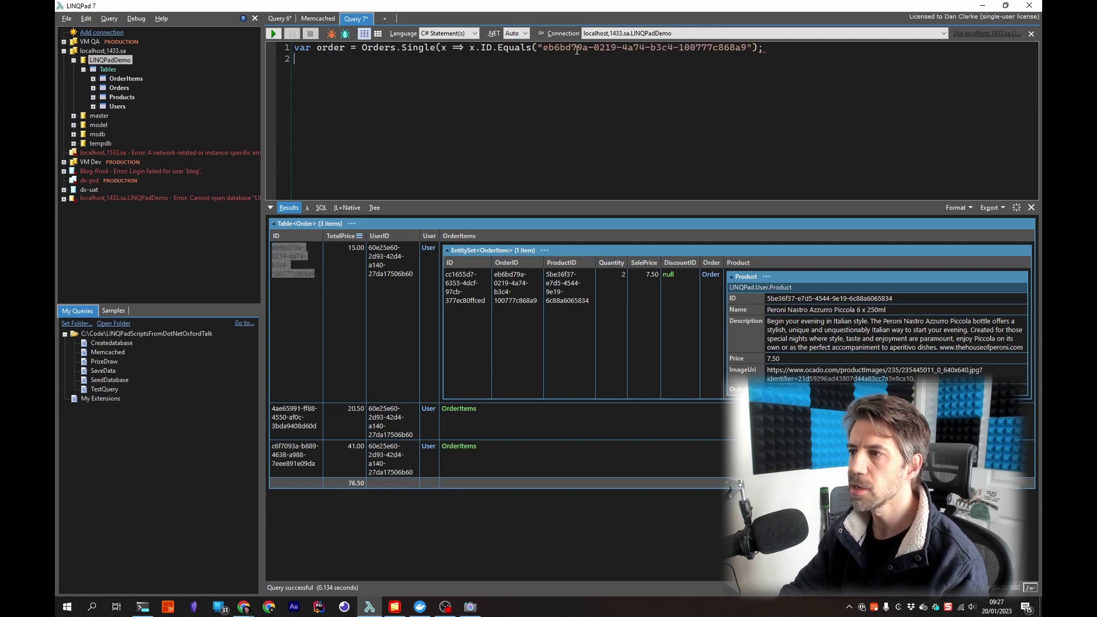
type("order.TotalPrice = 123;")
type("SubmitChanges();")
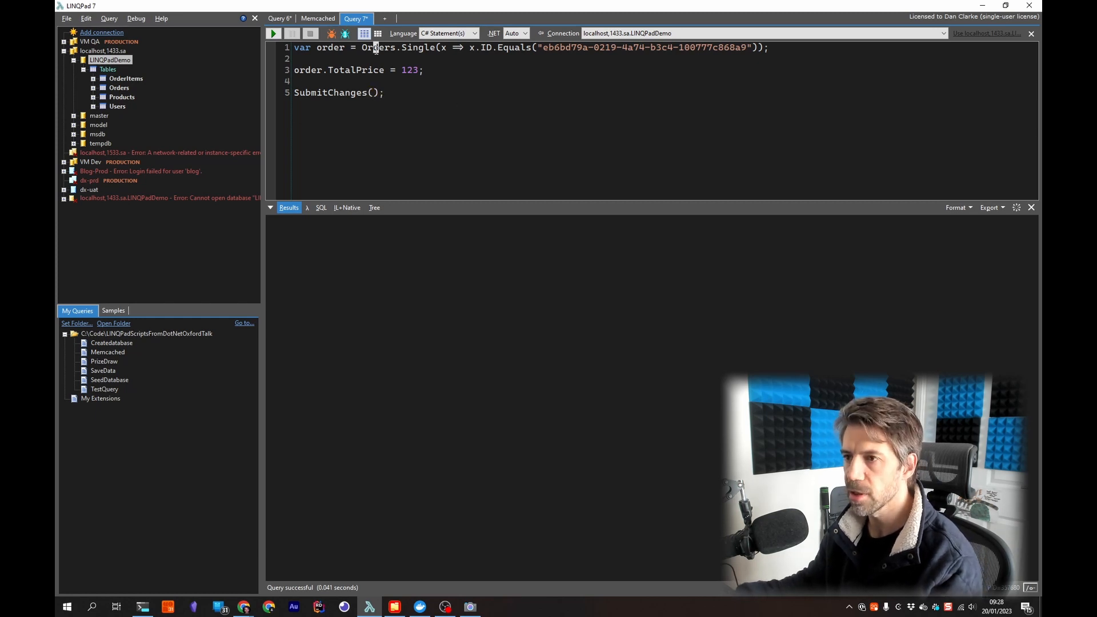
Step: Run only the Orders selection to list orders showing TotalPrice 123.00 and expand the first order's items
double_click(378, 48)
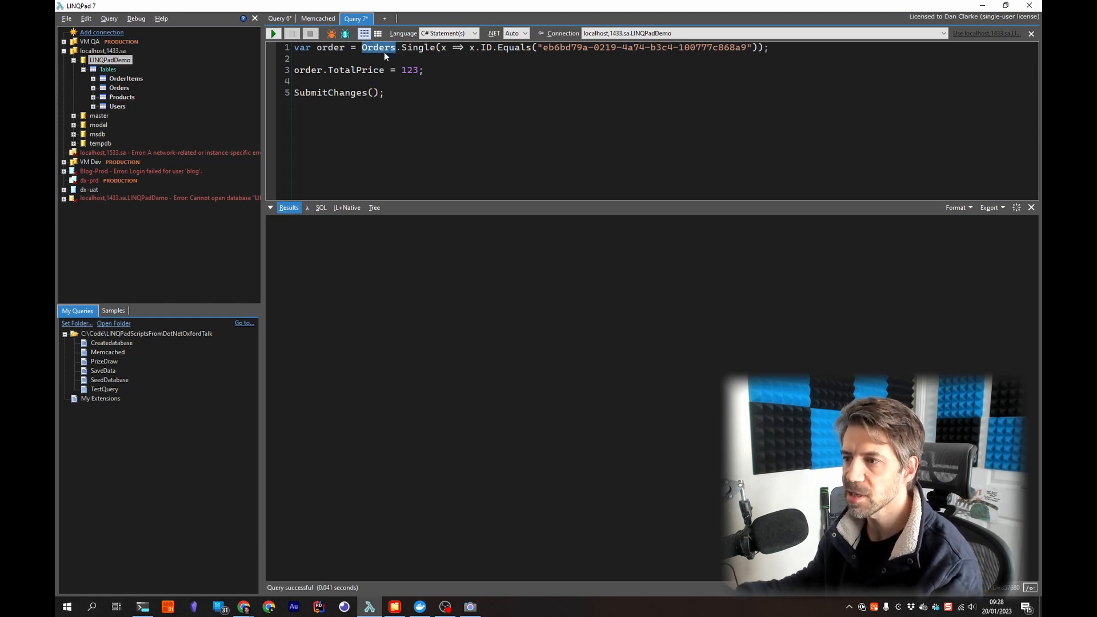
left_click(273, 33)
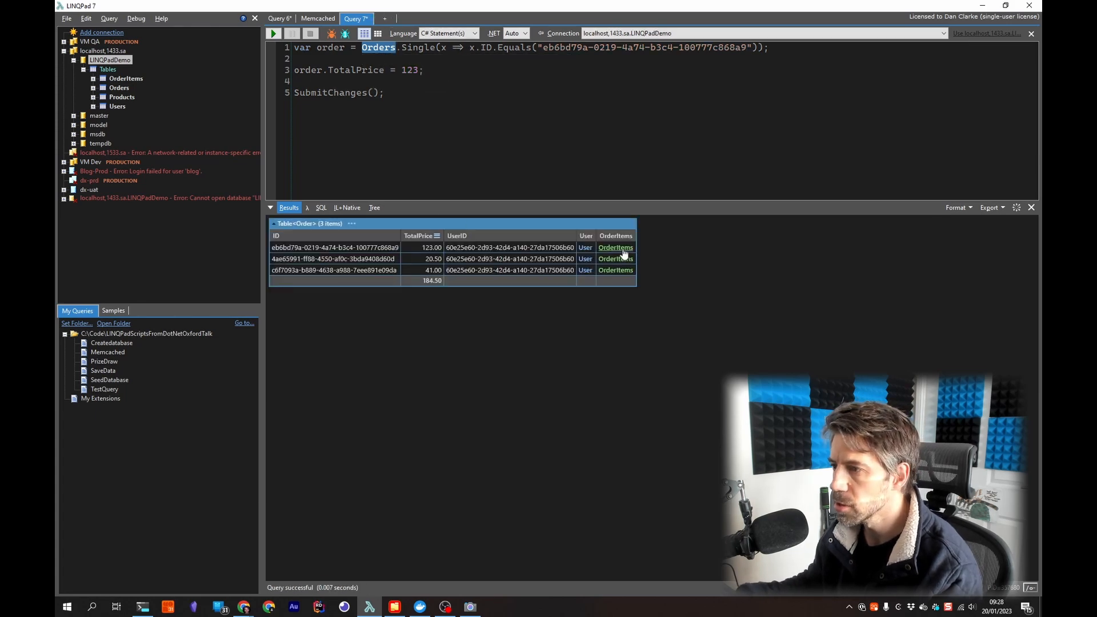
left_click(615, 248)
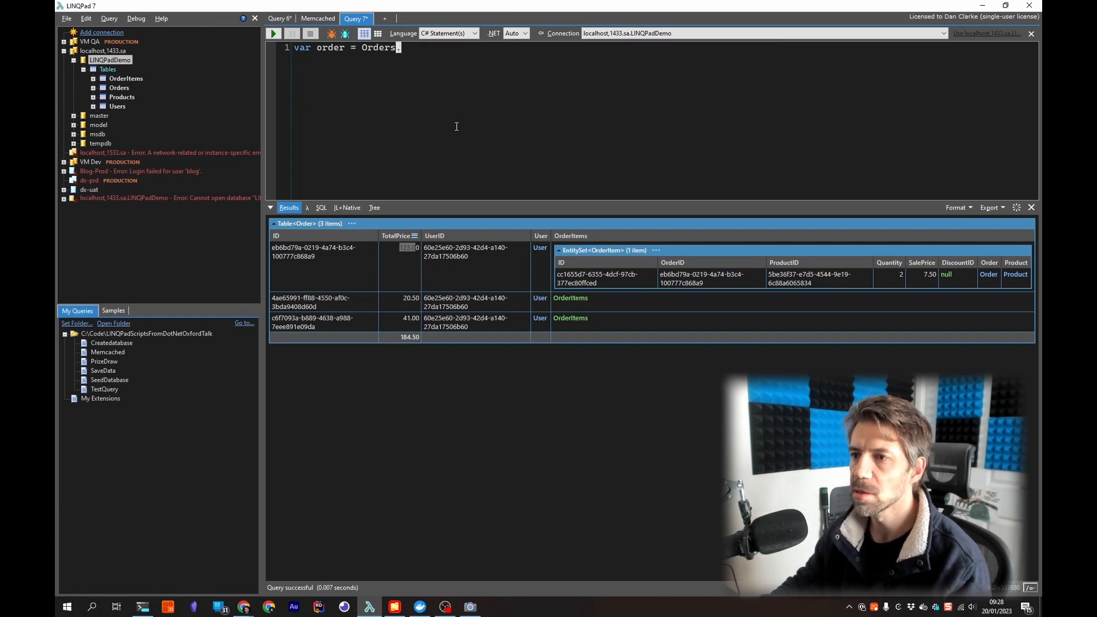
Step: Query Orders, edit the first TotalPrice to 456 in the editable grid, save and close results
key("ctrl+a")
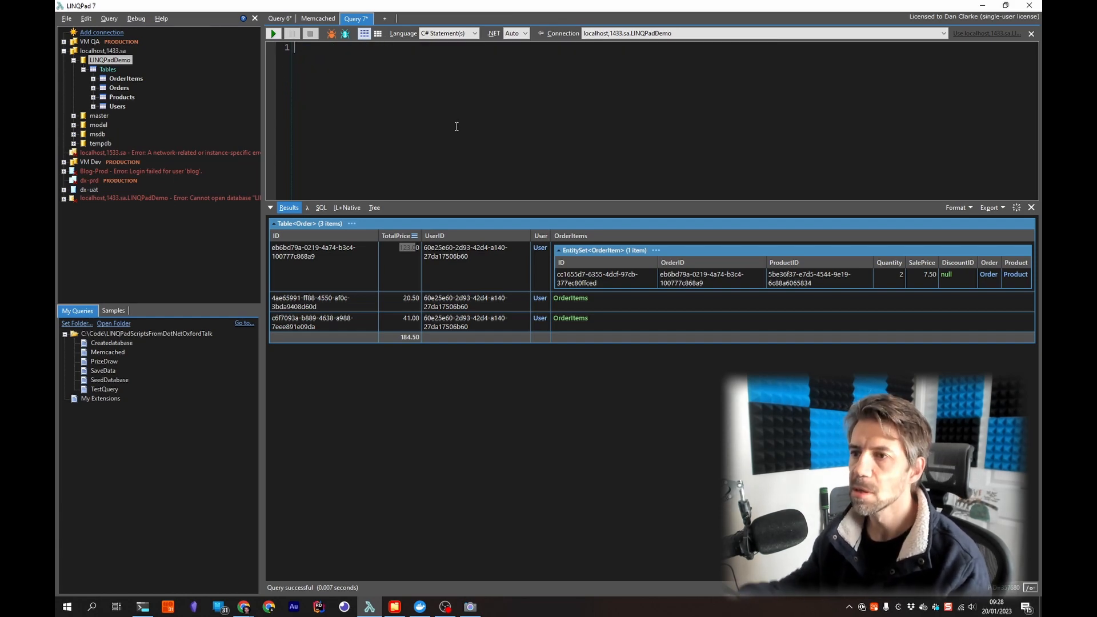
type("Orders")
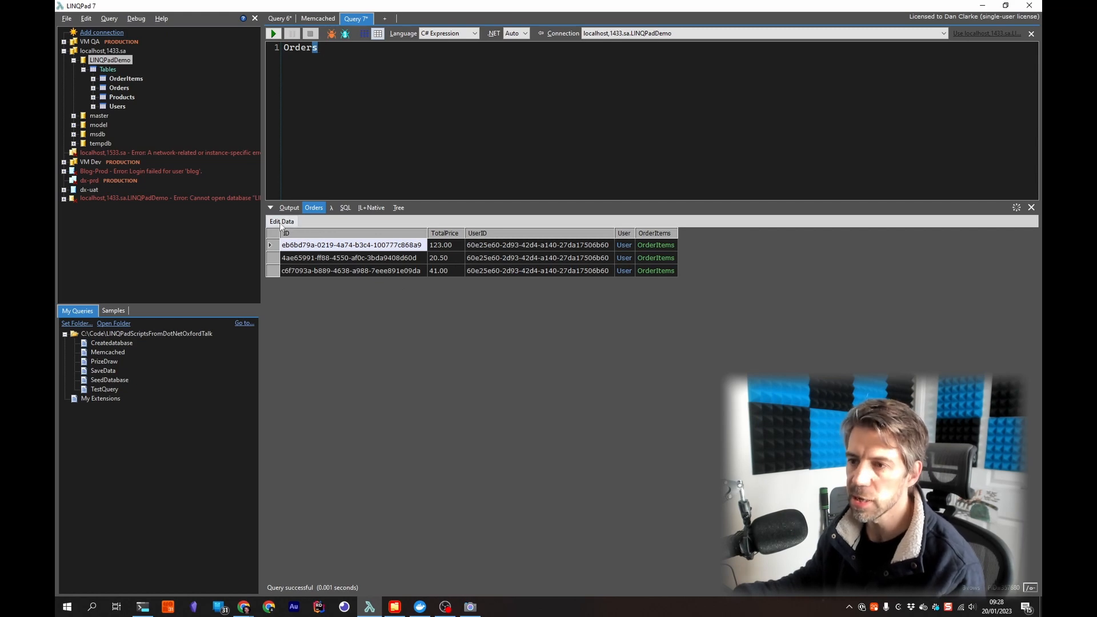
left_click(281, 220)
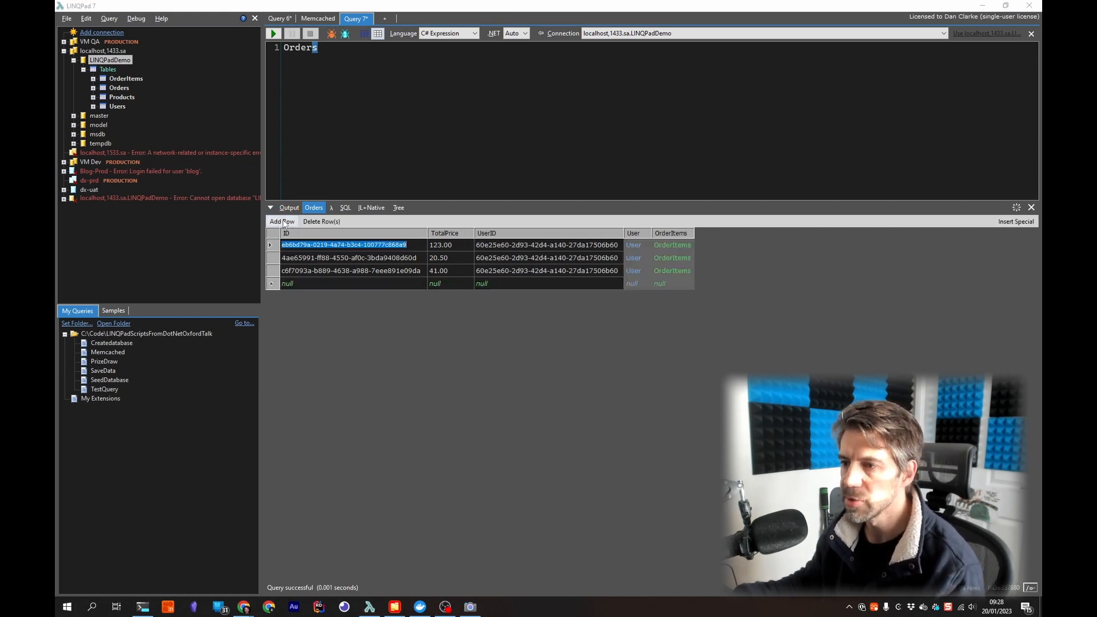
left_click(439, 245)
type("456")
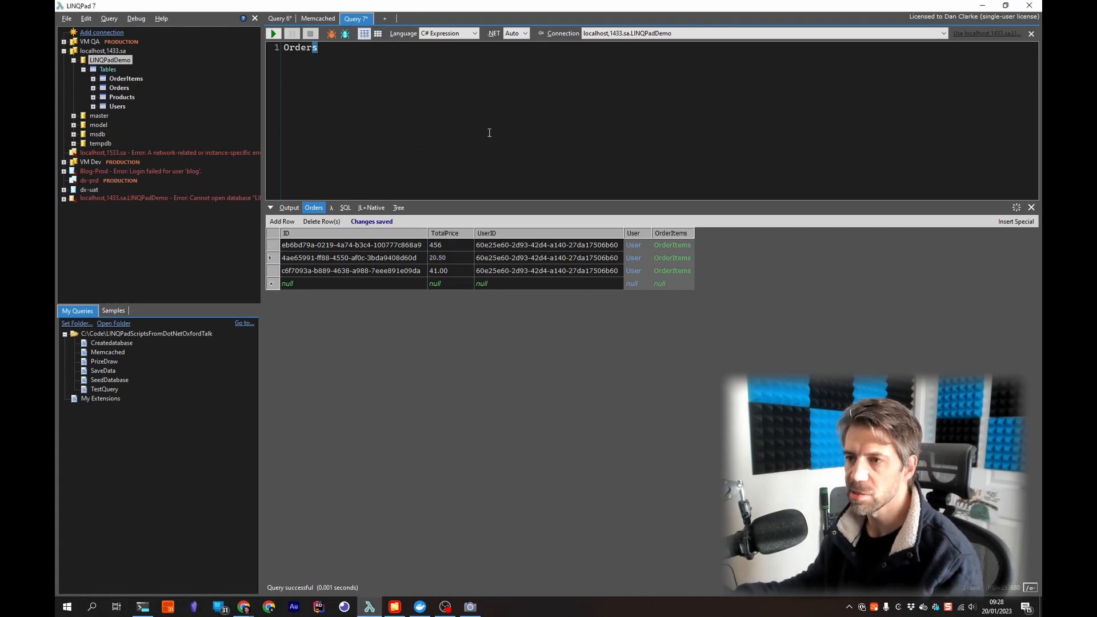
left_click(1031, 207)
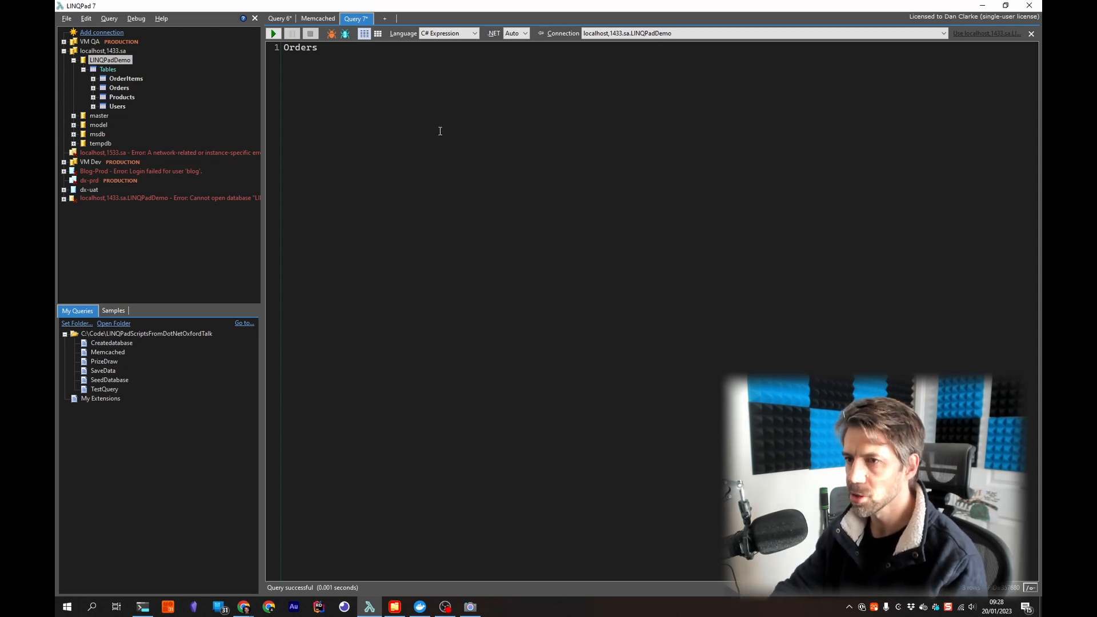
Step: Begin typing Util.Image( in the new query and read the IntelliSense tooltip describing accepted image sources
type("Ut")
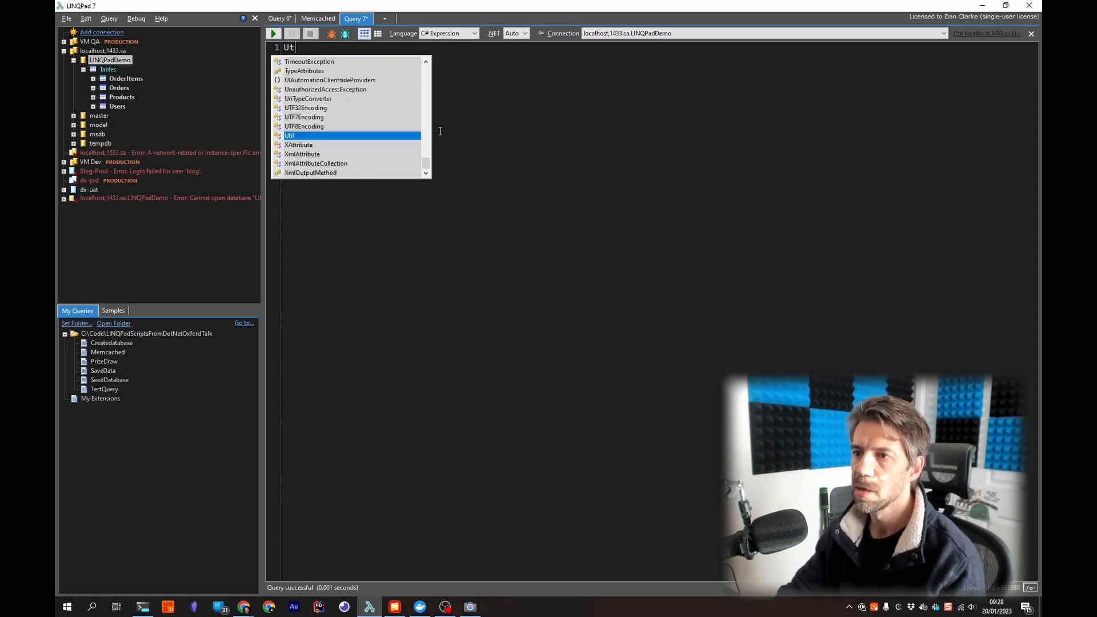
type(".")
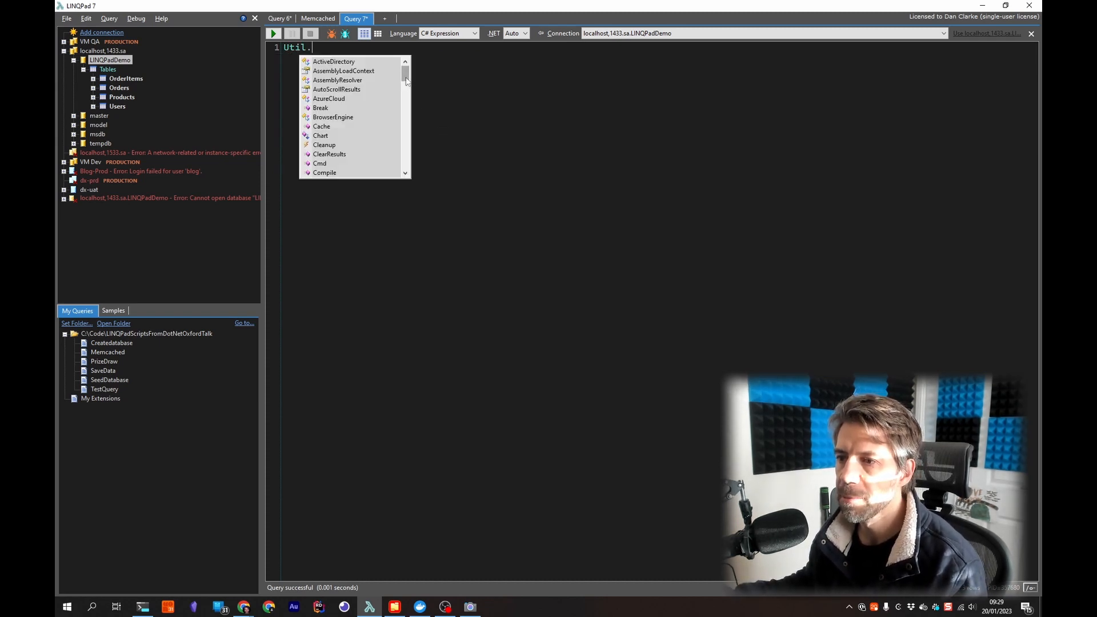
scroll("down", 3)
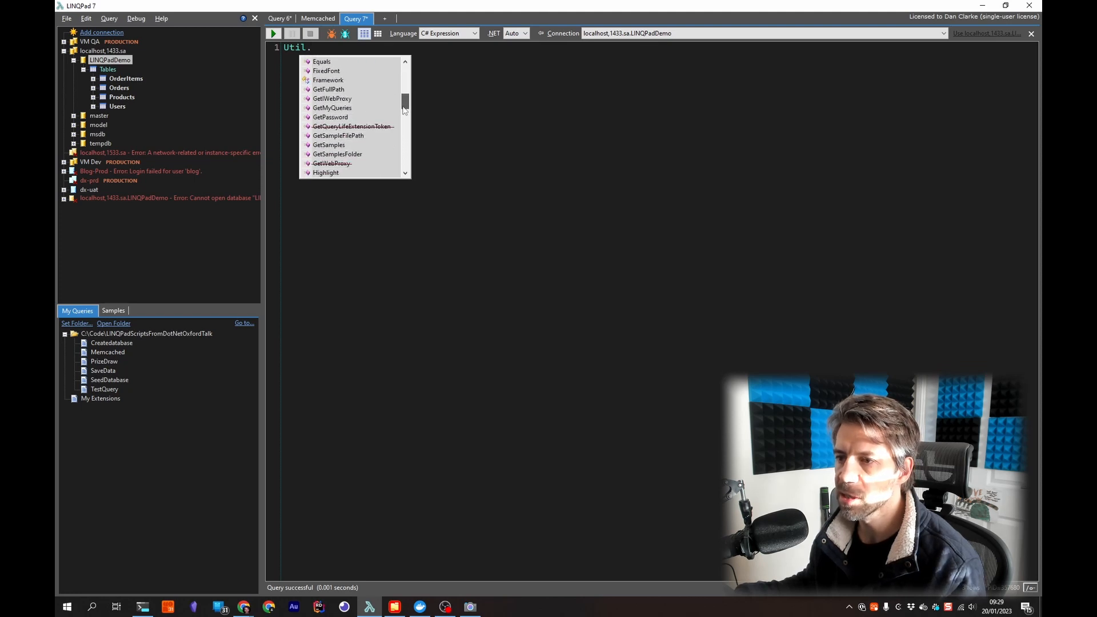
scroll("up", 3)
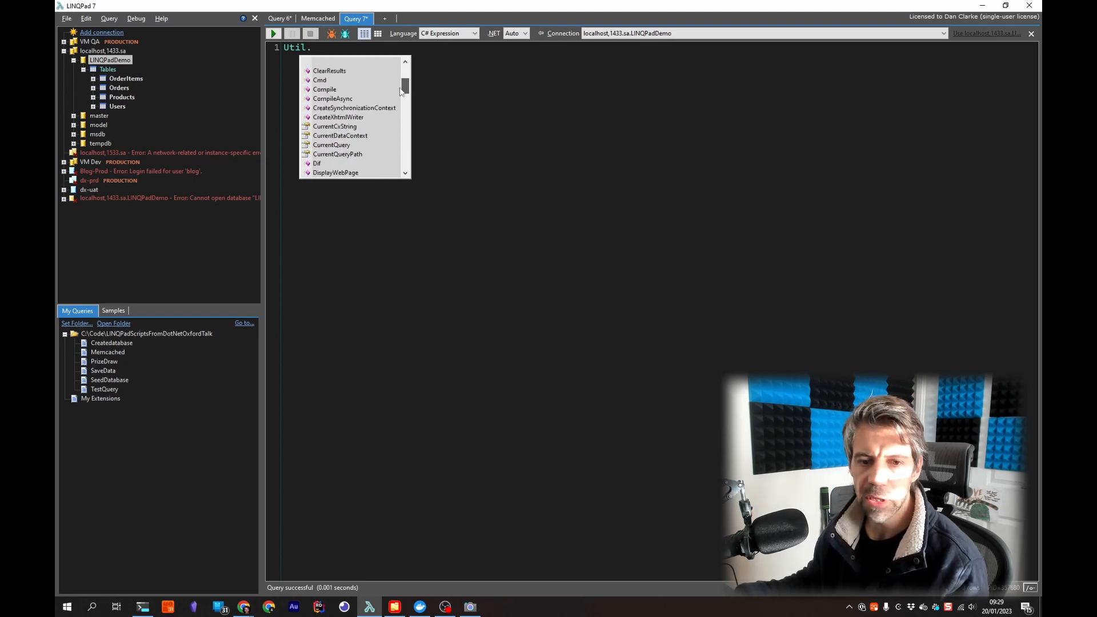
type("i")
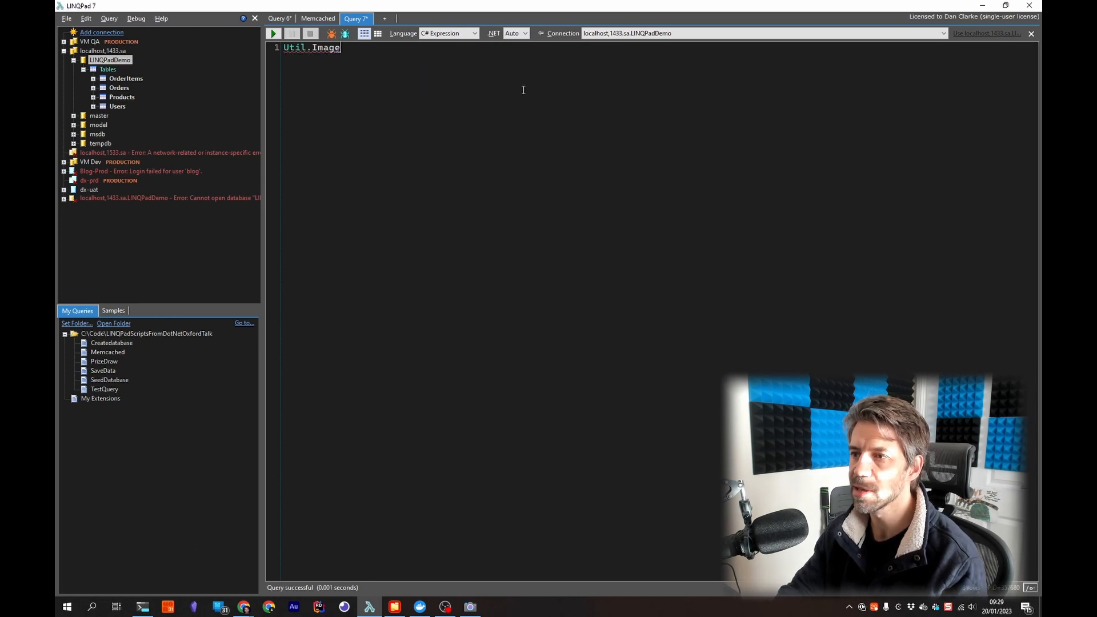
type("(")
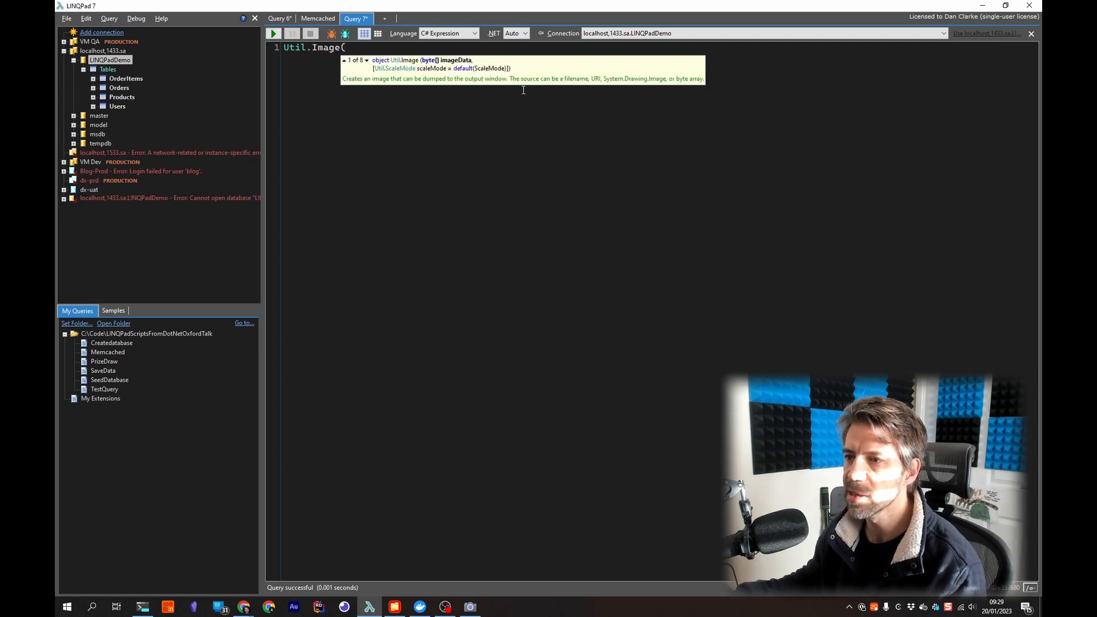
left_click(367, 60)
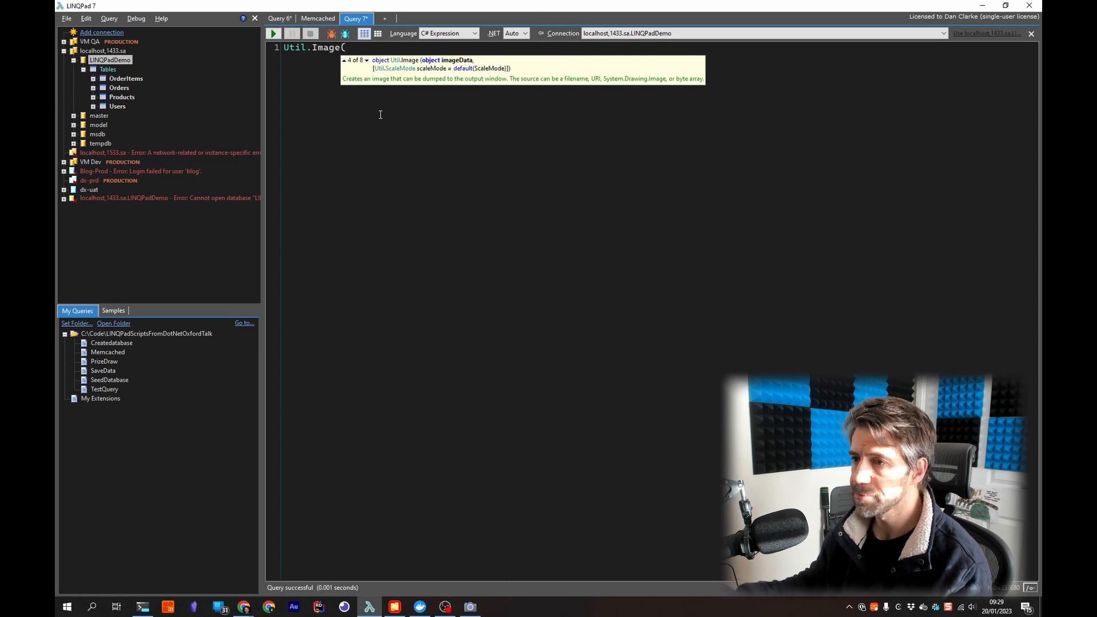
type("dddd")
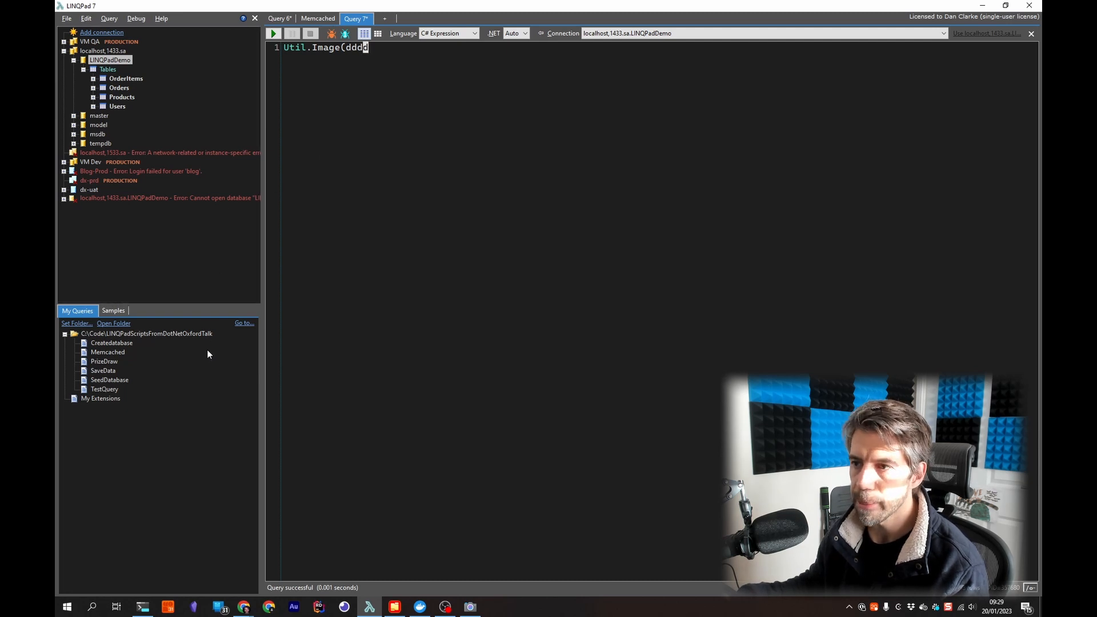
Step: Open TestQuery from My Queries and run it so orders list each product's beer picture inline
double_click(104, 389)
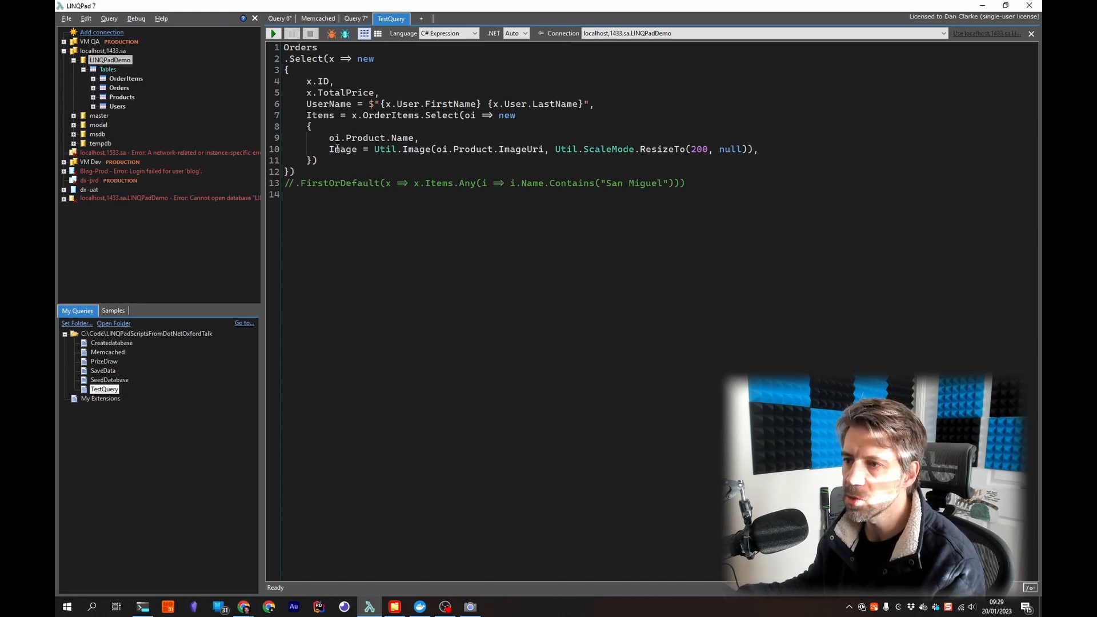
double_click(385, 148)
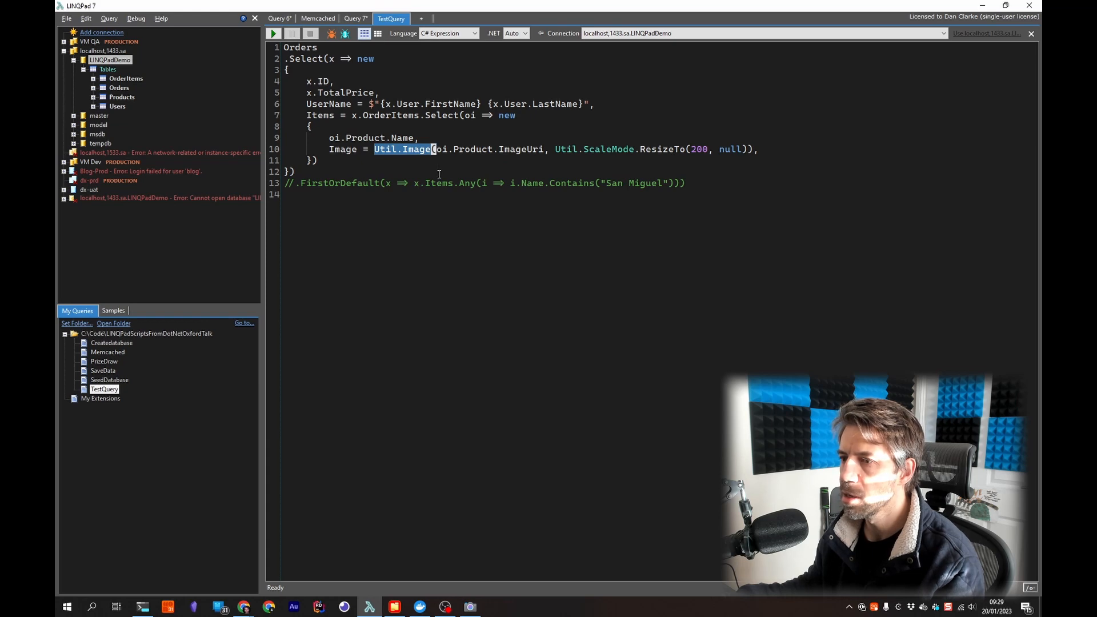
left_click(273, 33)
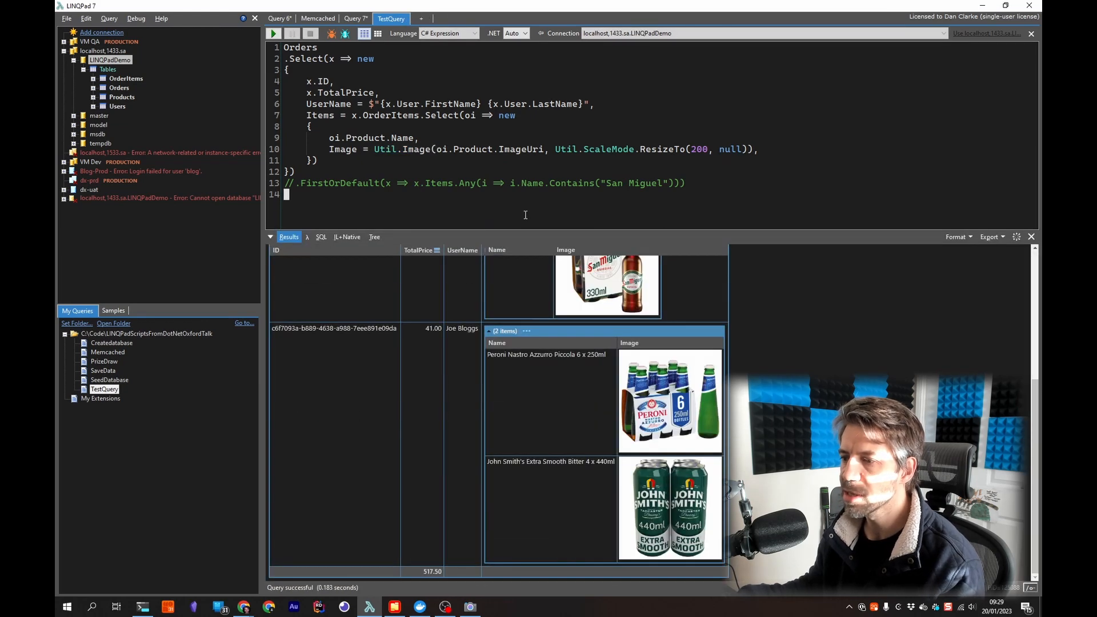
scroll("up", 3)
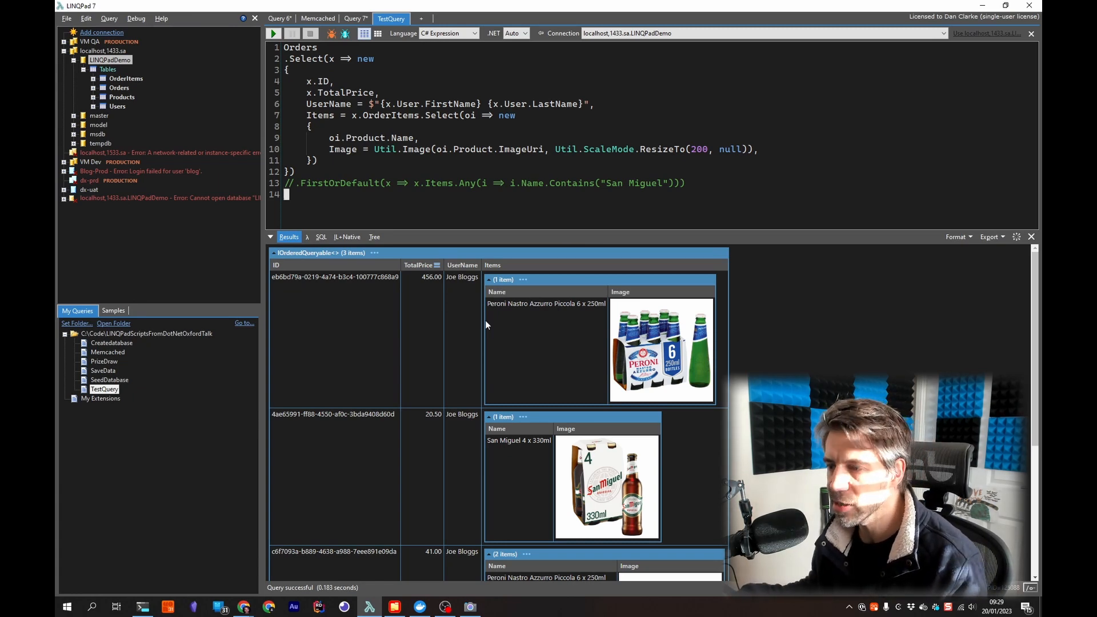
mouse_move(494, 301)
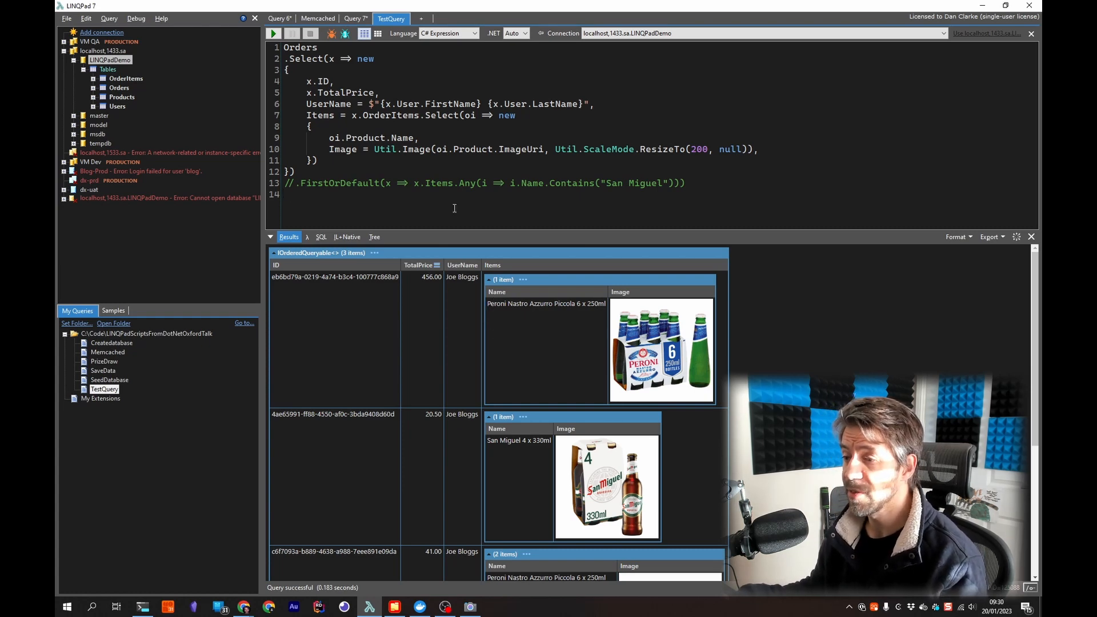
left_click(286, 194)
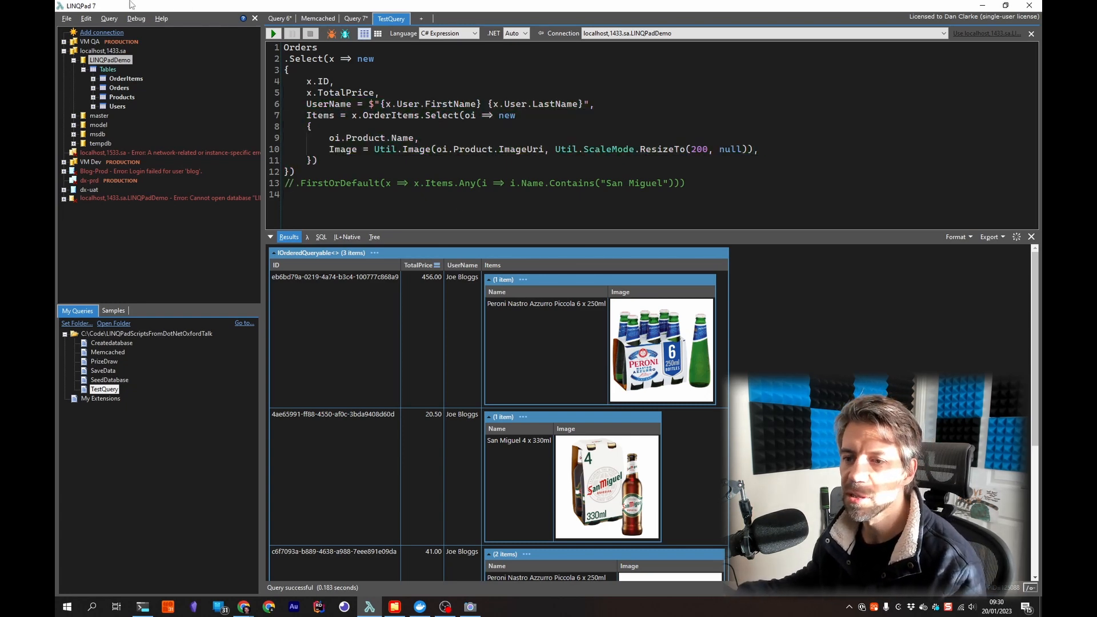
left_click(86, 18)
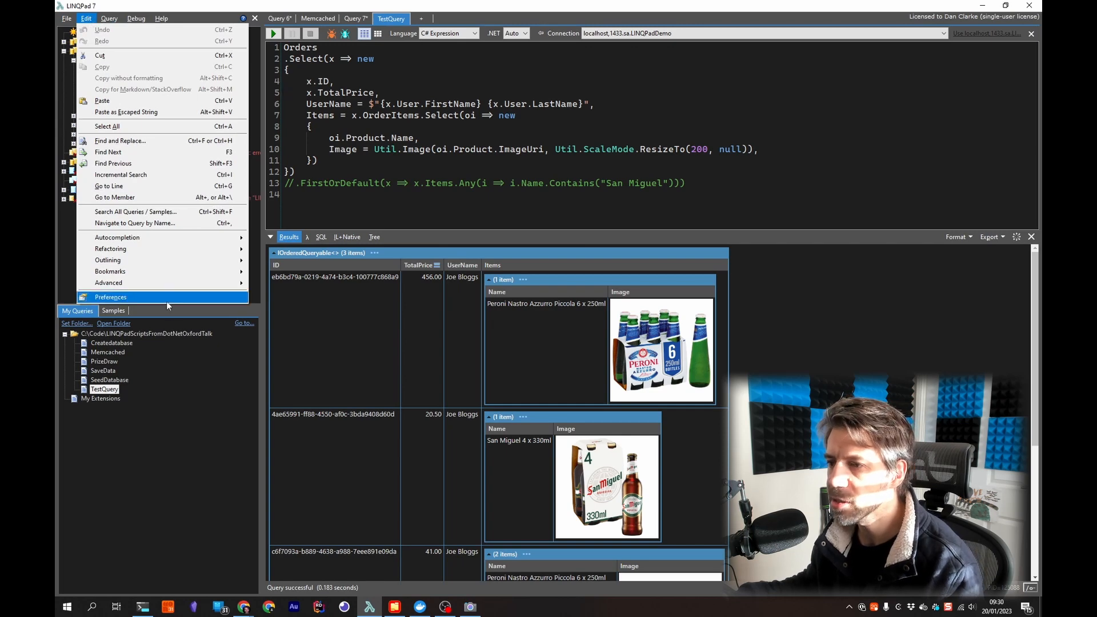
left_click(109, 297)
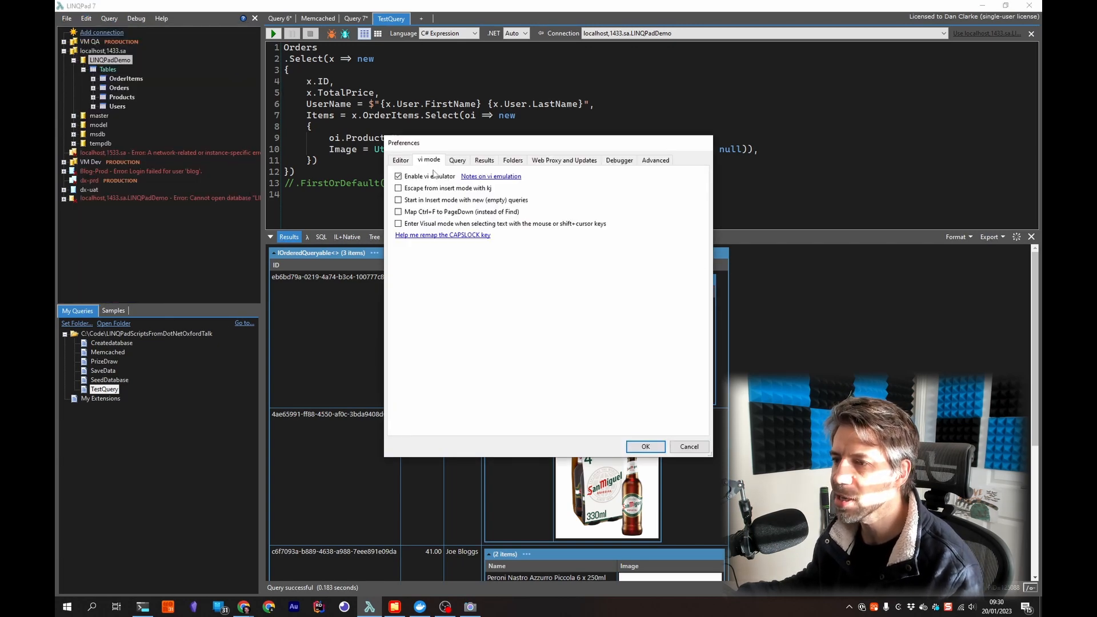
mouse_move(689, 447)
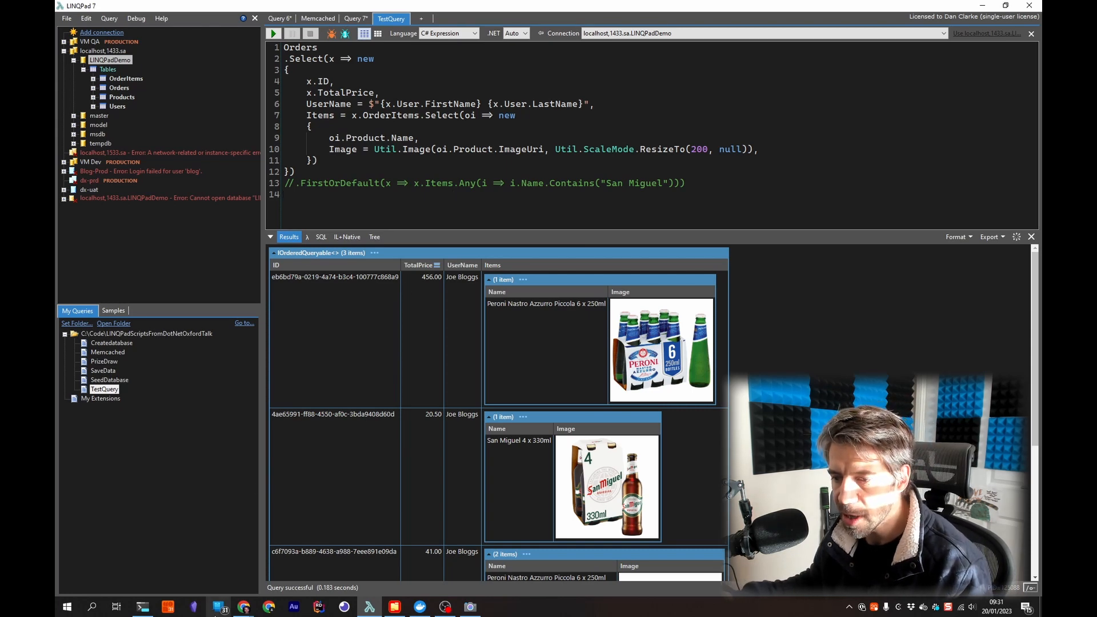
Step: Switch to Chrome and show the LINQPad purchase page comparing Free, Pro, Developer and Premium editions
left_click(245, 605)
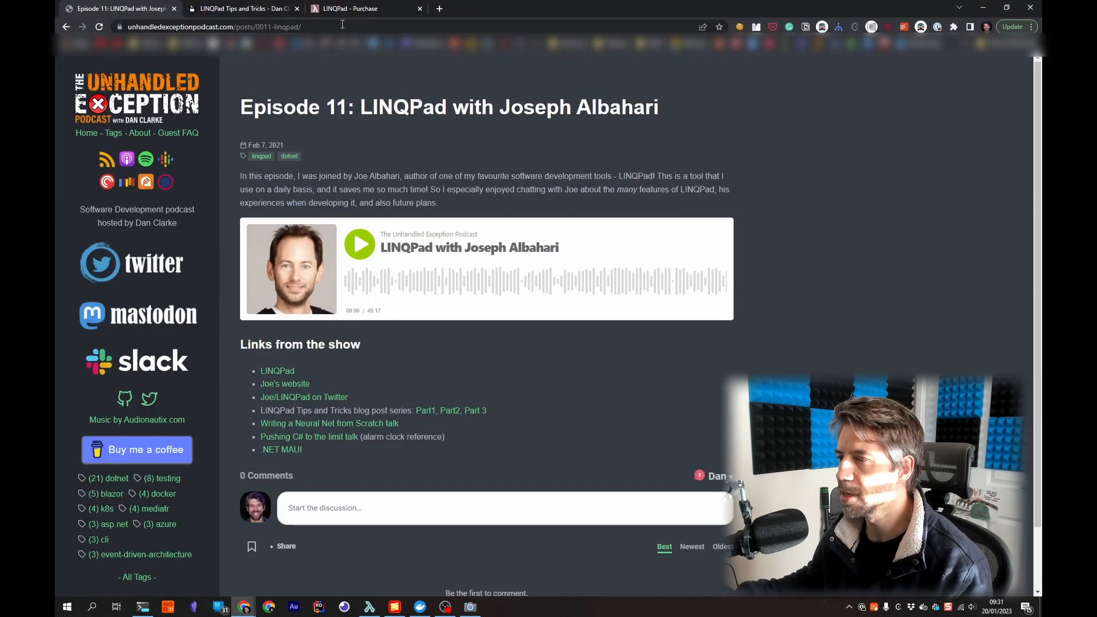
left_click(363, 8)
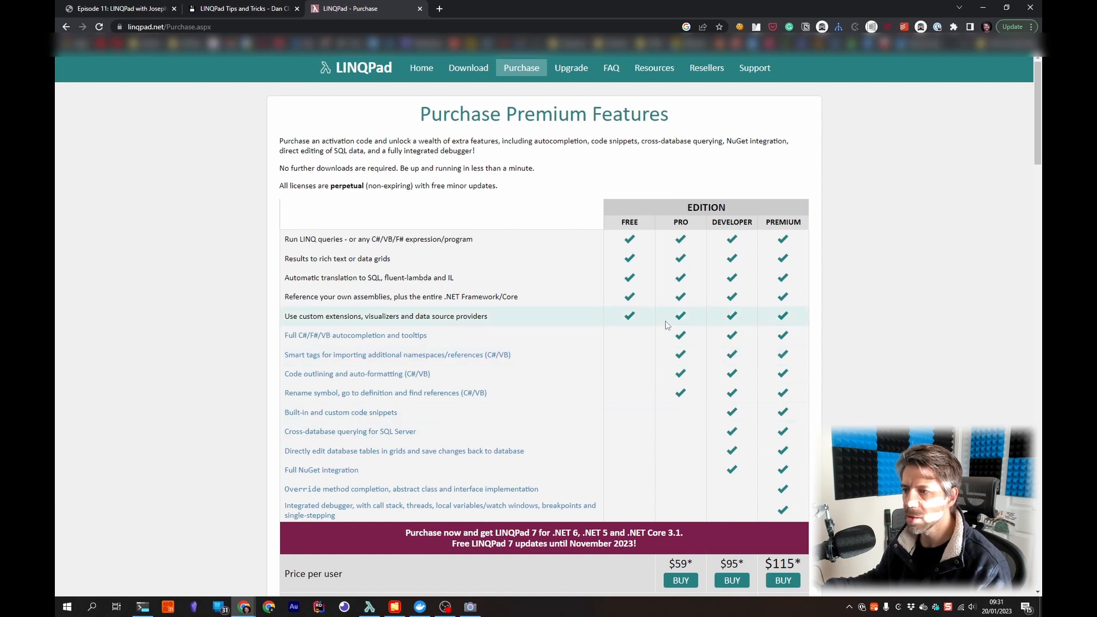
mouse_move(629, 239)
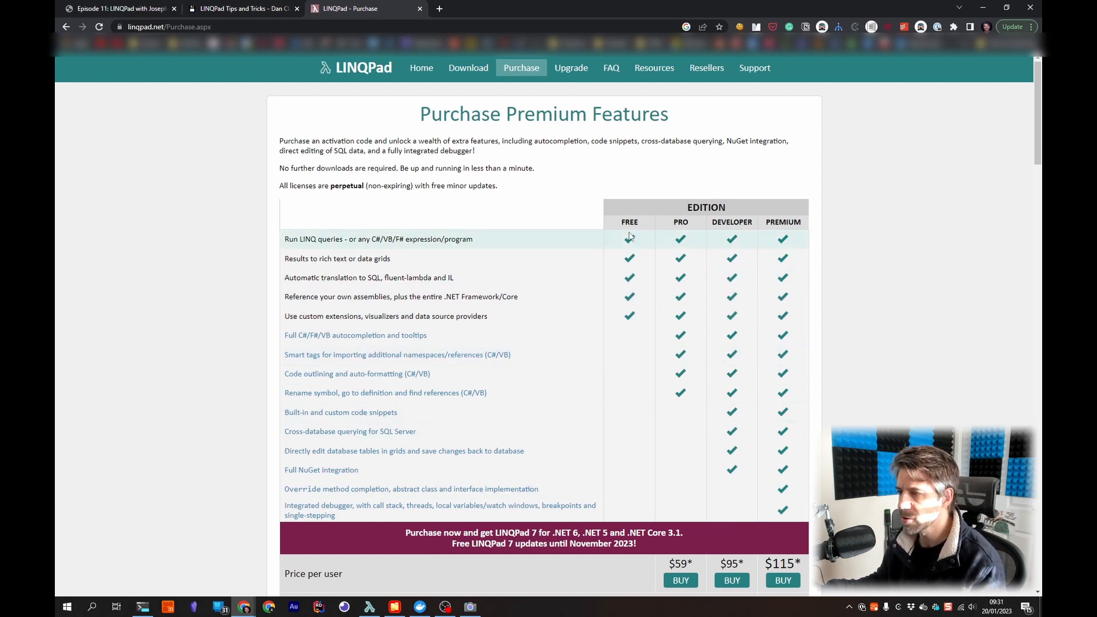
mouse_move(713, 438)
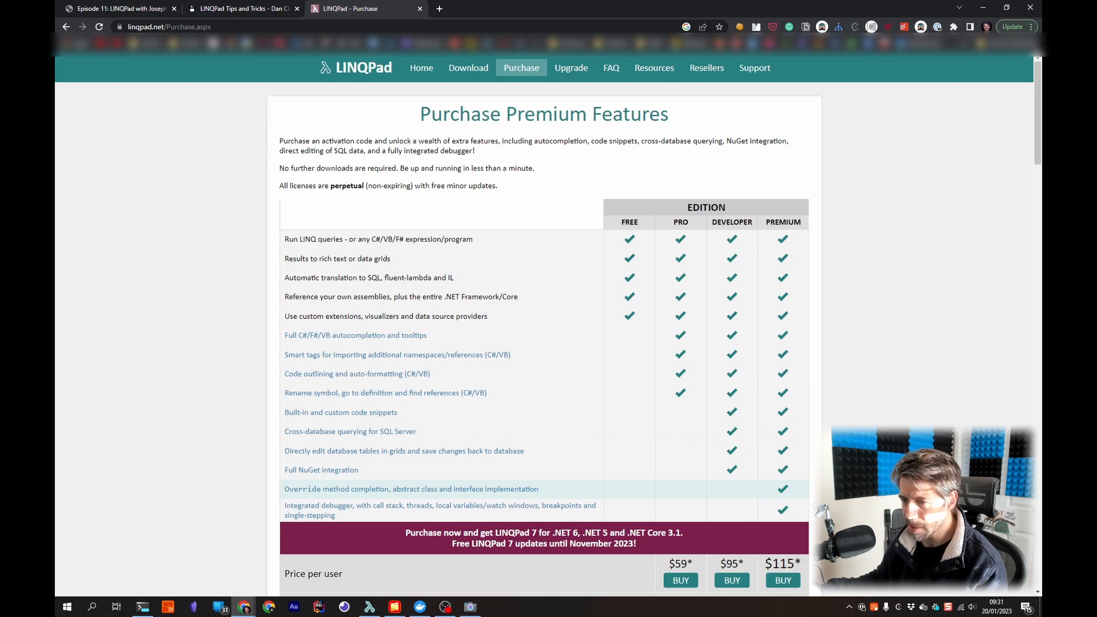
left_click(322, 470)
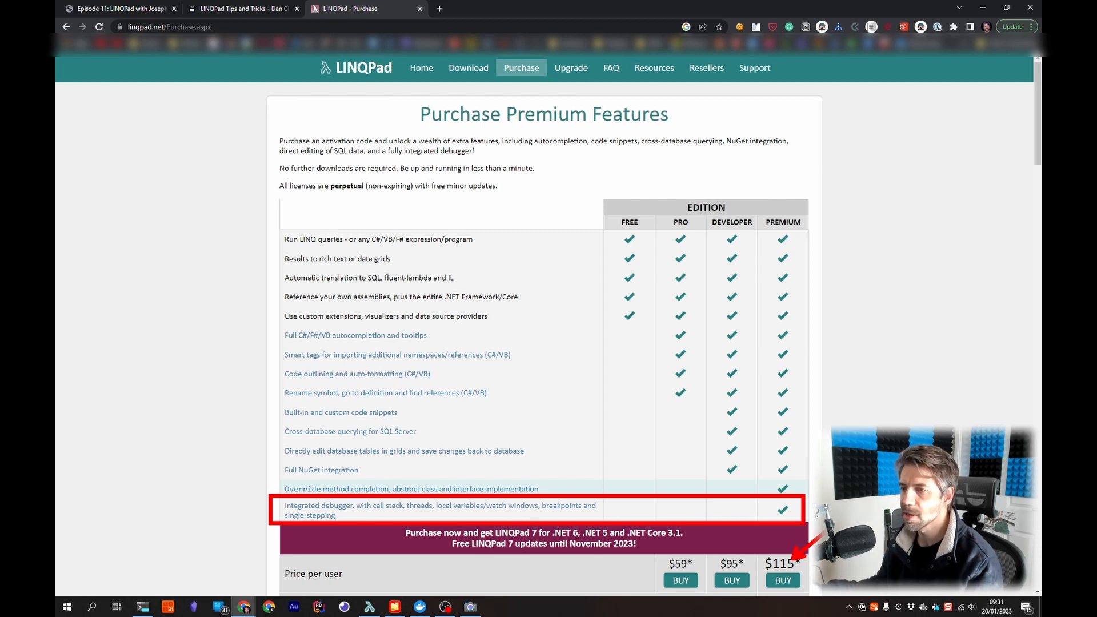
mouse_move(481, 456)
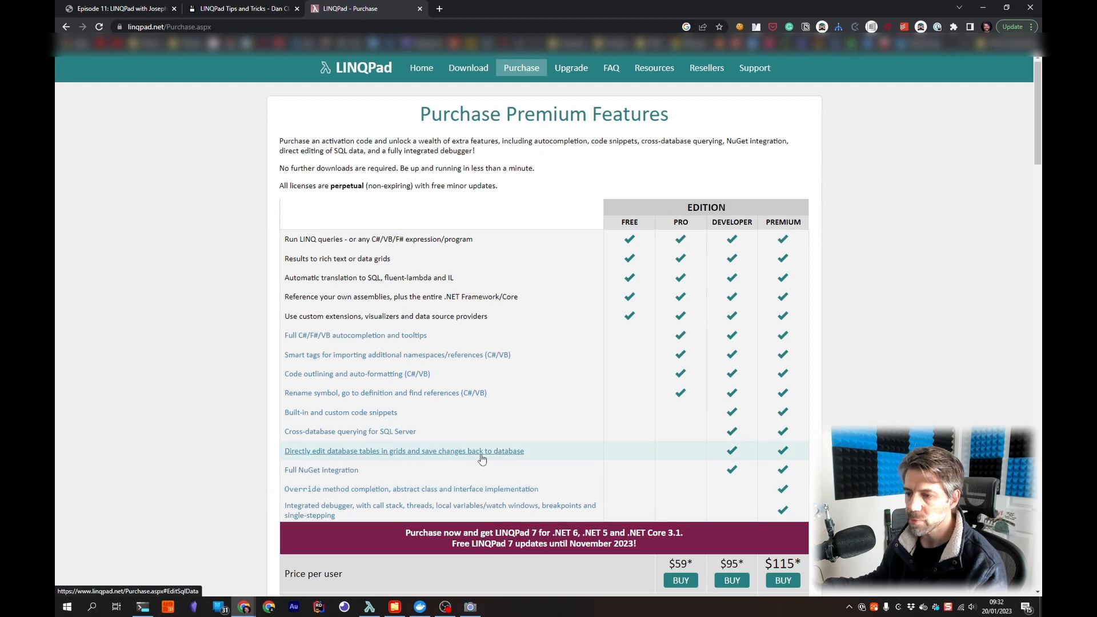
mouse_move(238, 4)
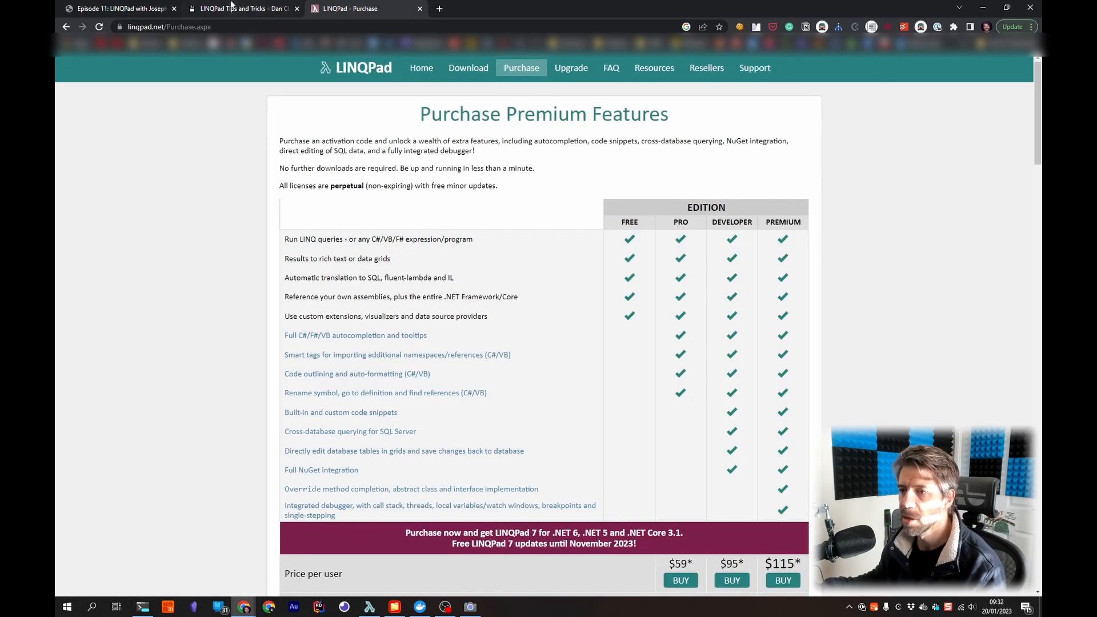
Step: Show the LINQPad Tips and Tricks post, skim its reasons LINQPad is awesome, and return to the top
left_click(242, 8)
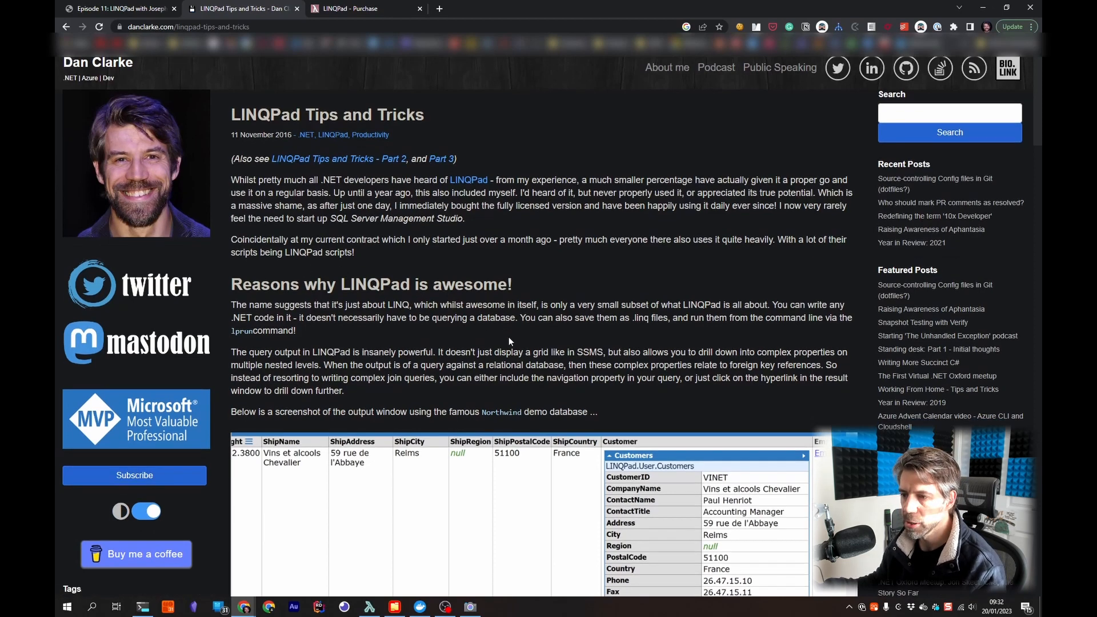
scroll("down", 3)
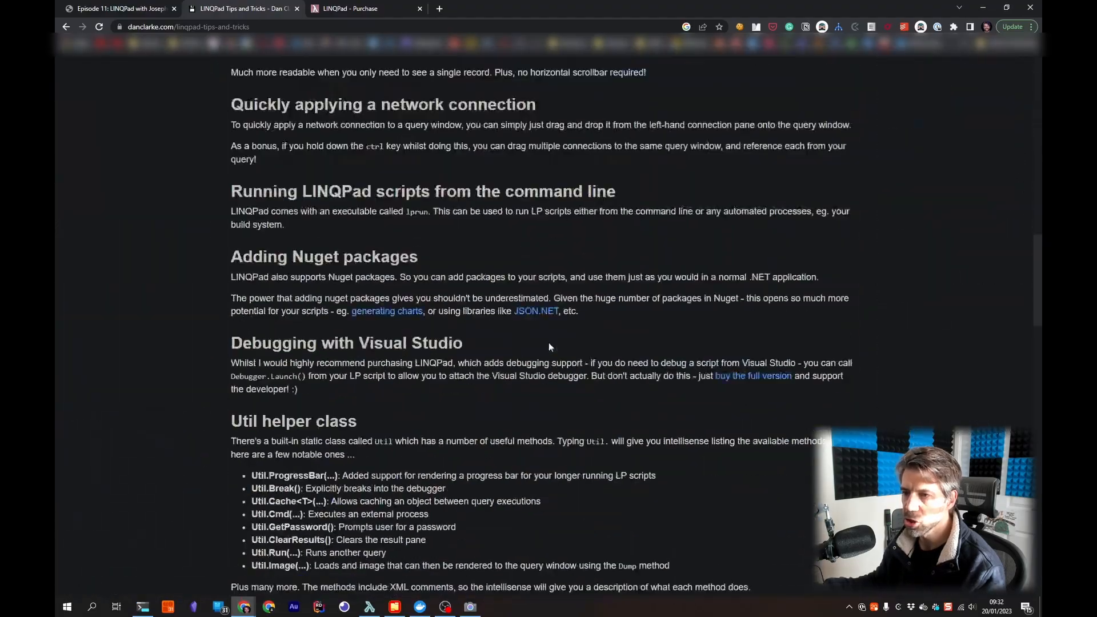
scroll("down", 3)
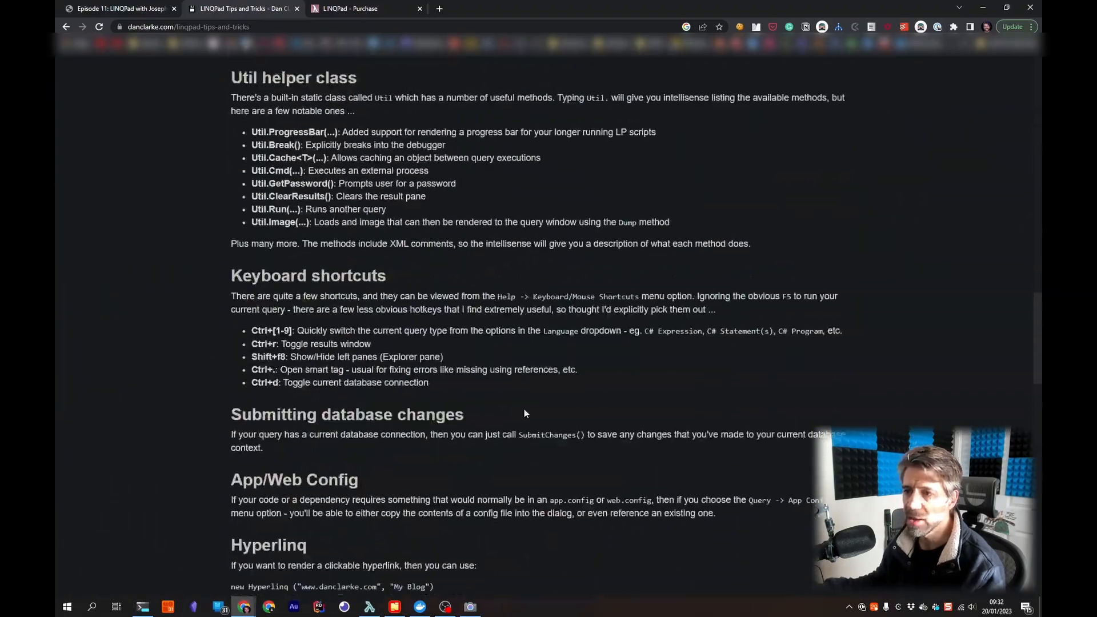
scroll("up", 3)
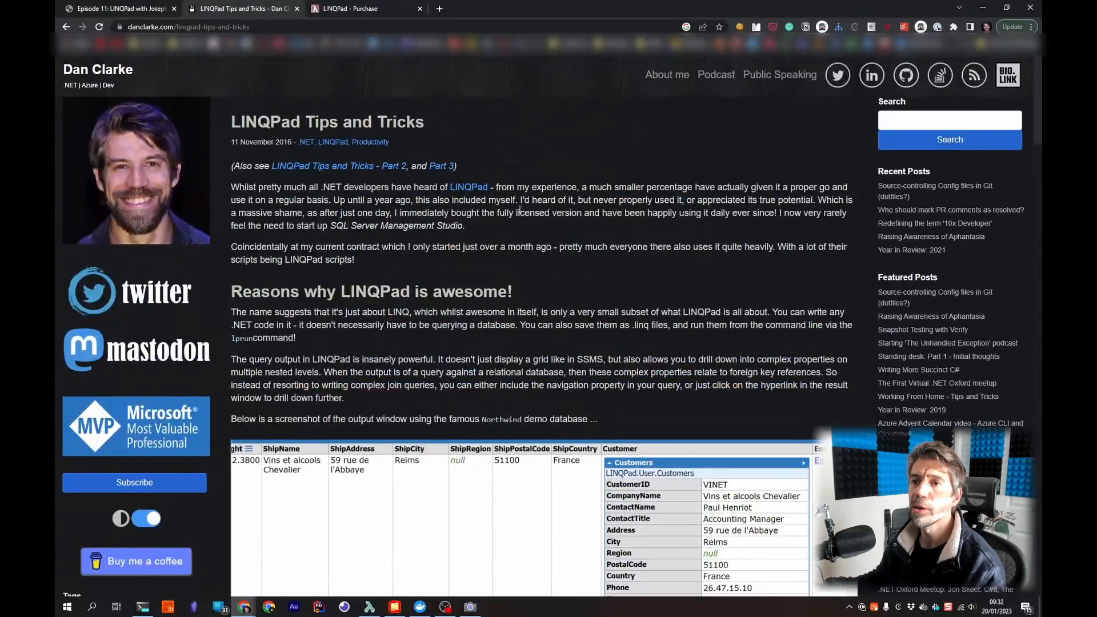
Step: Bring the Episode 11: LINQPad with Joseph Albahari podcast page to the front
left_click(119, 8)
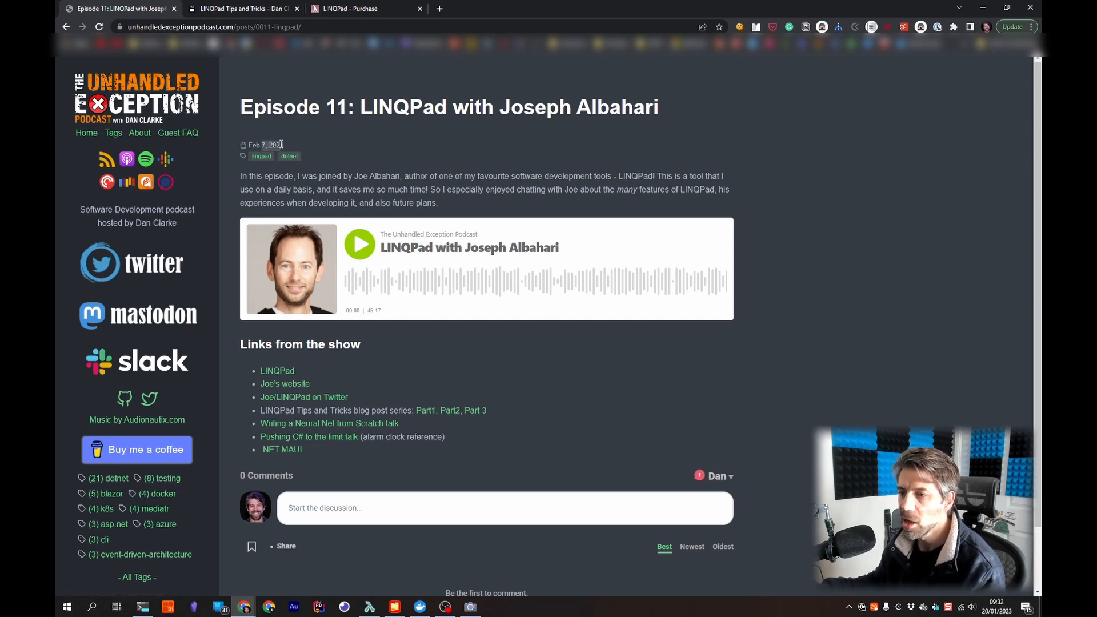
mouse_move(385, 230)
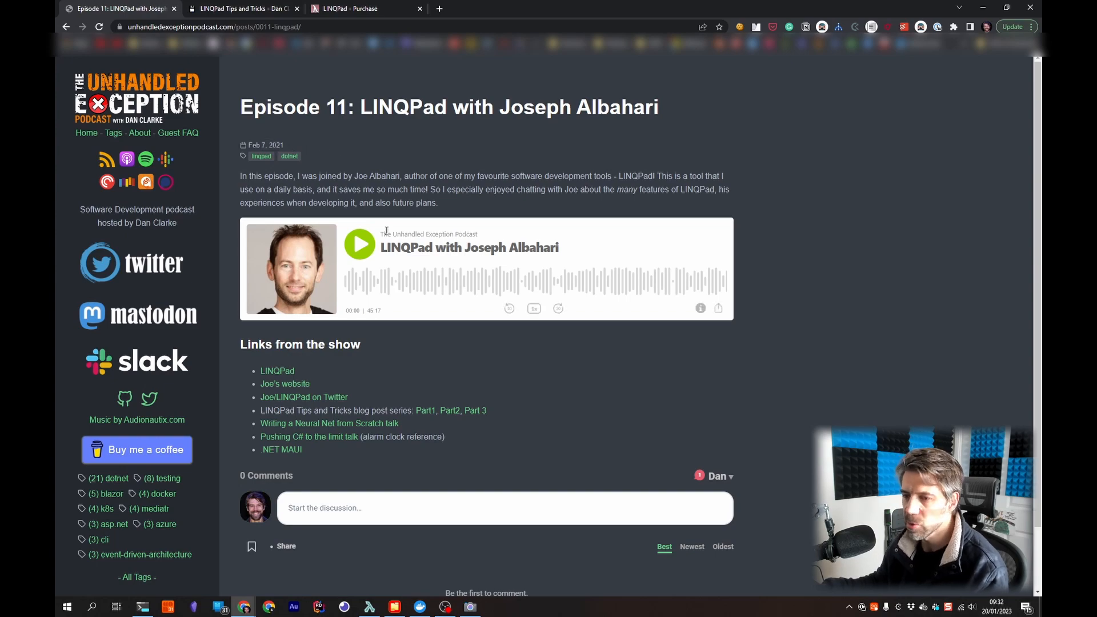
mouse_move(384, 185)
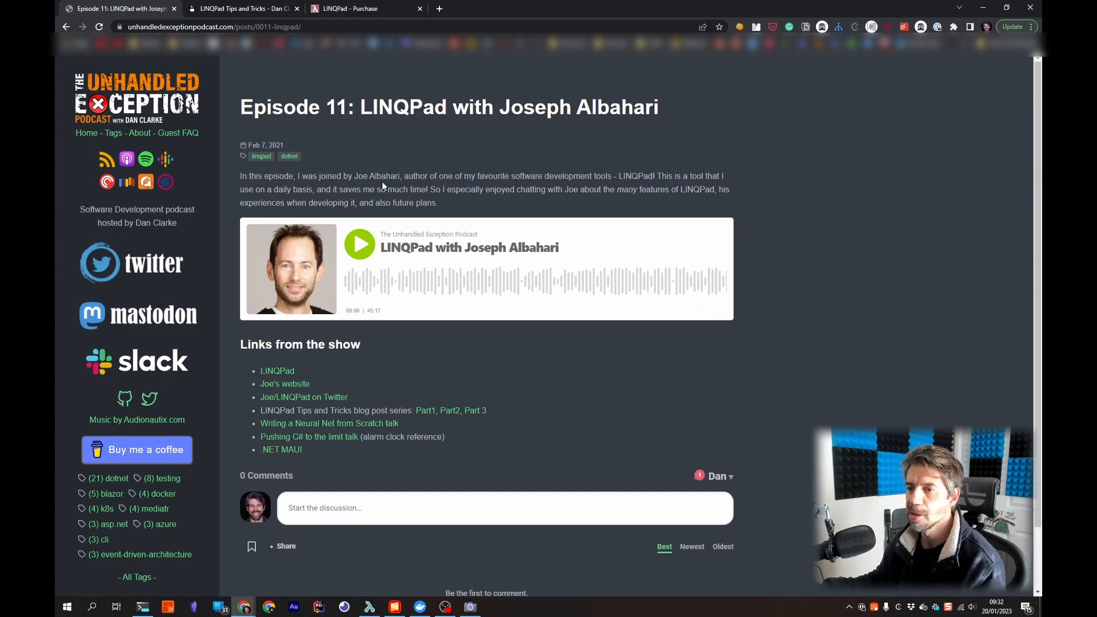